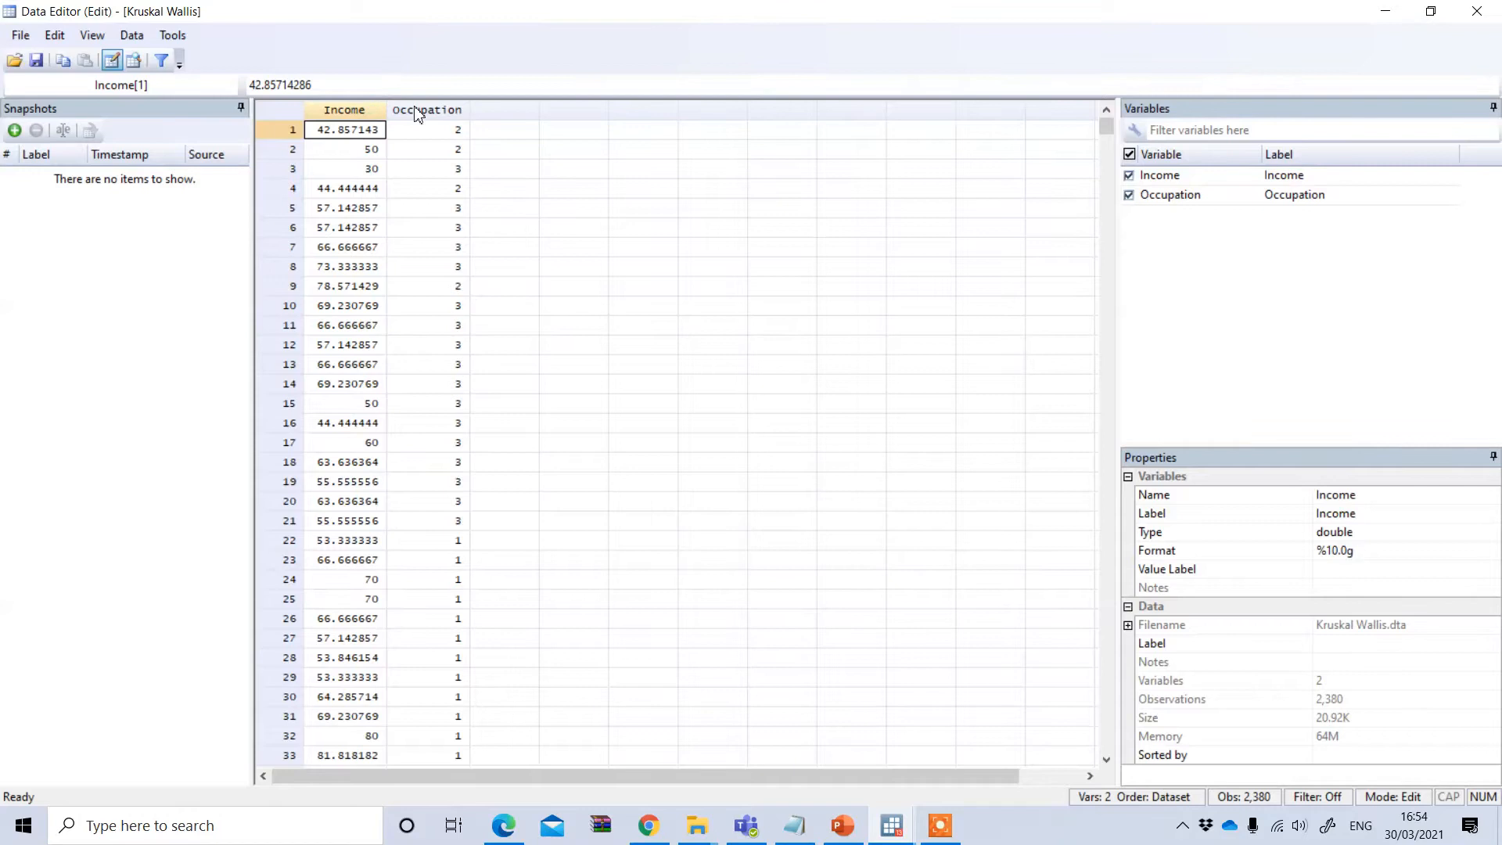
pyautogui.moveTo(445, 103)
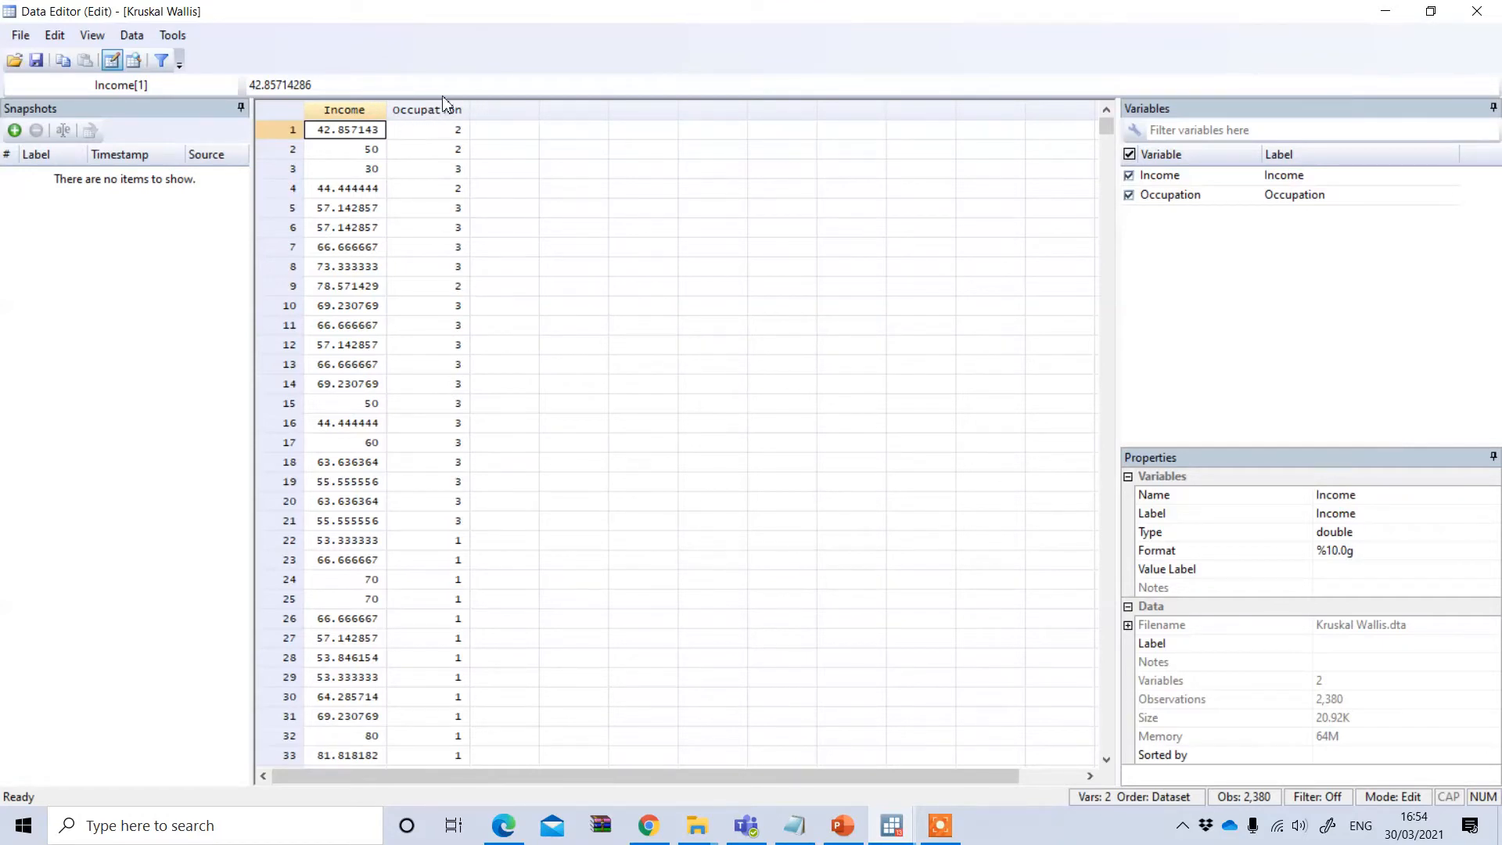
pyautogui.moveTo(437, 118)
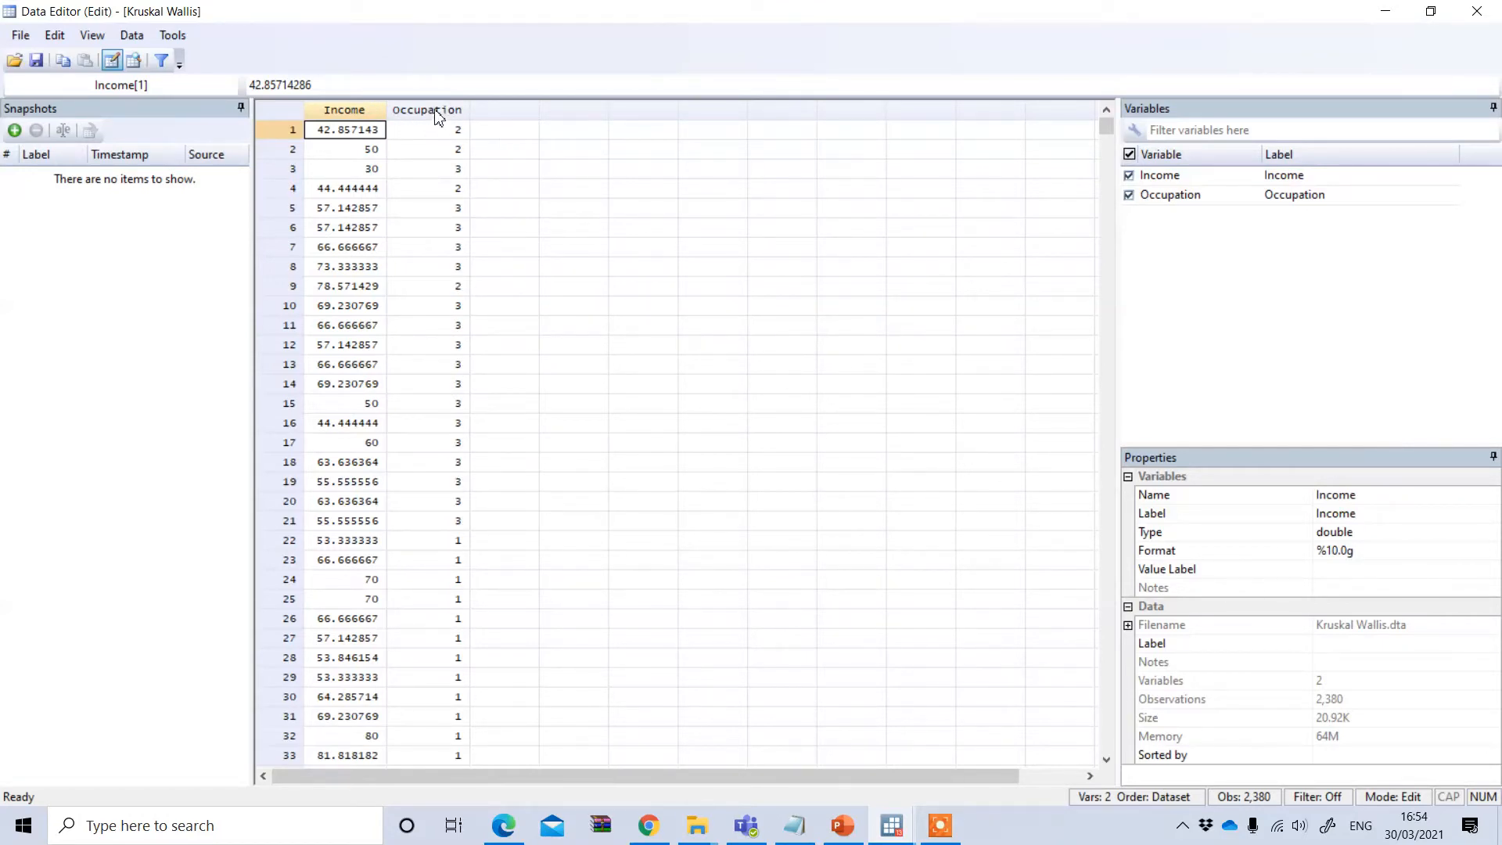
pyautogui.moveTo(460, 124)
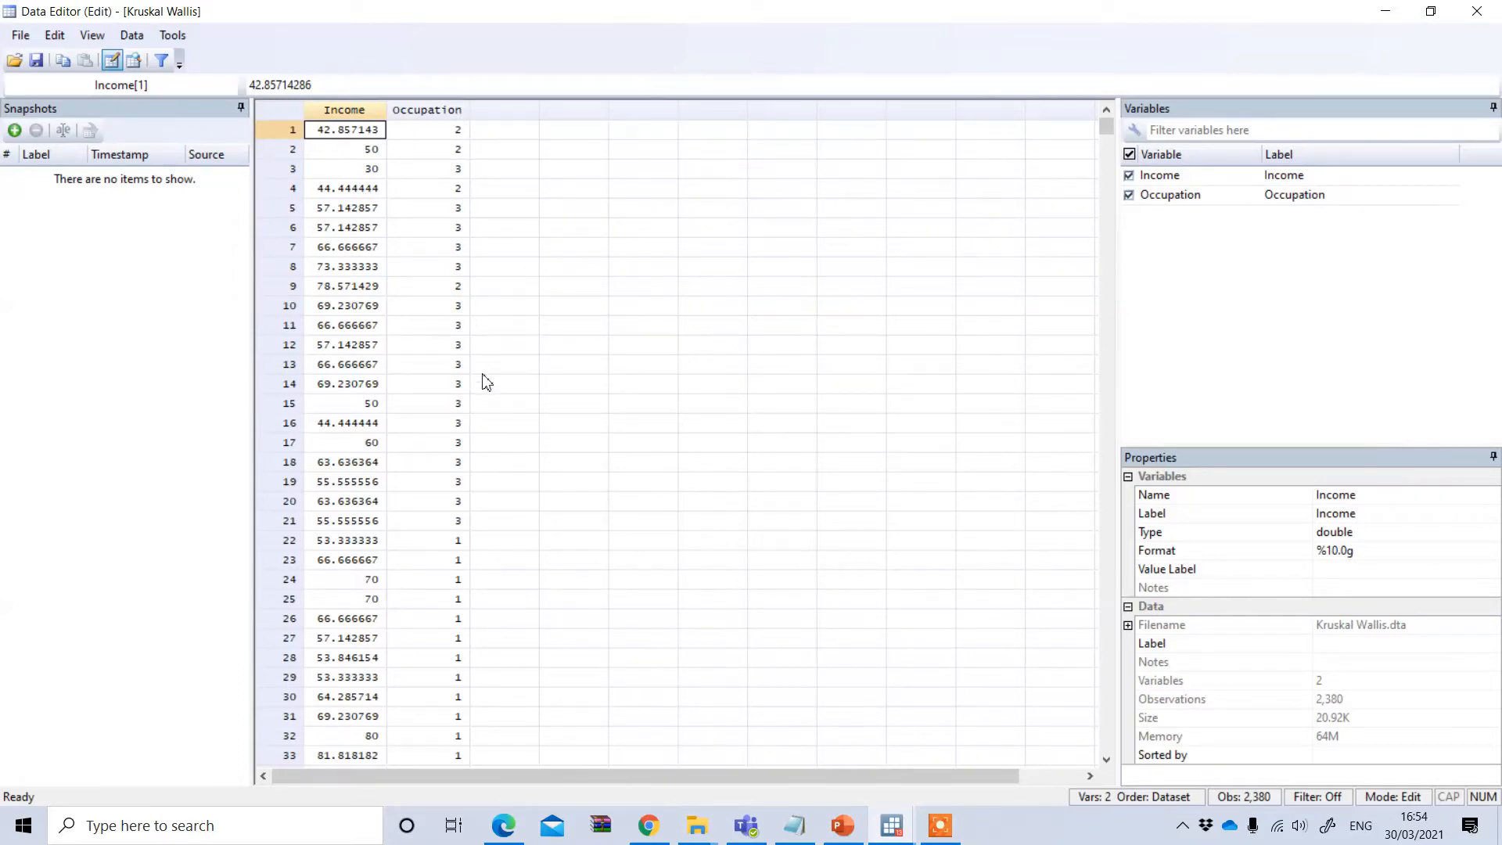
pyautogui.moveTo(481, 187)
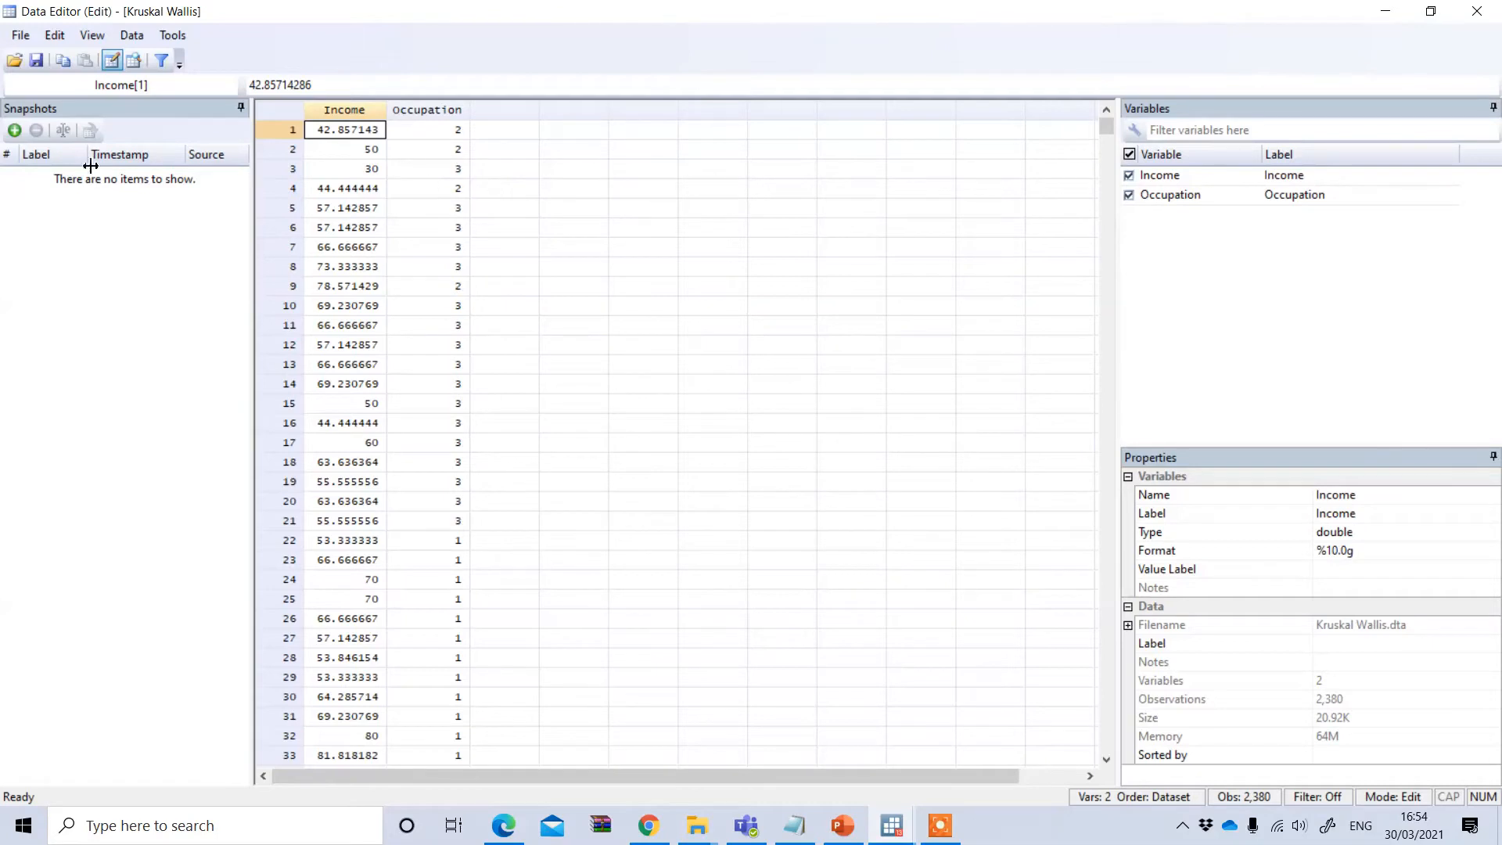
pyautogui.moveTo(311, 124)
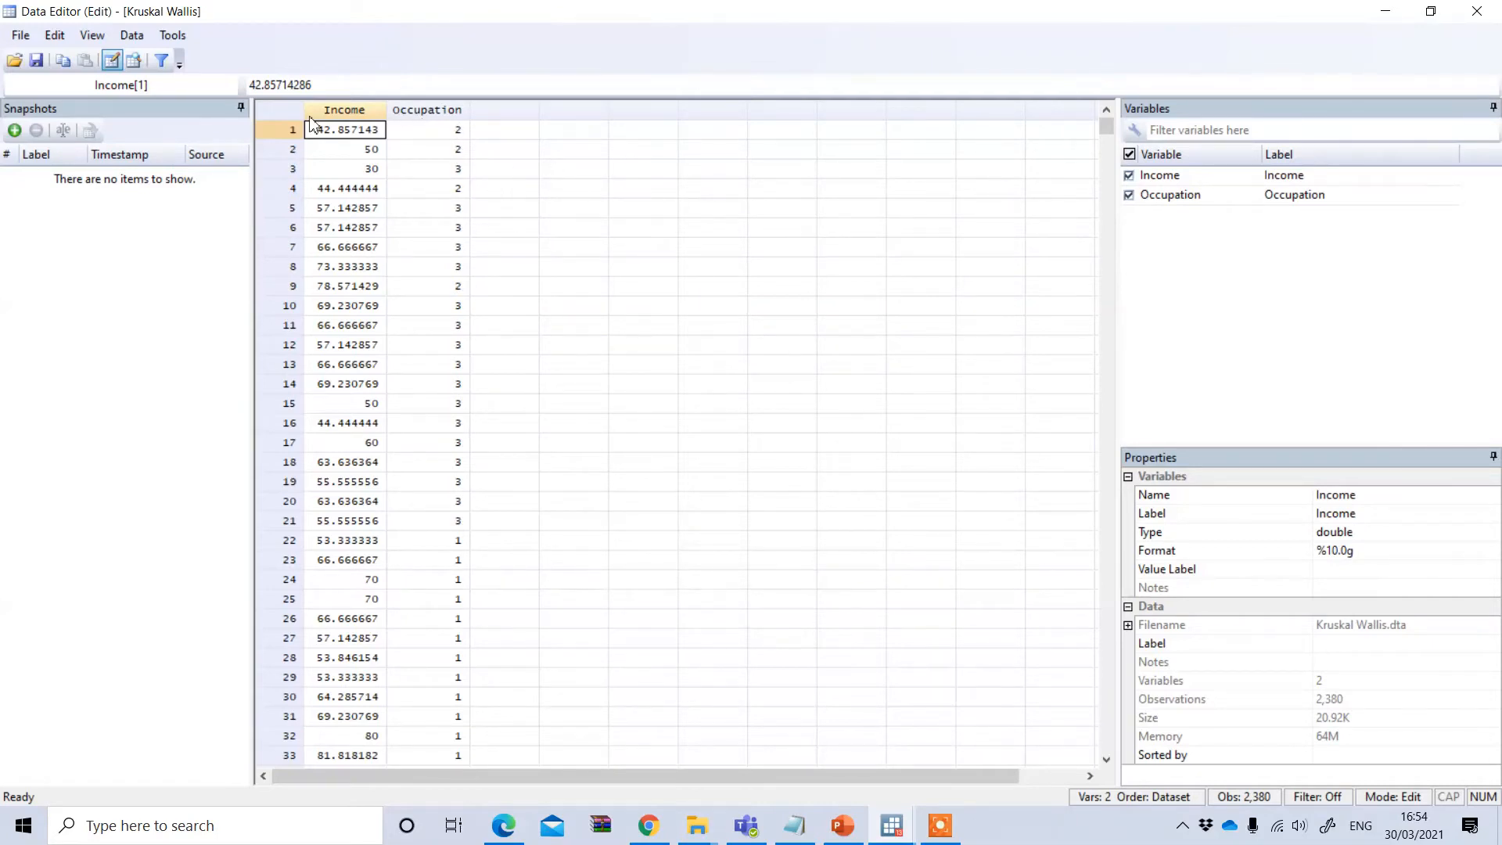
# Review Occupation's value labels in the Variables Manager: 1 Business, 2 Government, 3 Private.
pyautogui.click(132, 35)
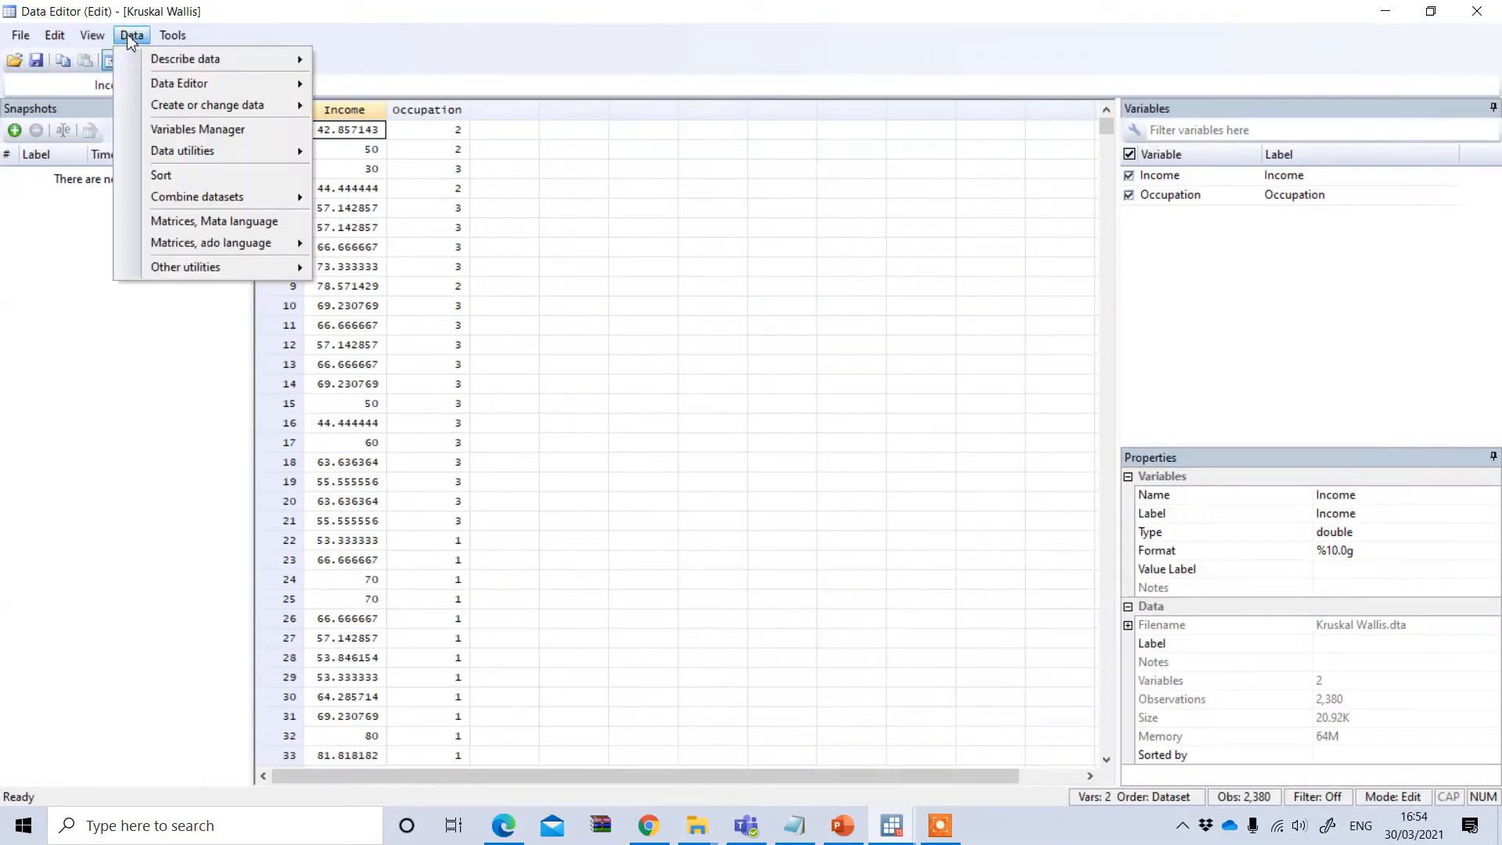
pyautogui.click(197, 129)
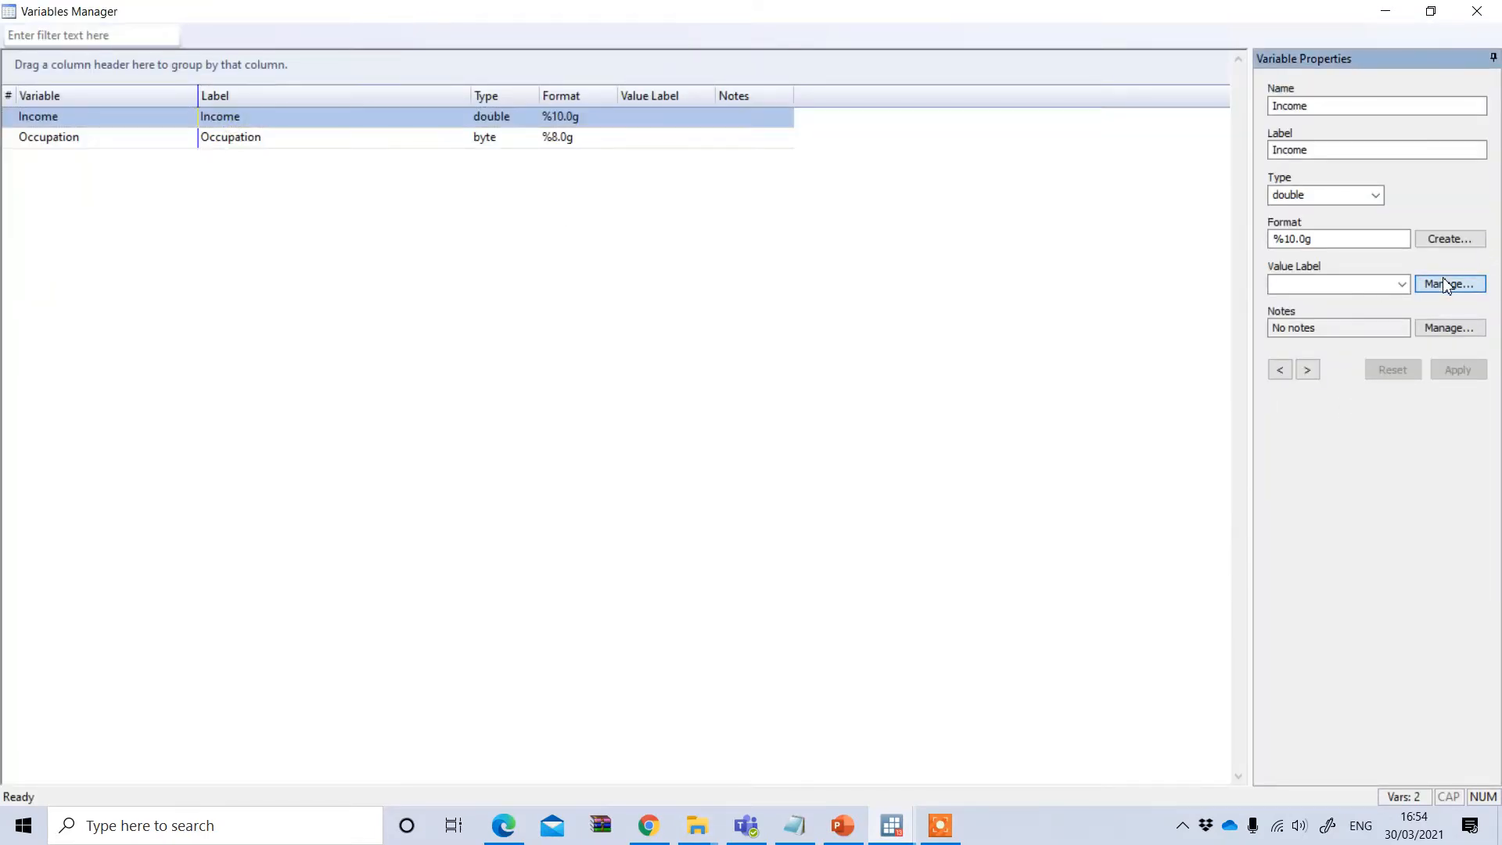
pyautogui.click(1449, 283)
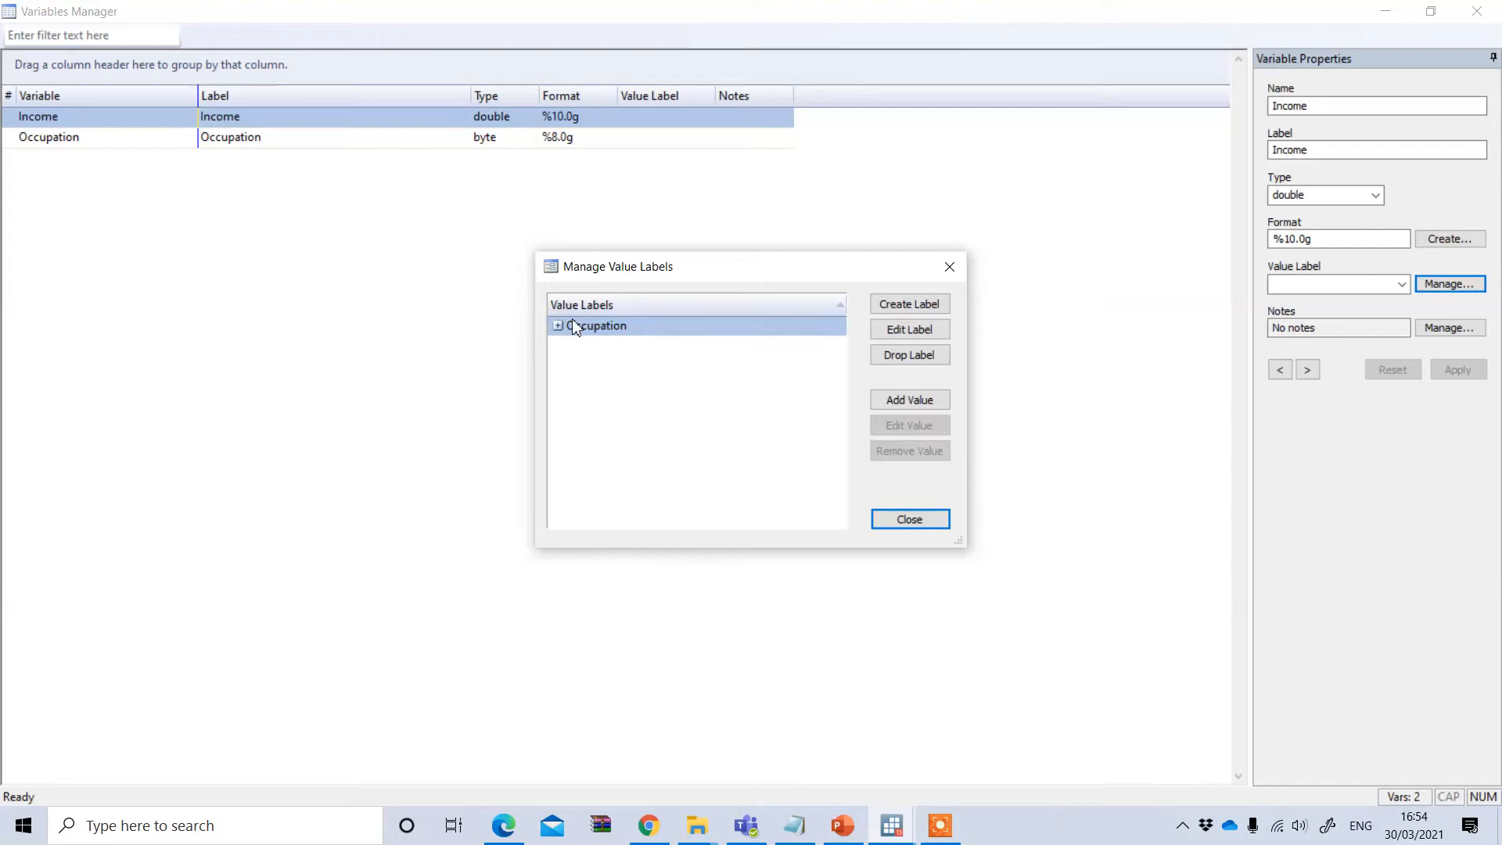
pyautogui.click(596, 326)
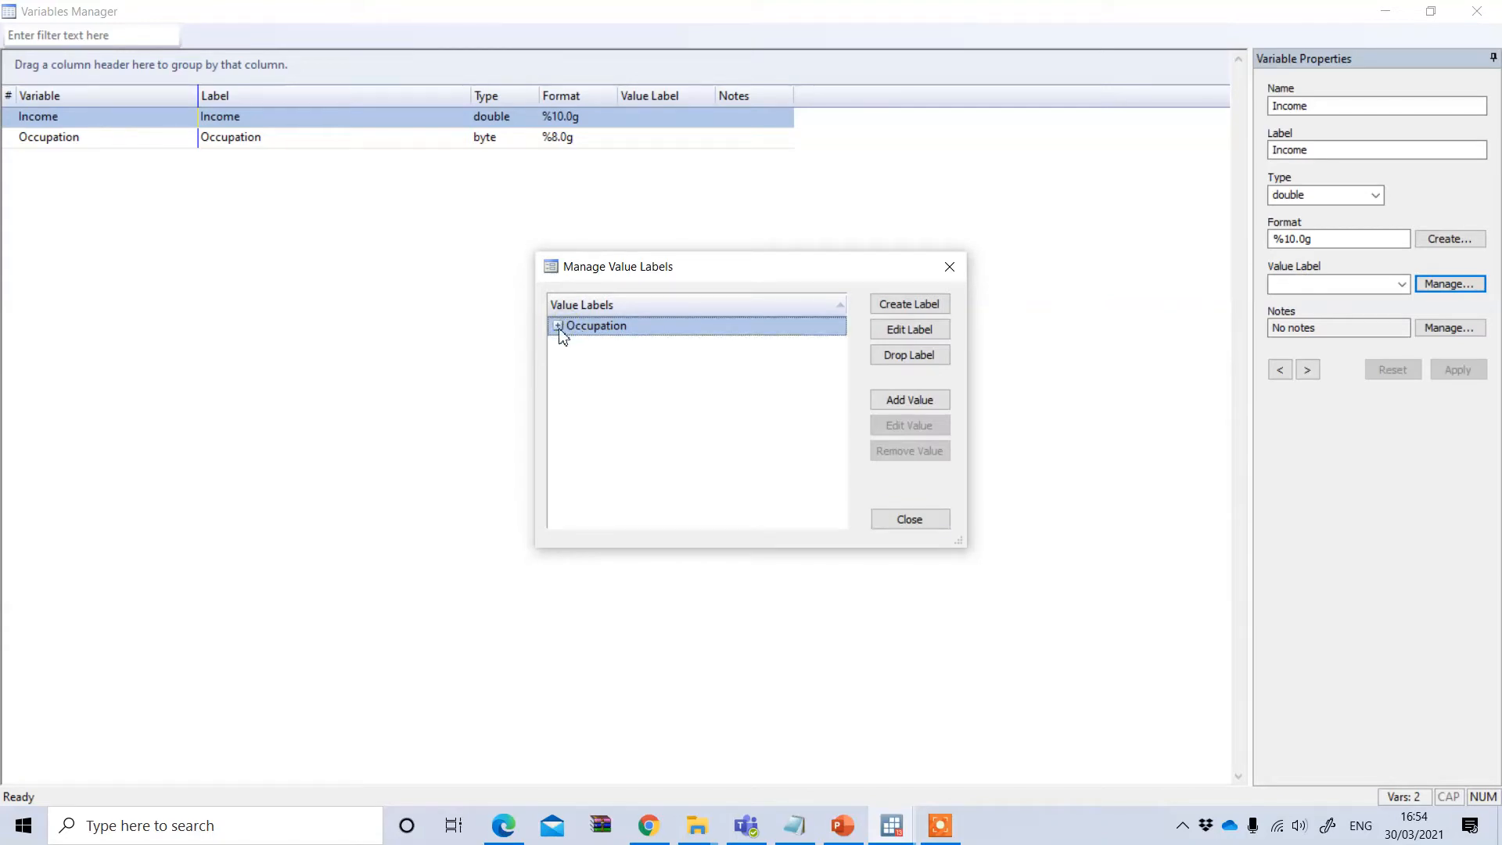
pyautogui.click(558, 325)
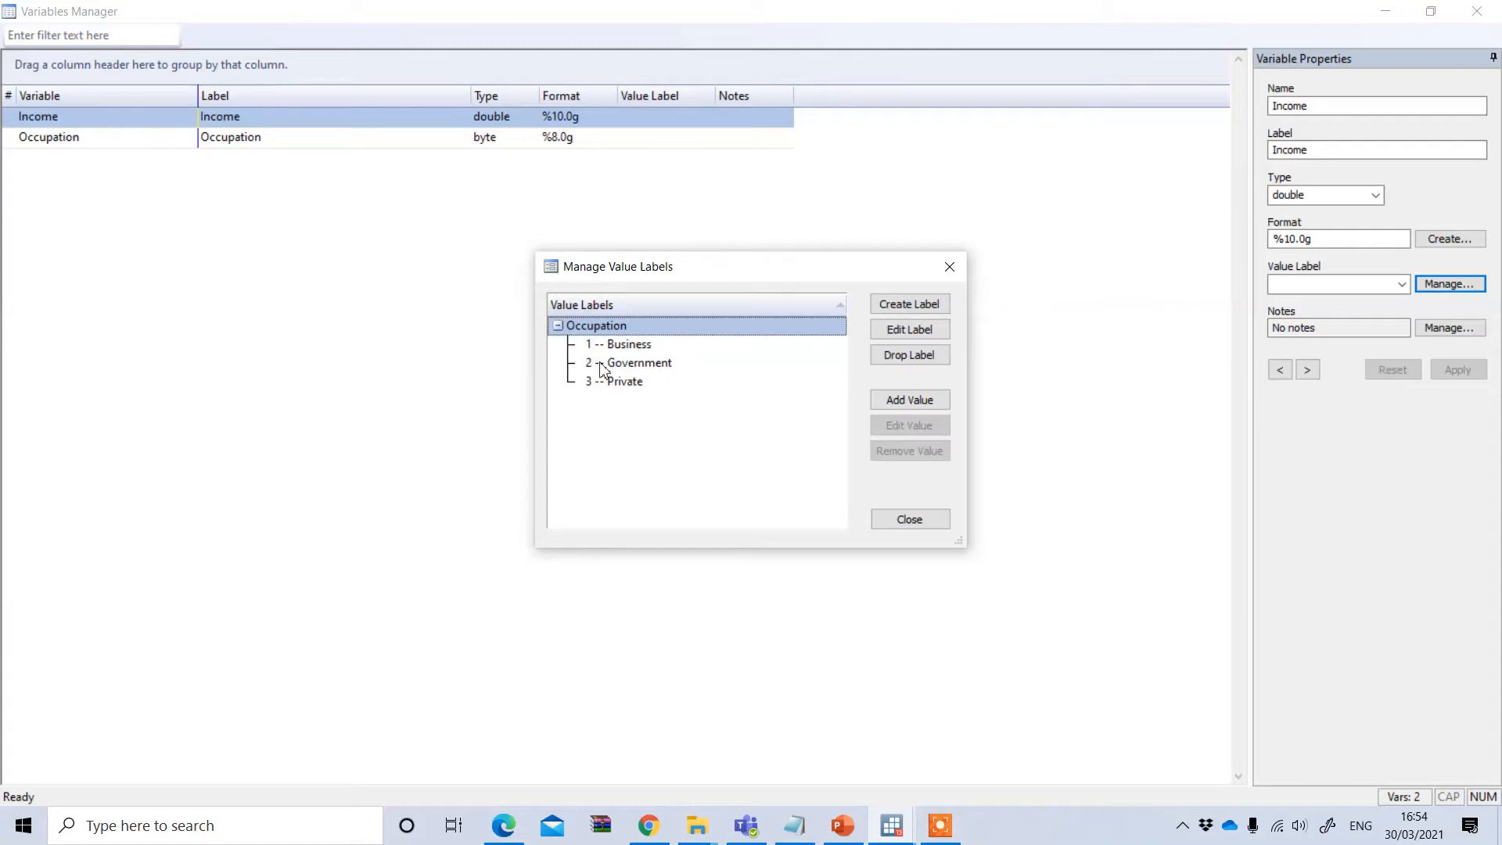
pyautogui.moveTo(588, 404)
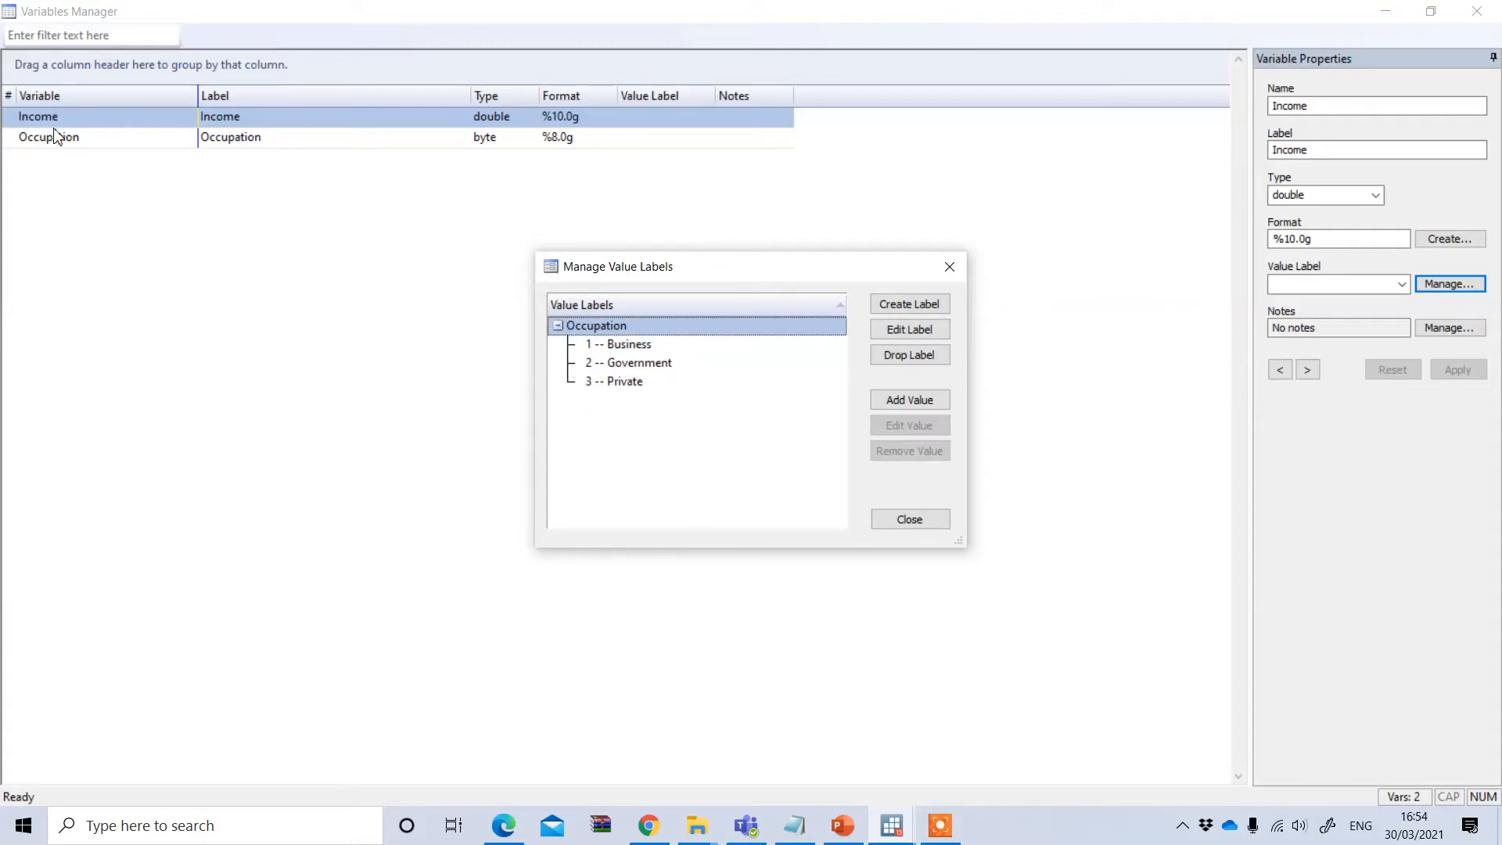
pyautogui.moveTo(73, 129)
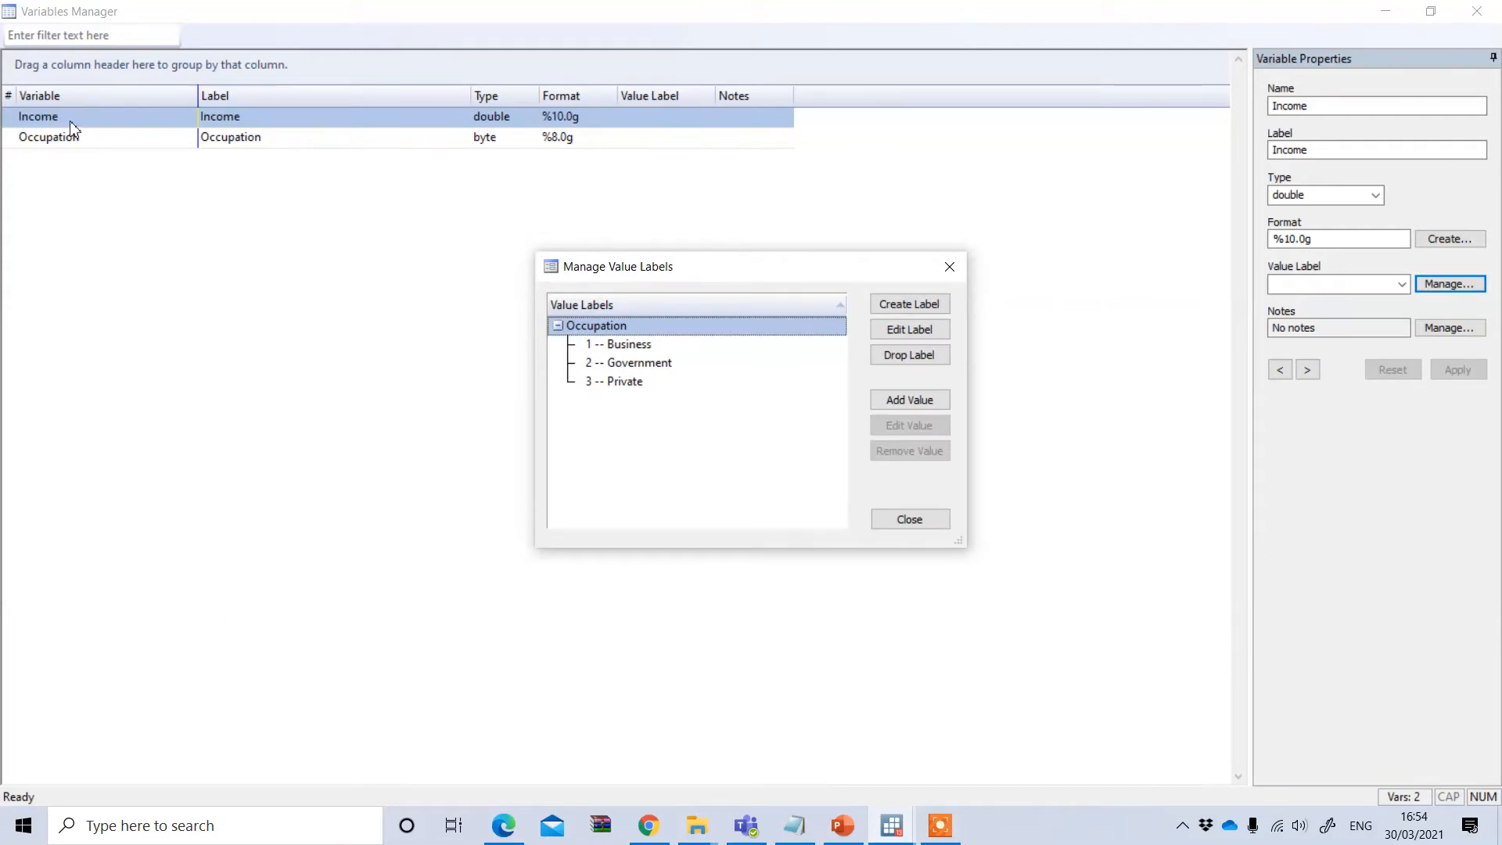
pyautogui.moveTo(78, 122)
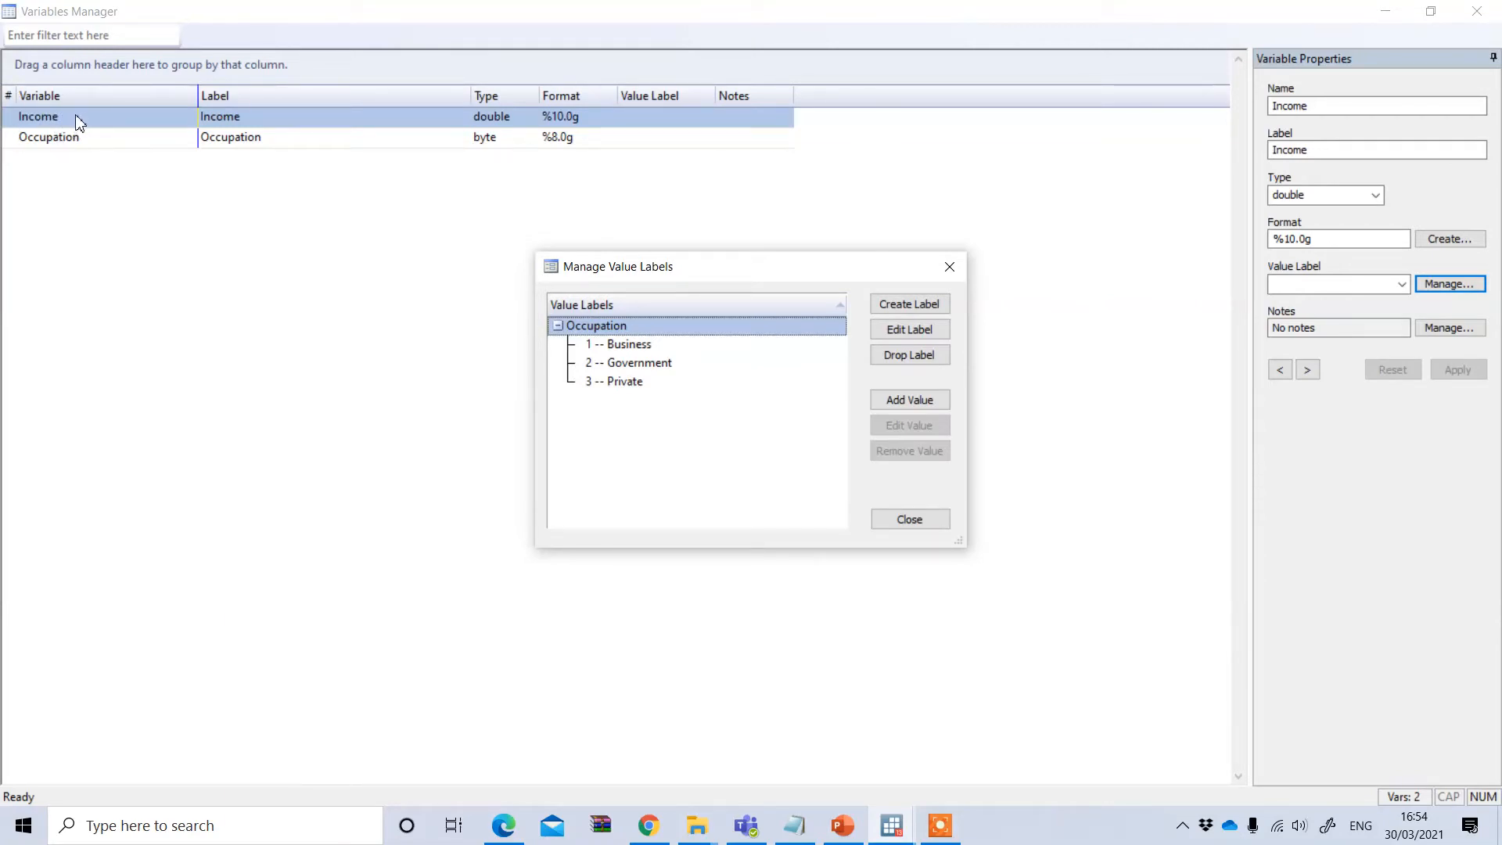
pyautogui.moveTo(417, 303)
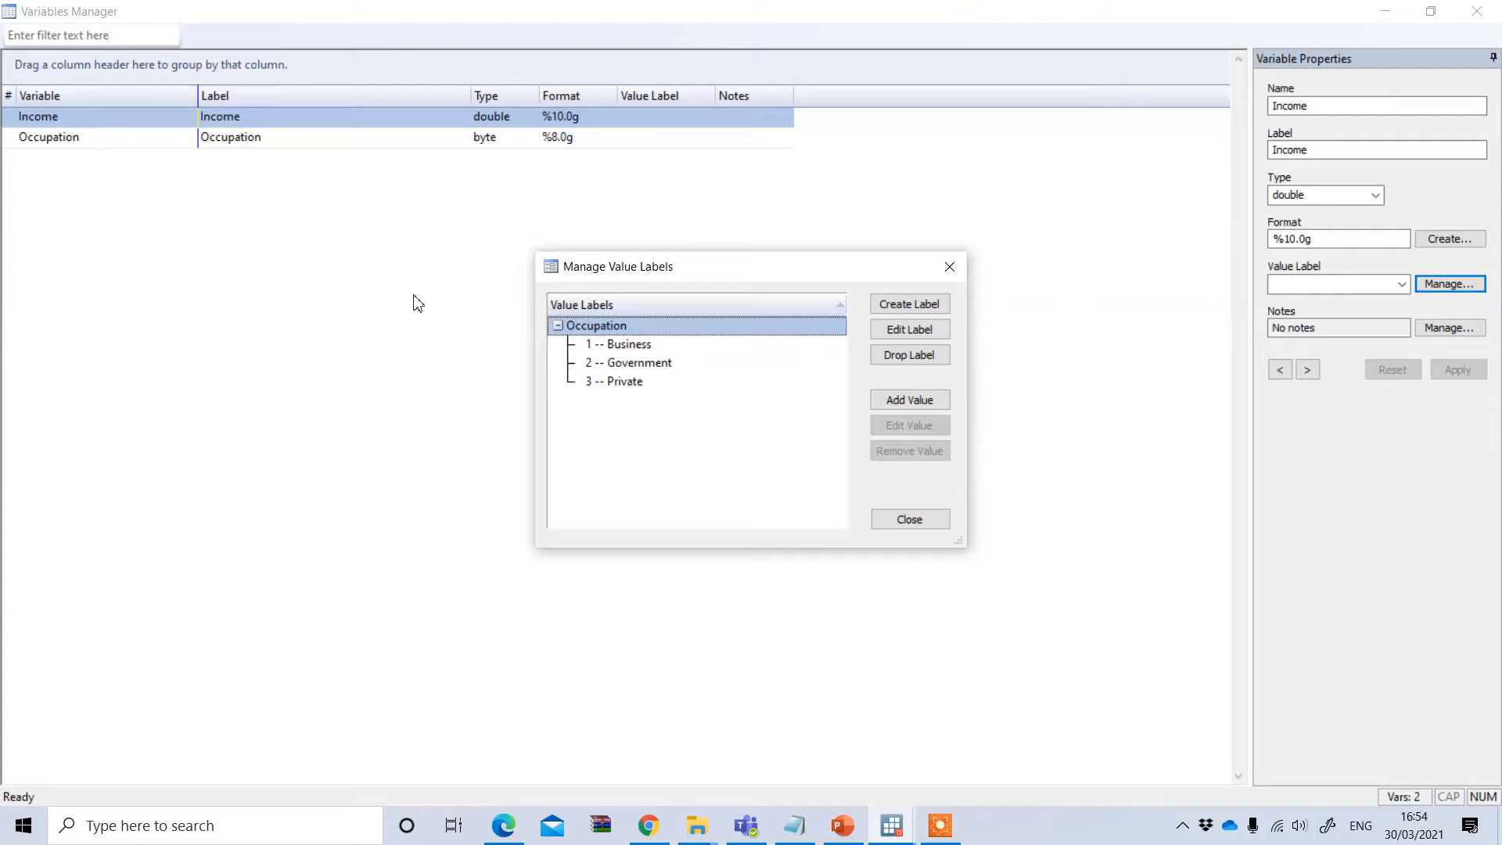
pyautogui.moveTo(630, 366)
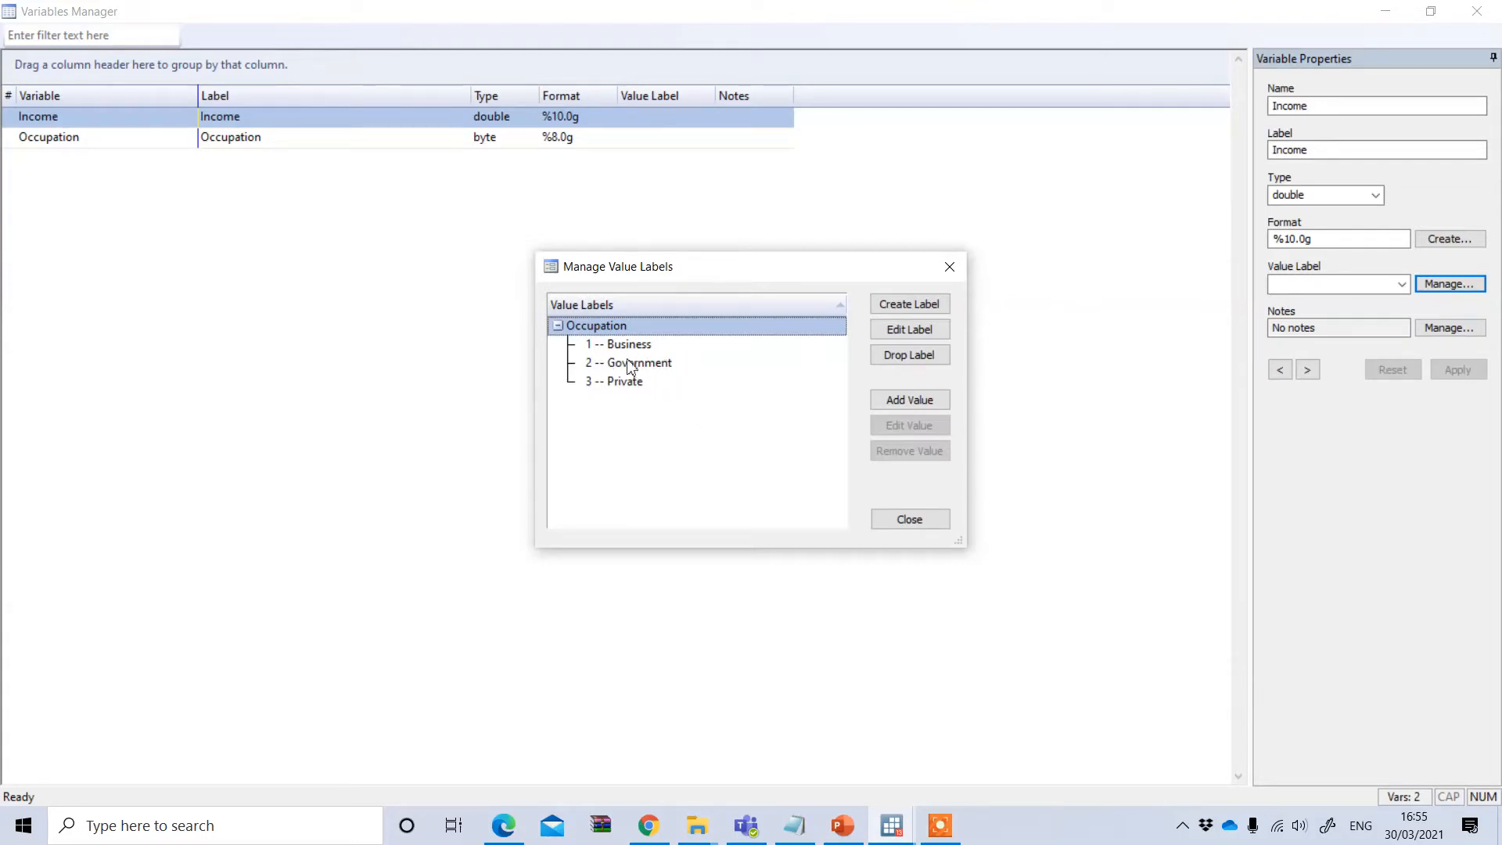
pyautogui.click(949, 266)
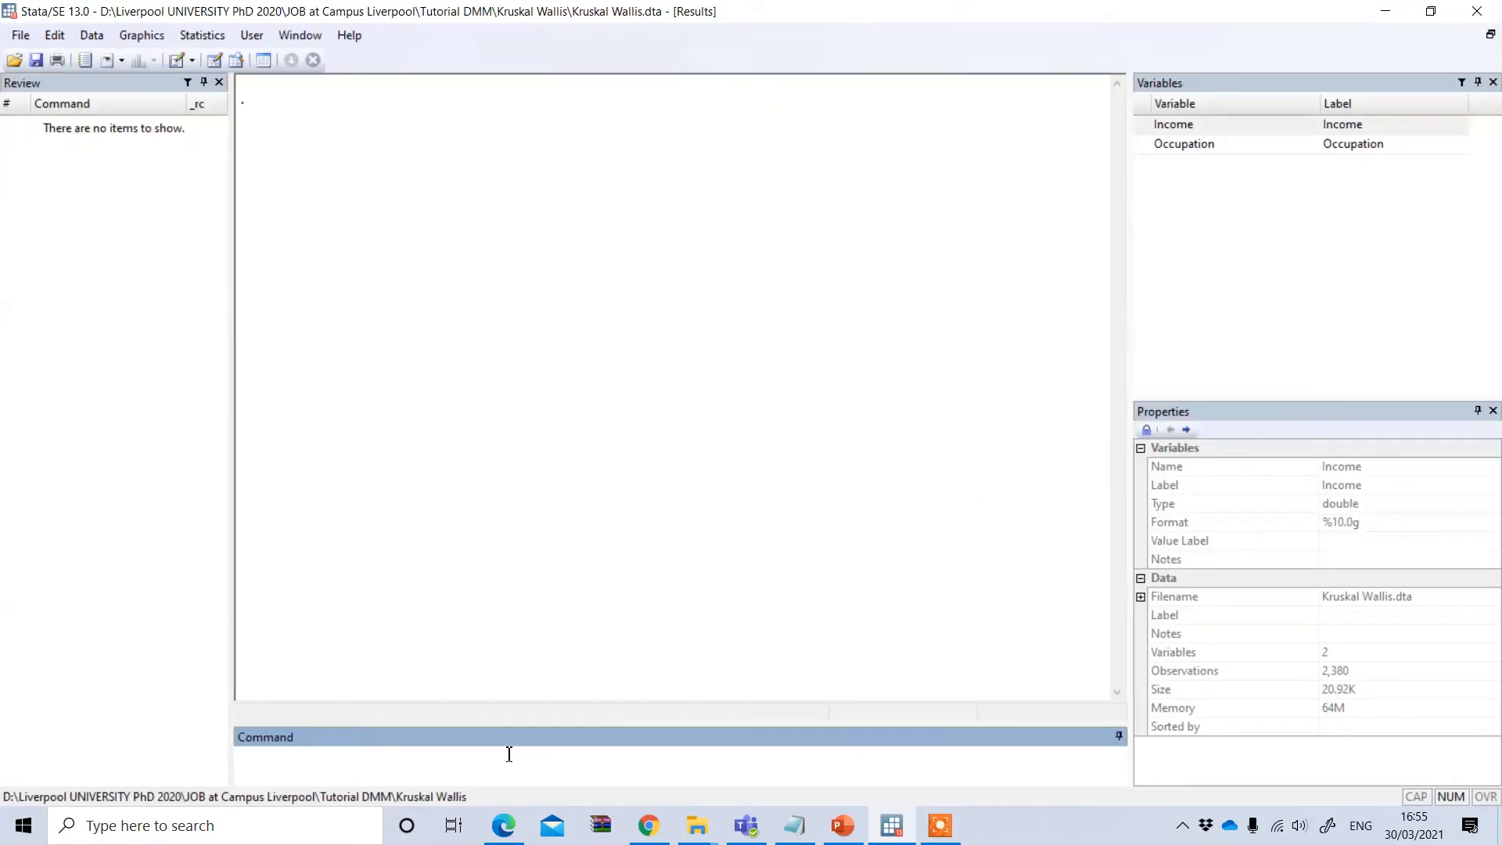
pyautogui.moveTo(391, 757)
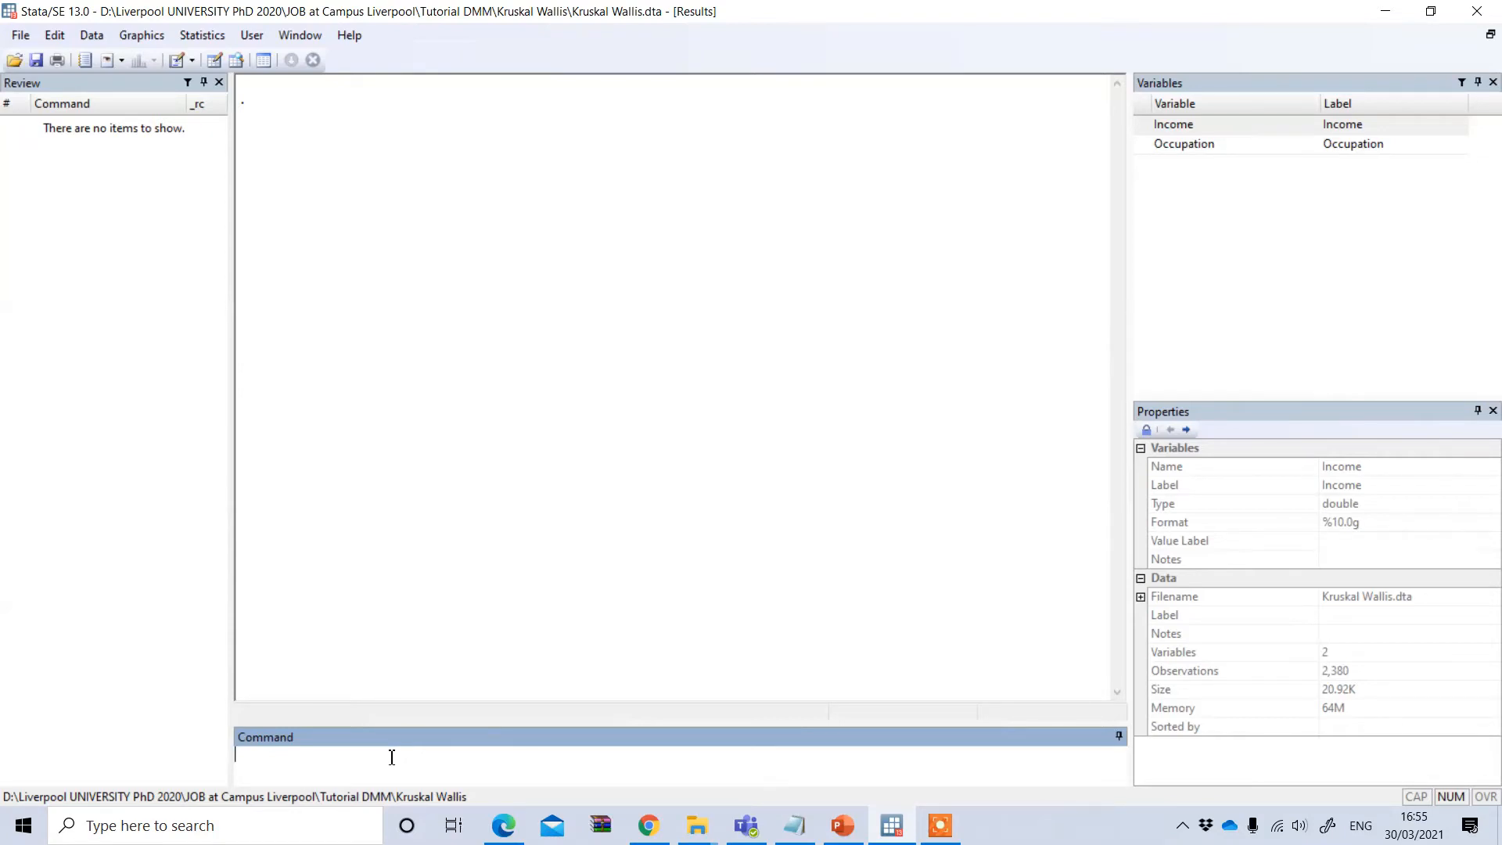
# Type 'kwallis Income, by( Occupation)' in the Command box without running it.
pyautogui.write('k')
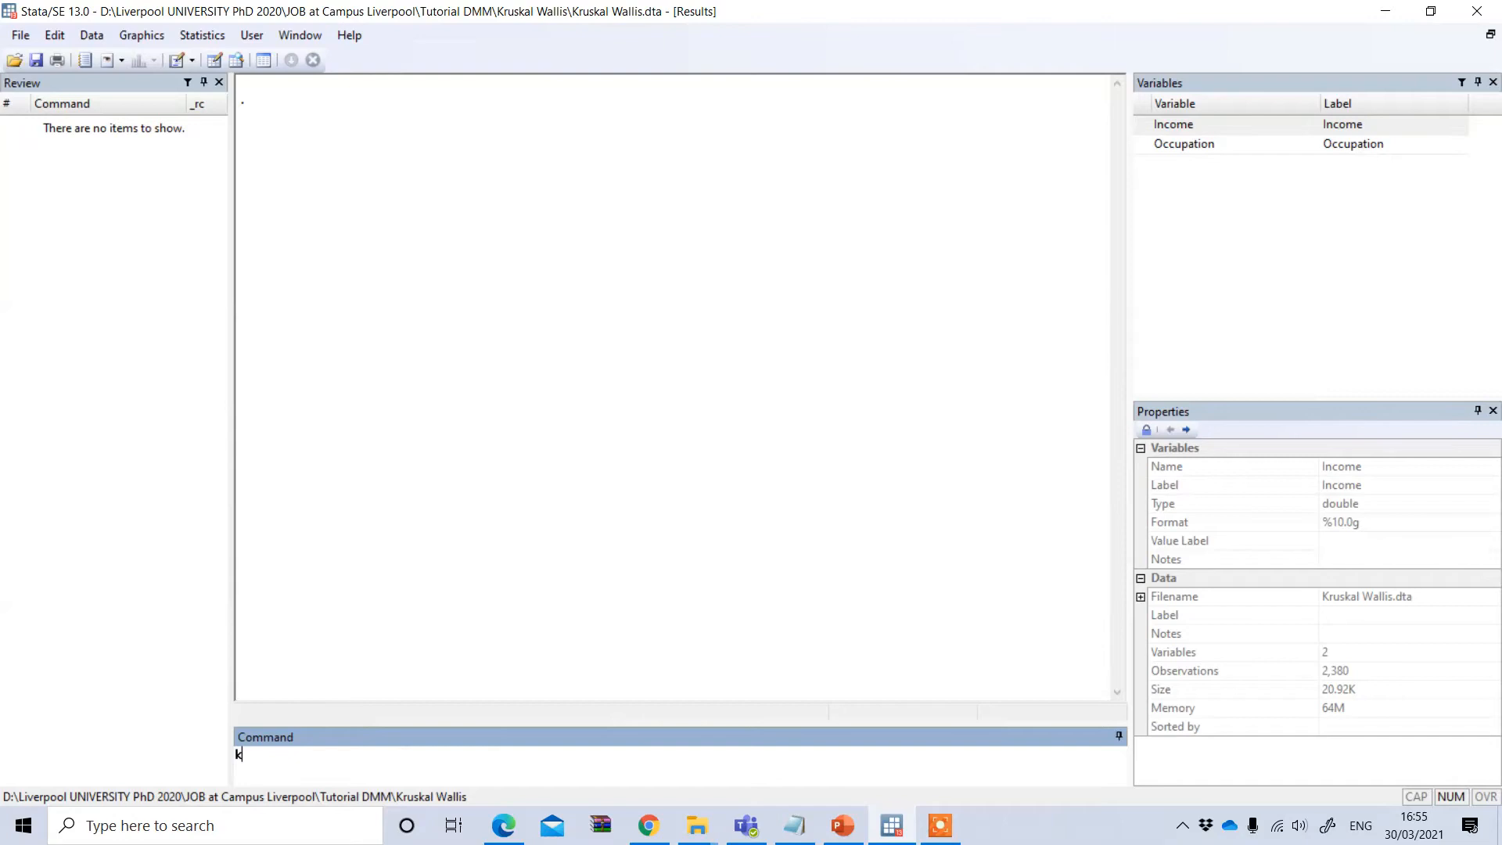
pyautogui.write('wallis')
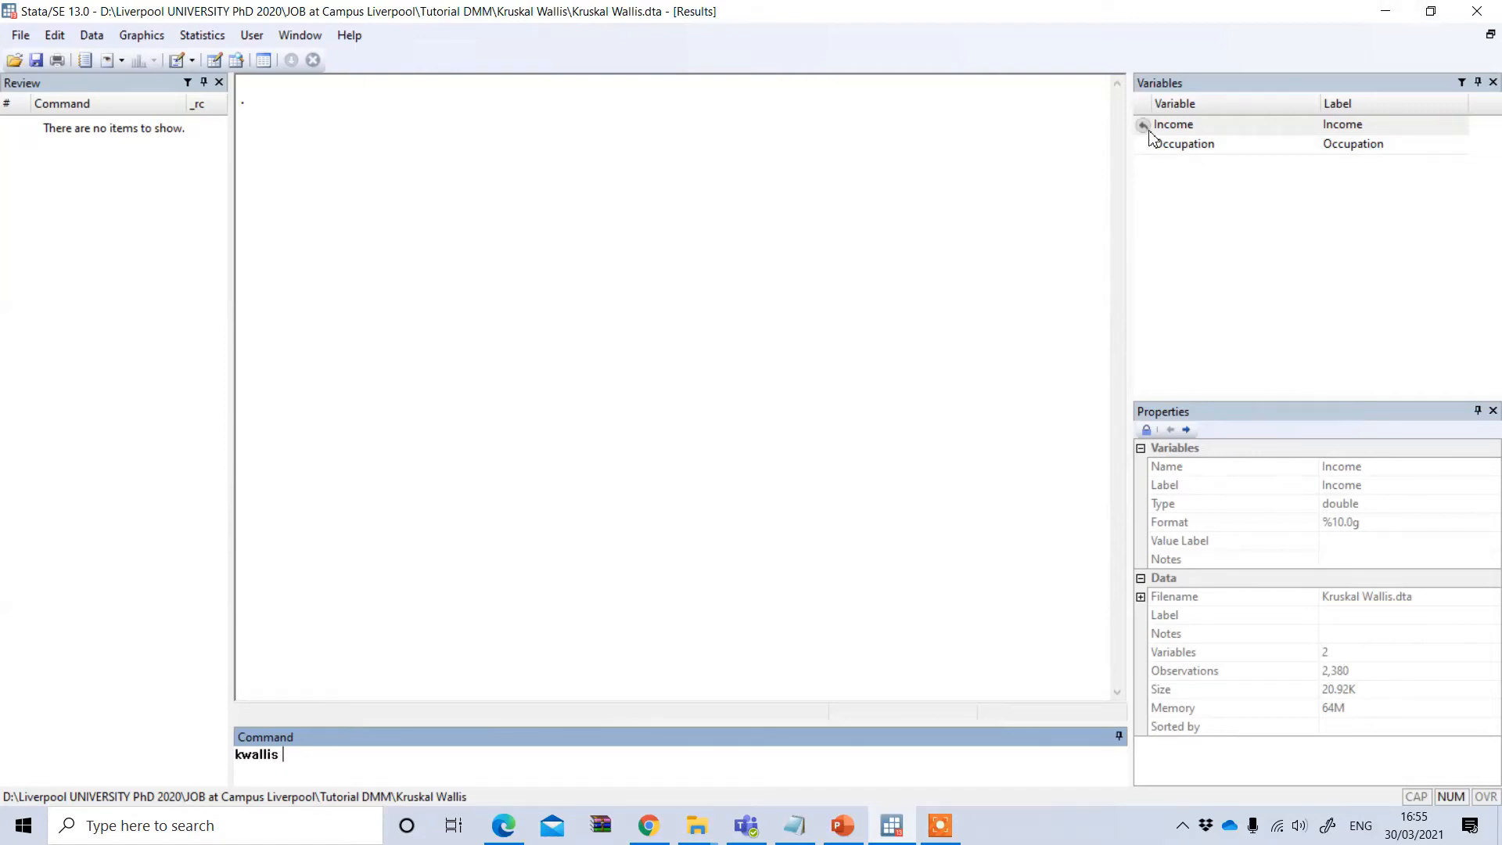
pyautogui.write('Income,')
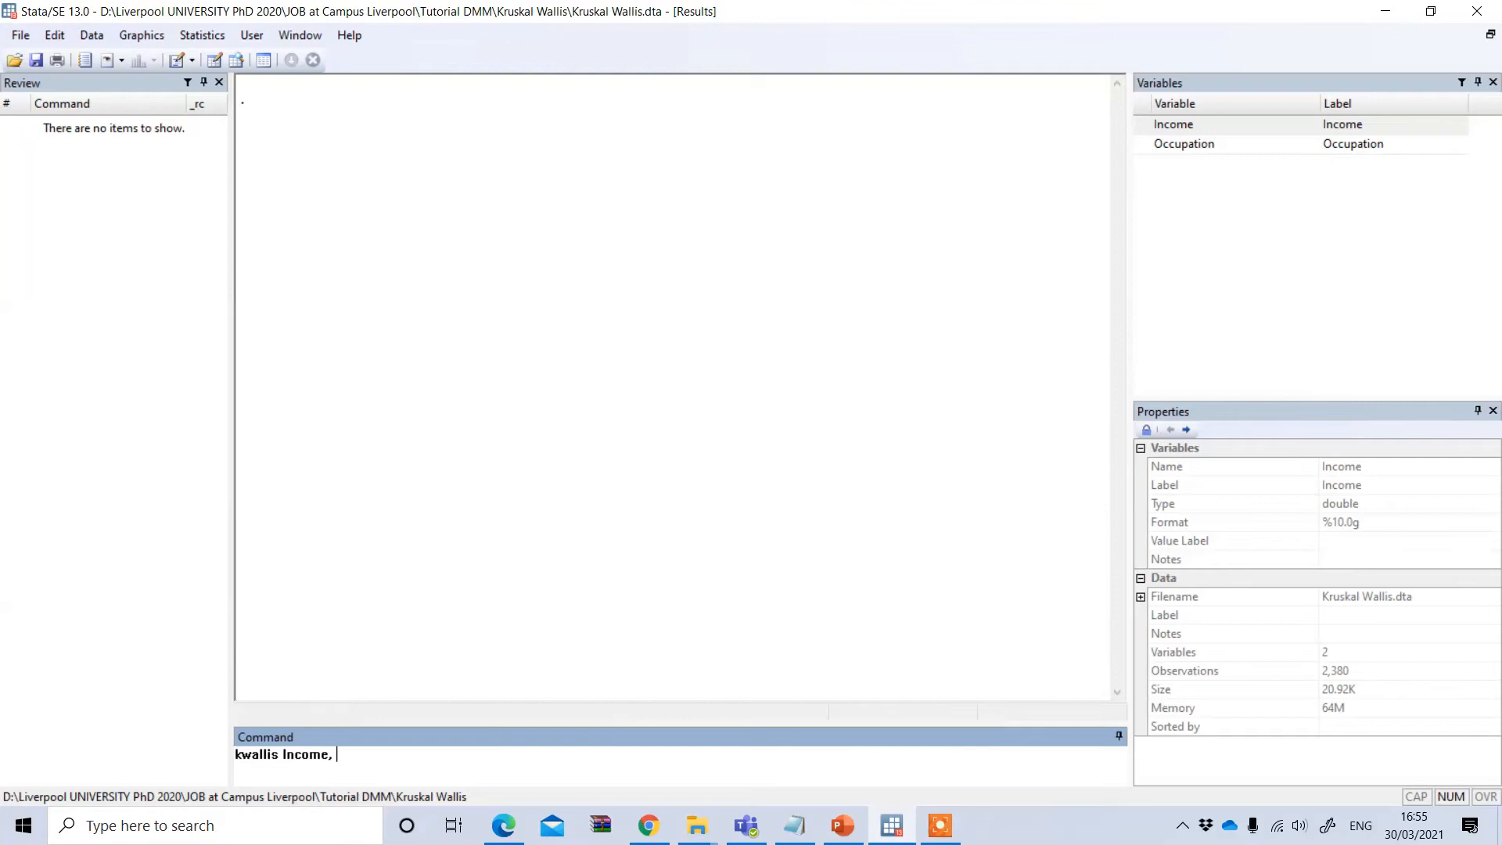
pyautogui.write('by(')
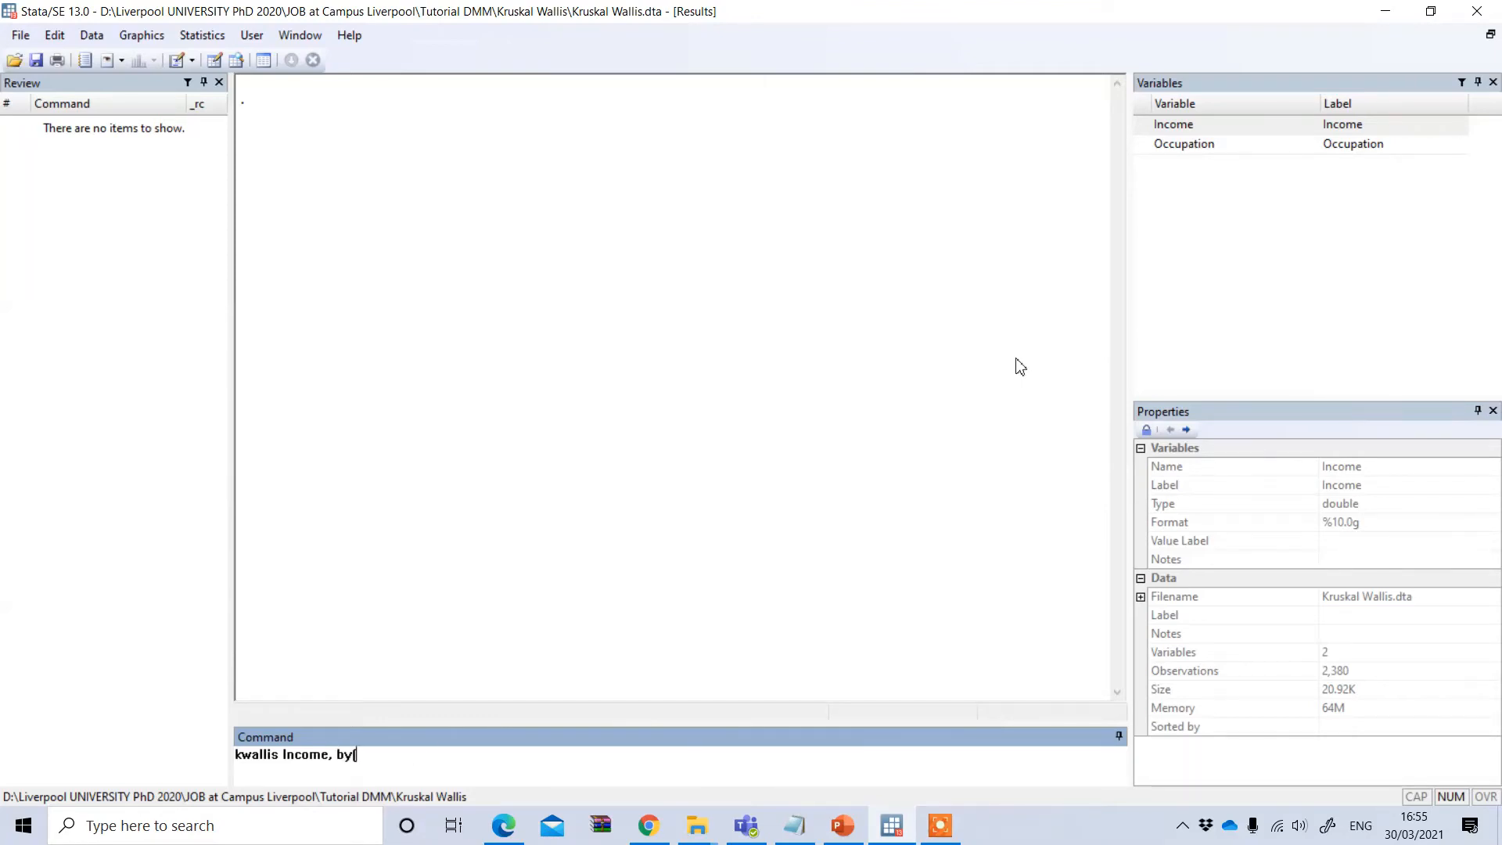
pyautogui.click(1184, 143)
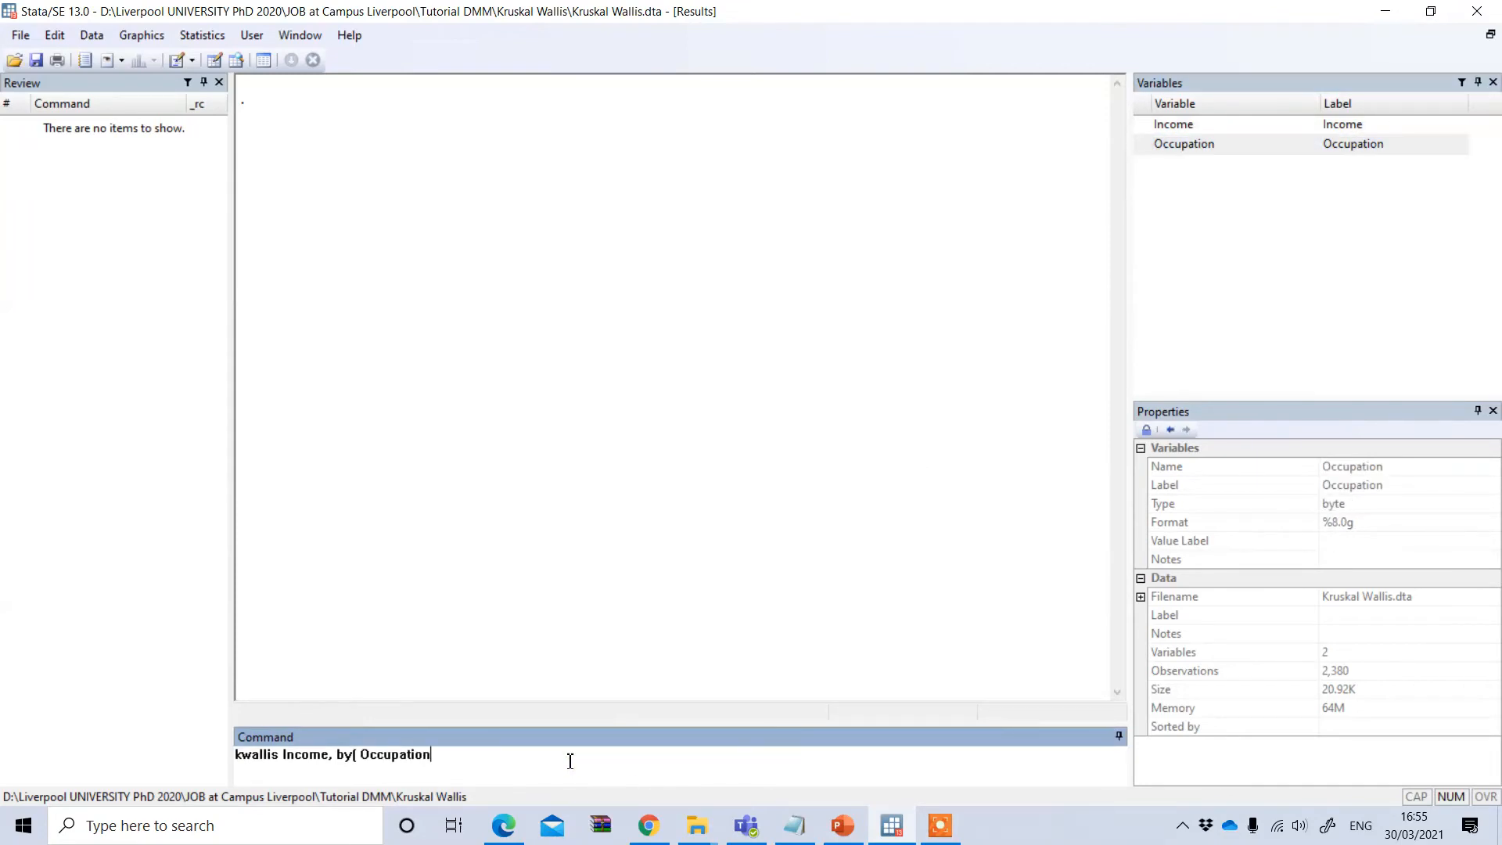
pyautogui.write(')')
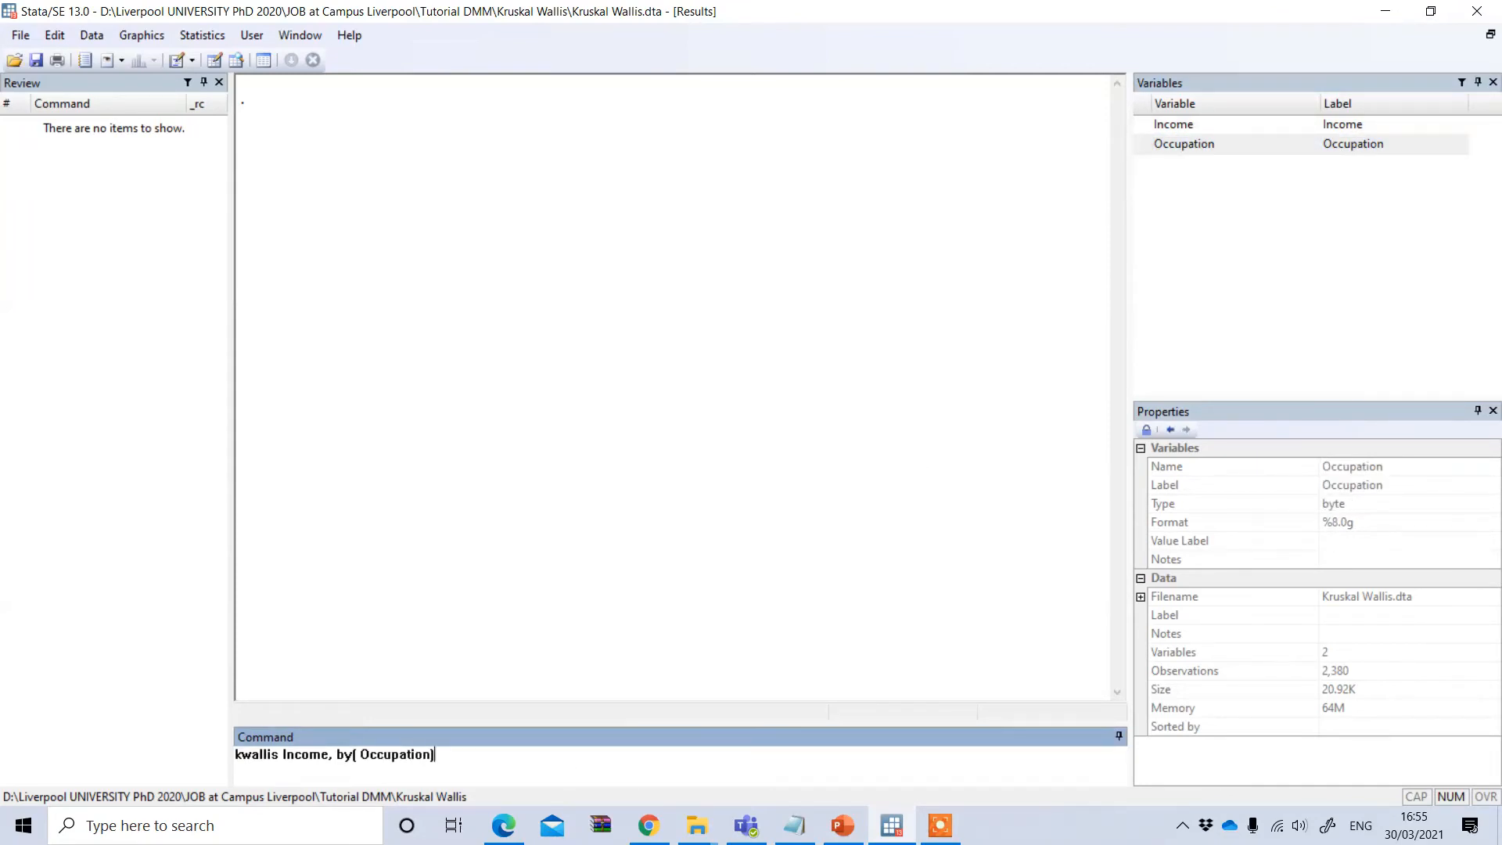
pyautogui.press('Return')
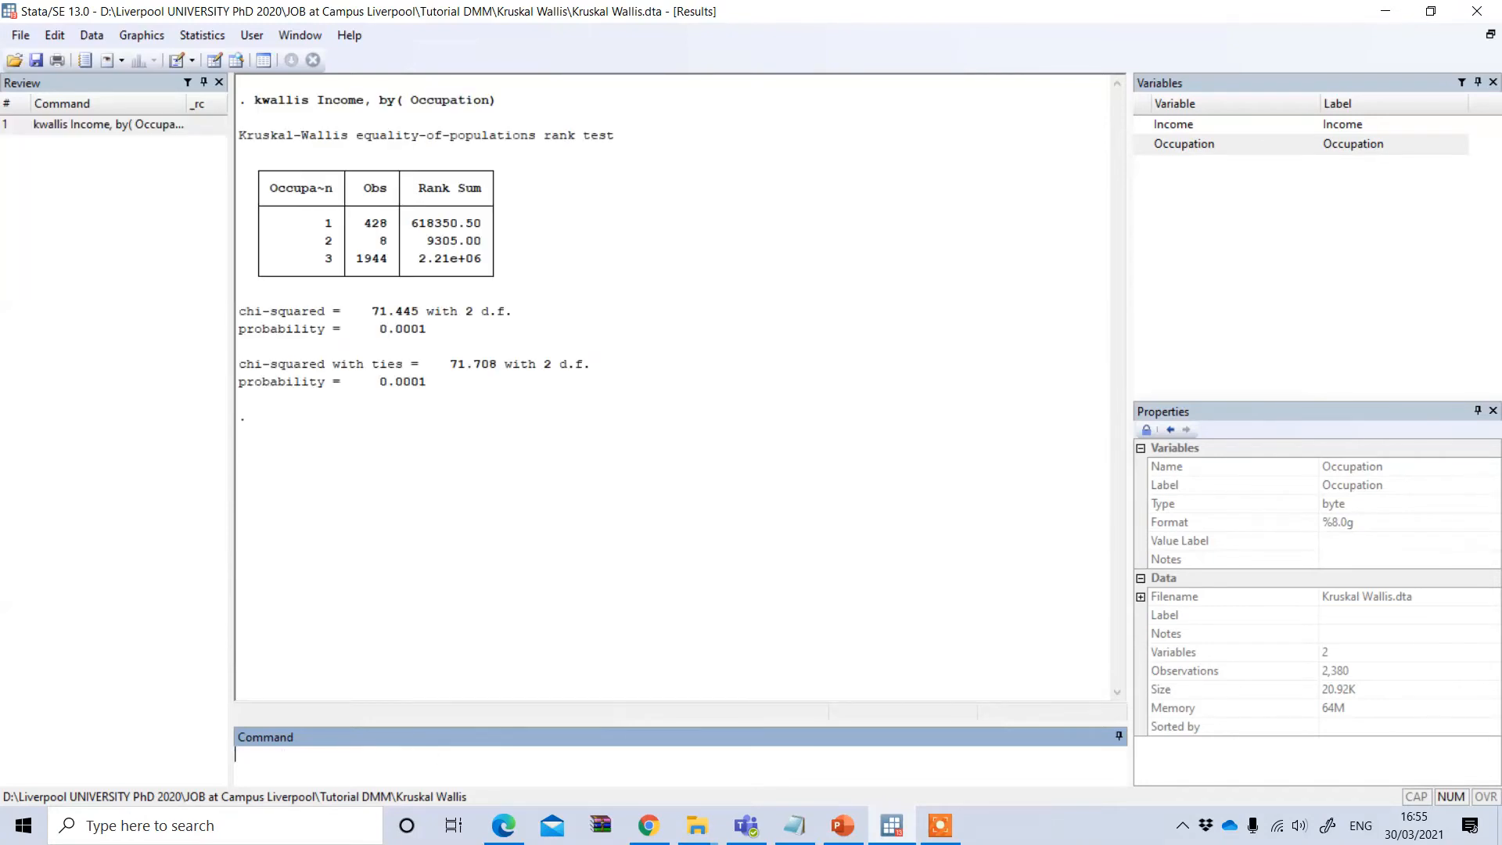
pyautogui.moveTo(406, 439)
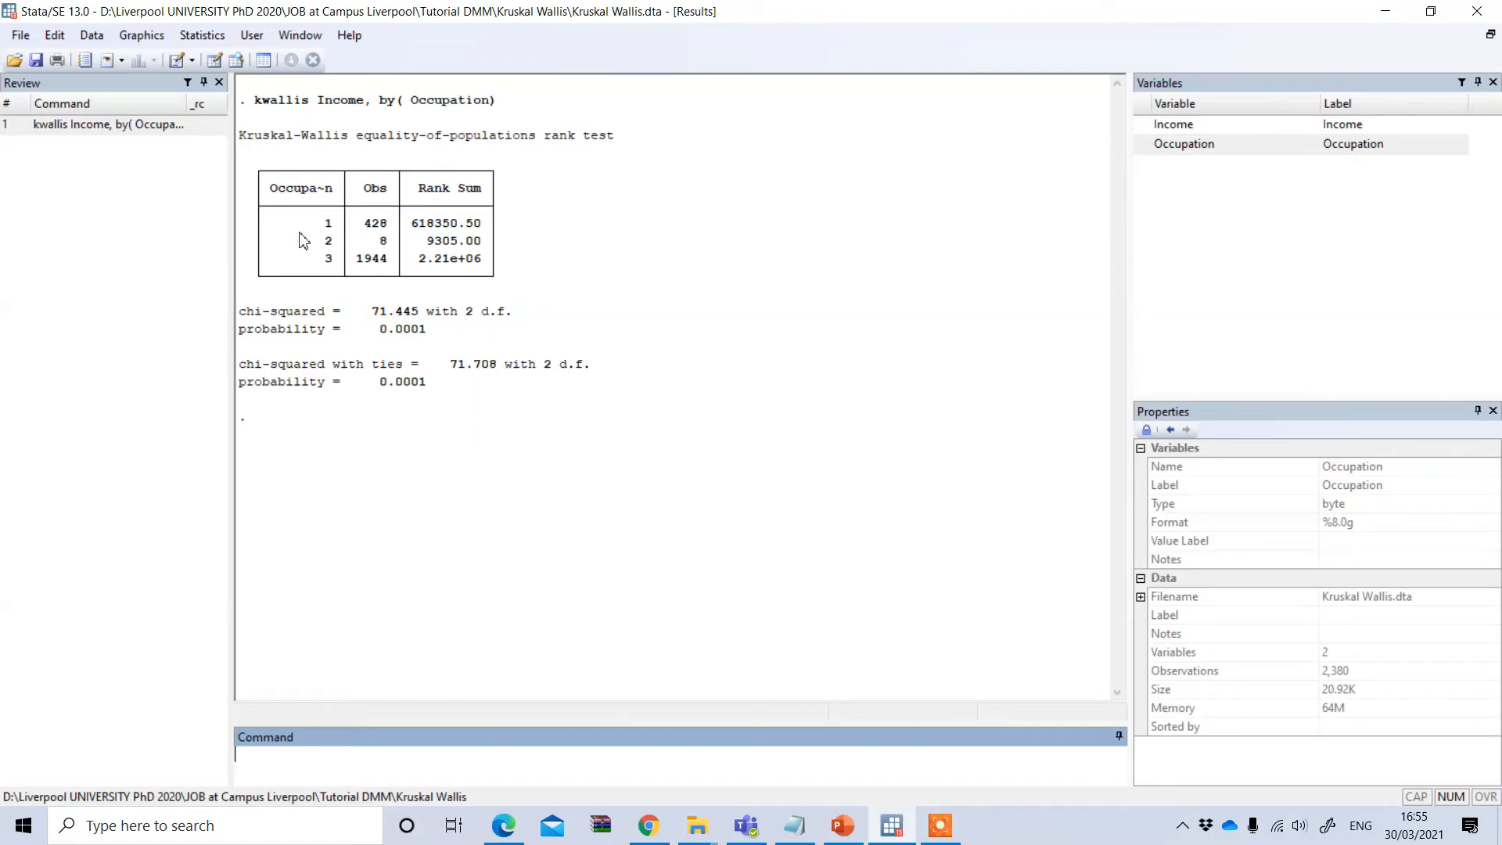
pyautogui.moveTo(297, 247)
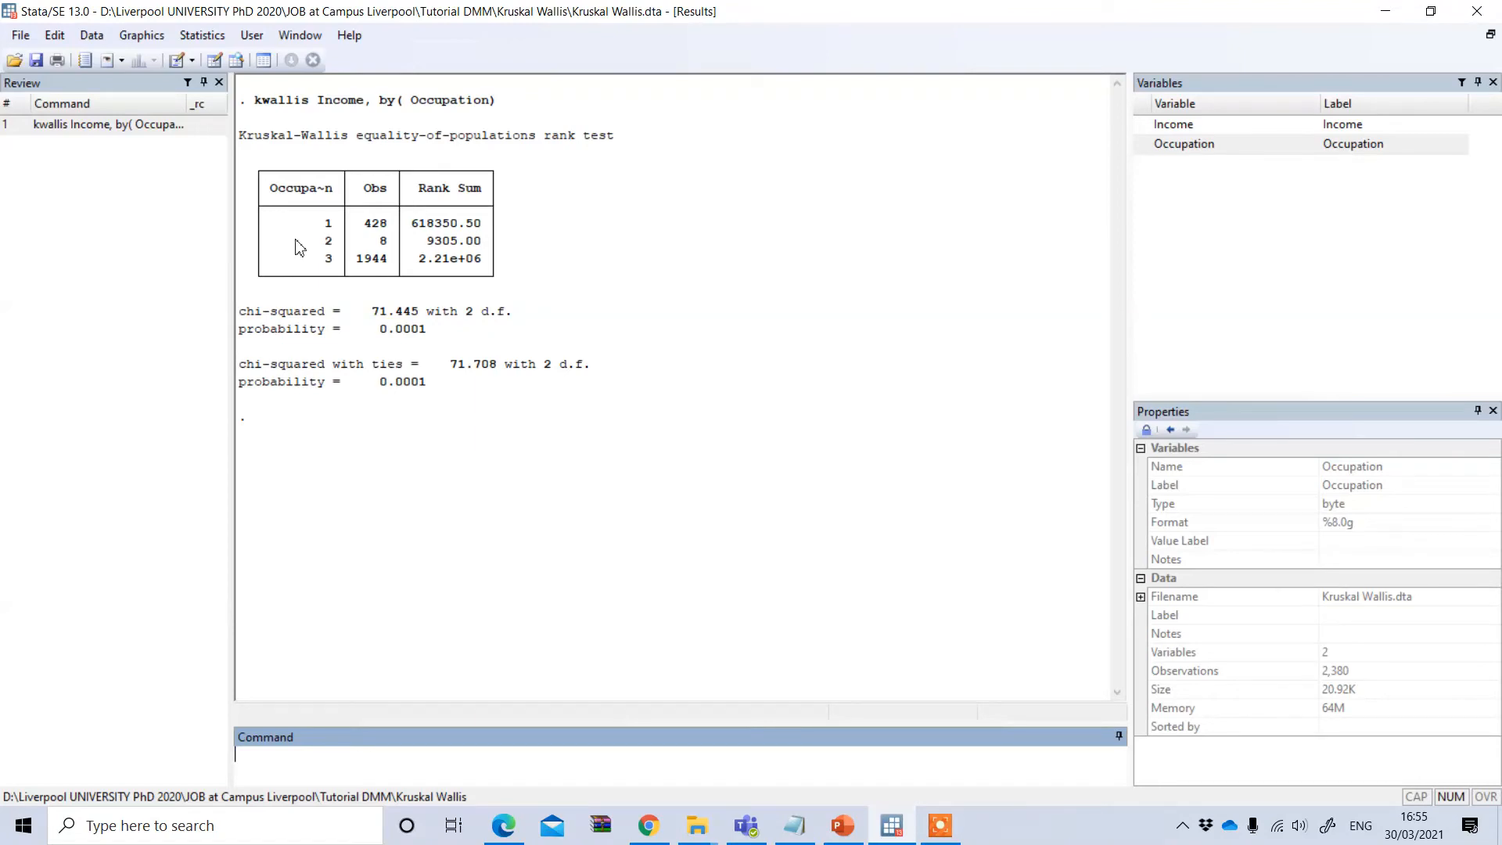
pyautogui.moveTo(346, 308)
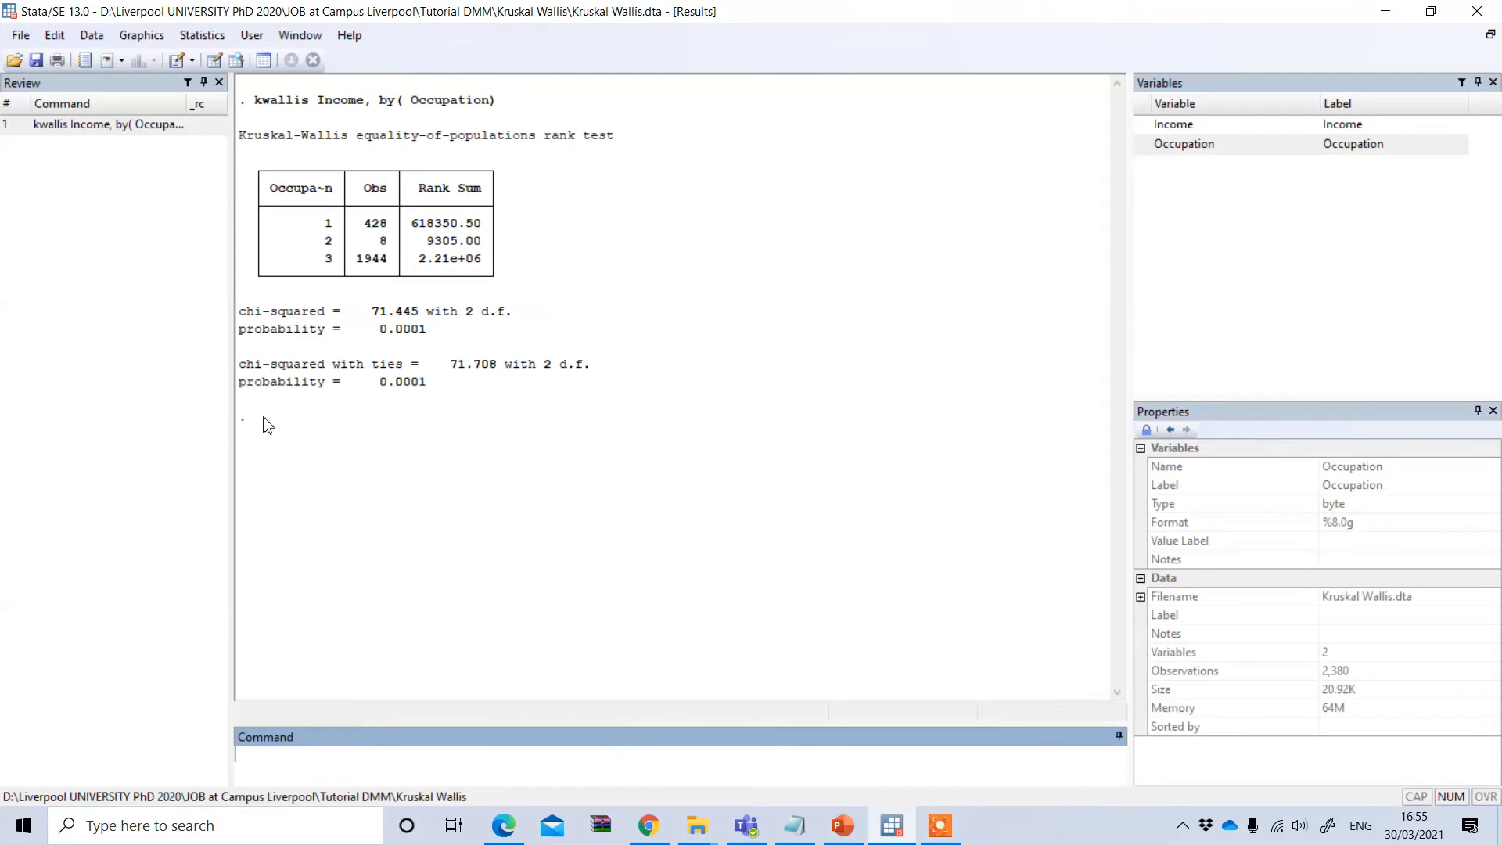
pyautogui.moveTo(433, 345)
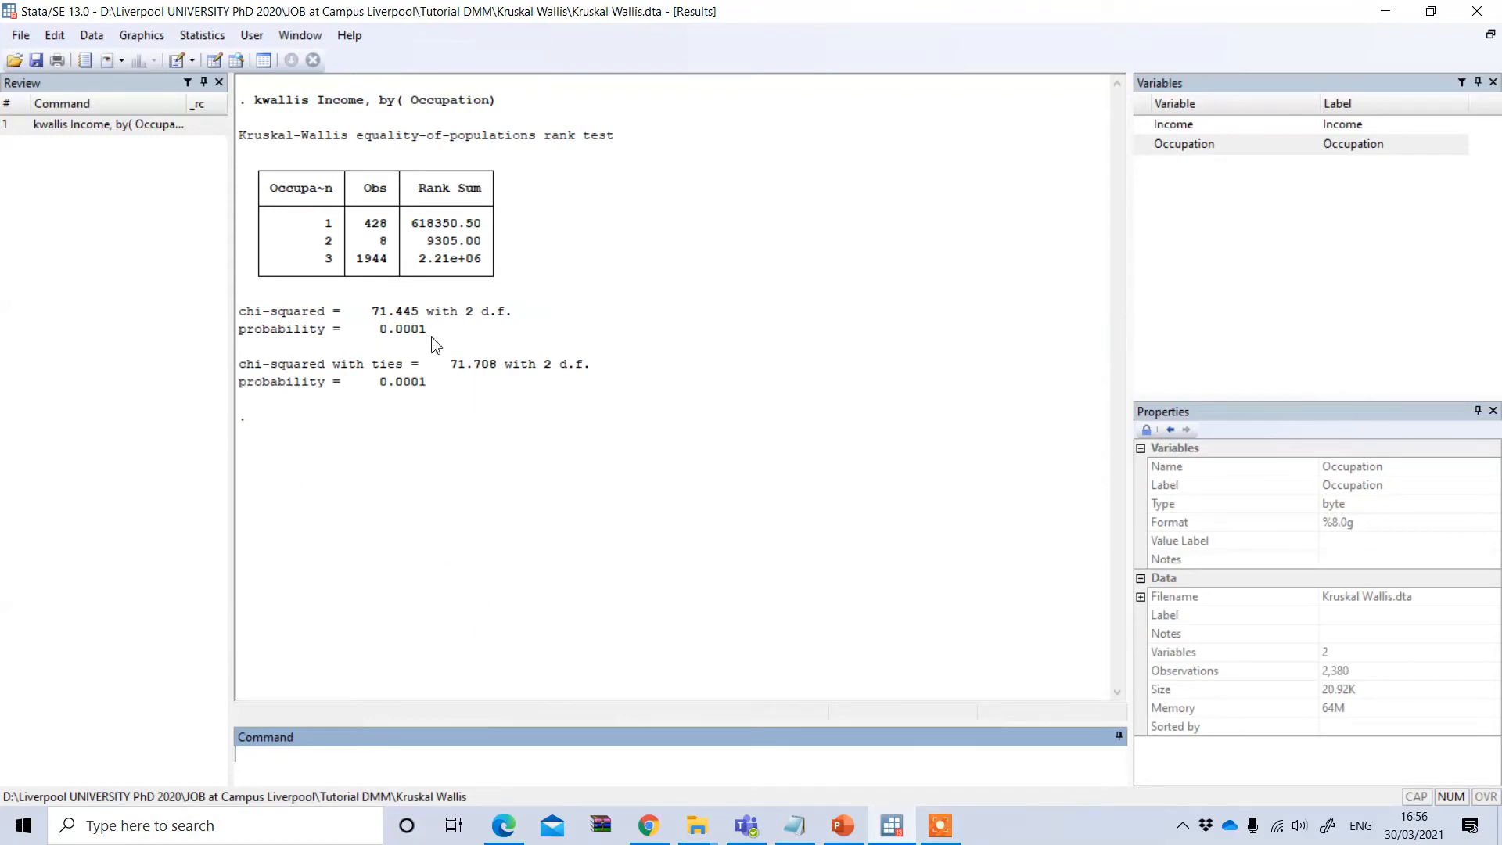
pyautogui.moveTo(445, 354)
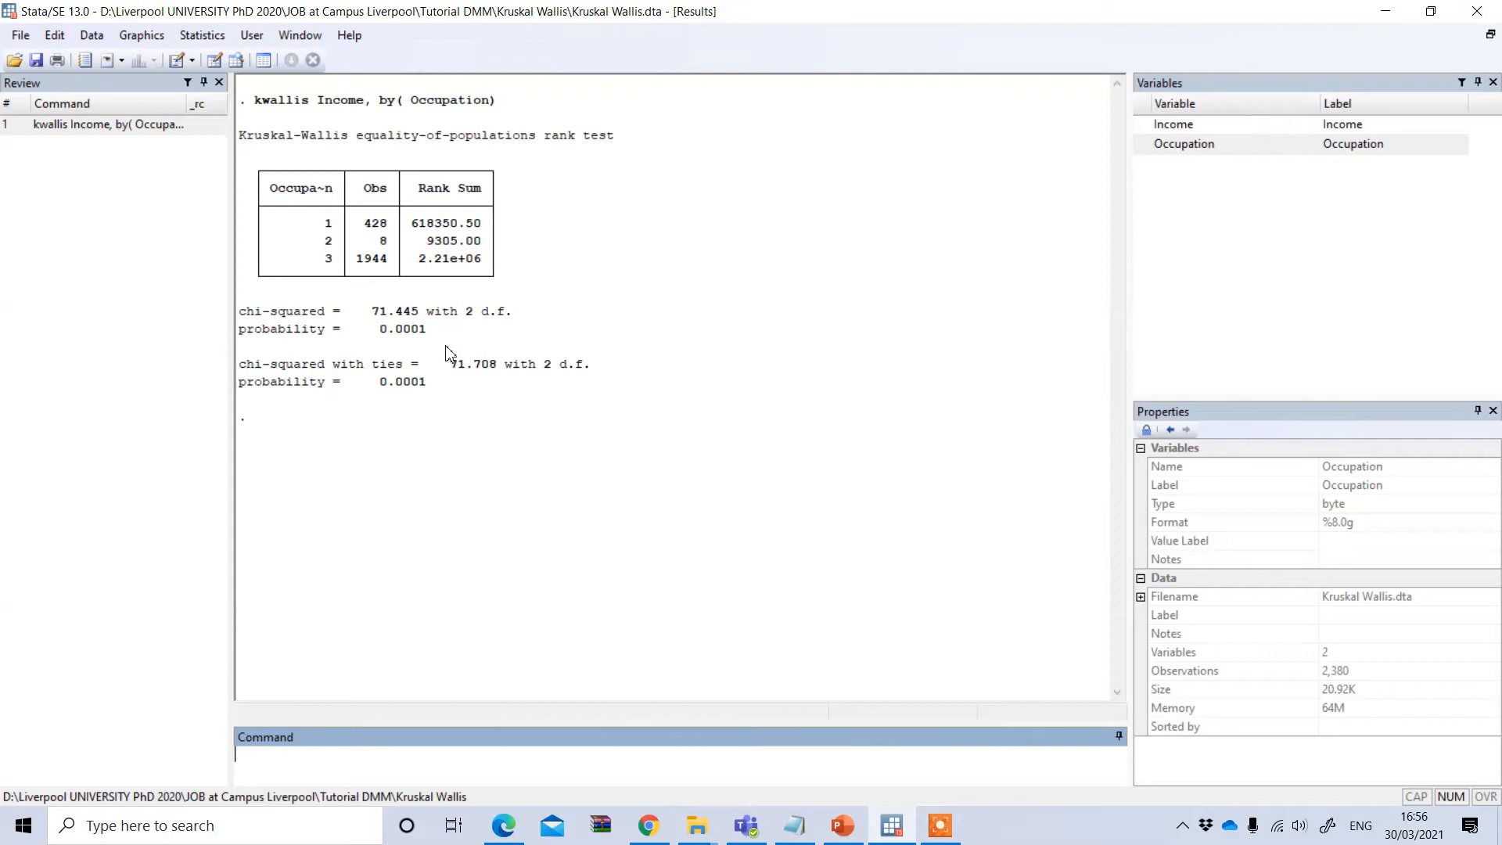
pyautogui.moveTo(407, 353)
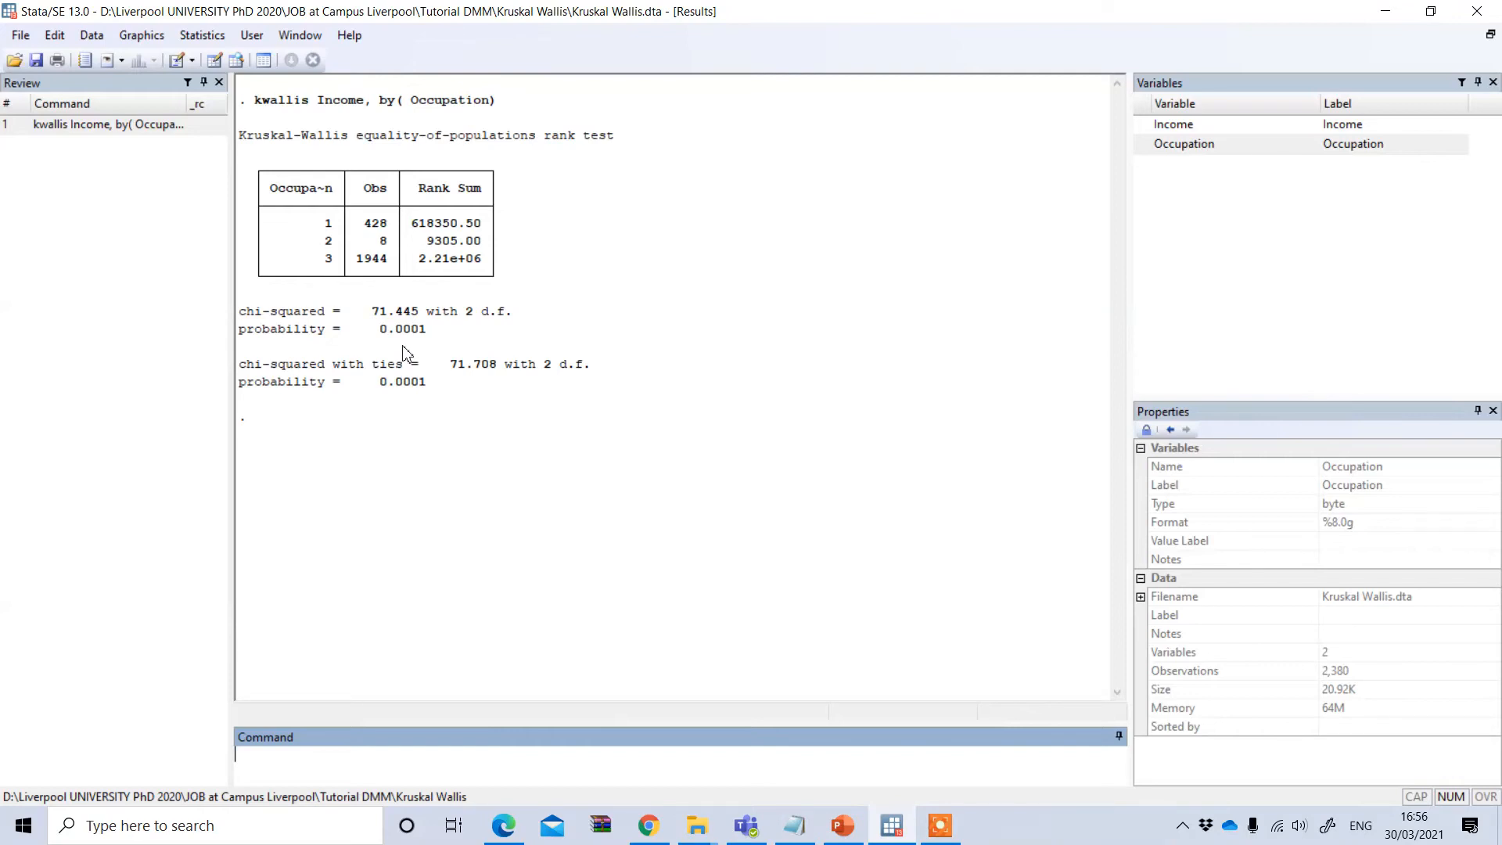
pyautogui.moveTo(368, 766)
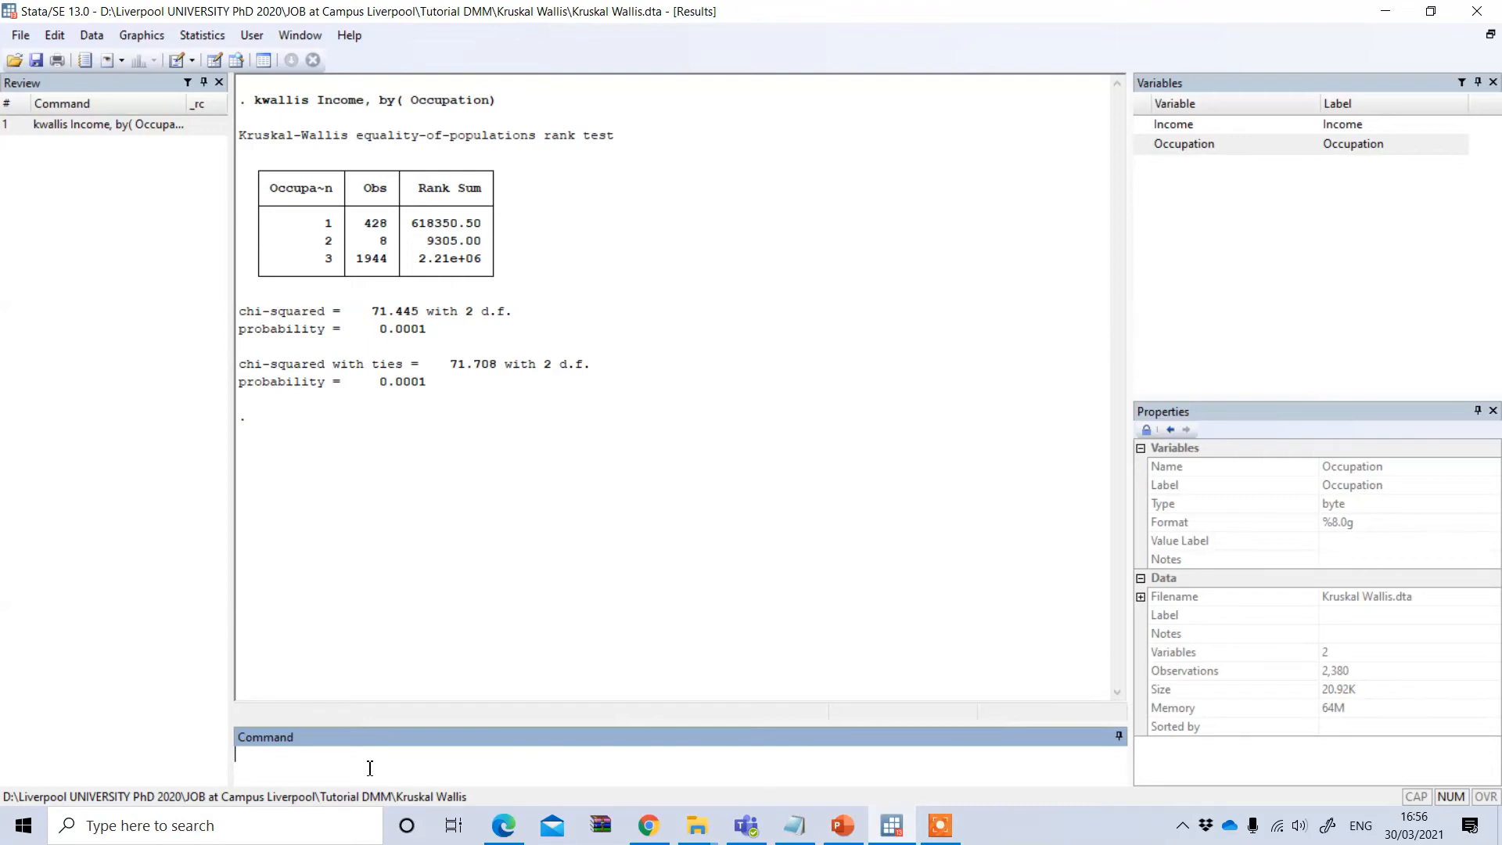
# Run 'tabstat Income, statistics(mean medain) by(Occupation)' to summarize Income by Occupation.
pyautogui.write('t')
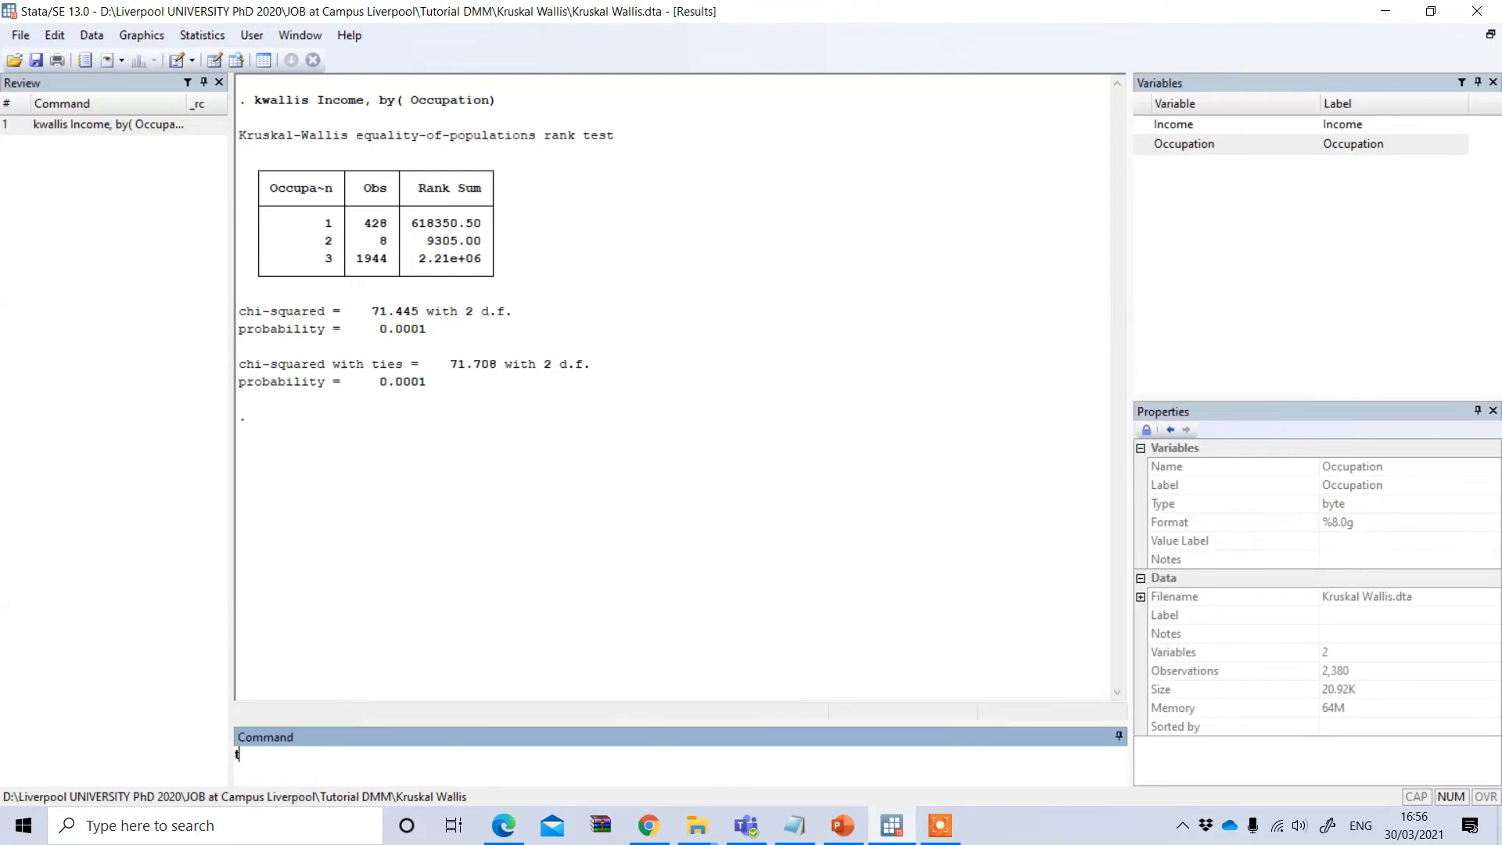
pyautogui.write('abstat Income')
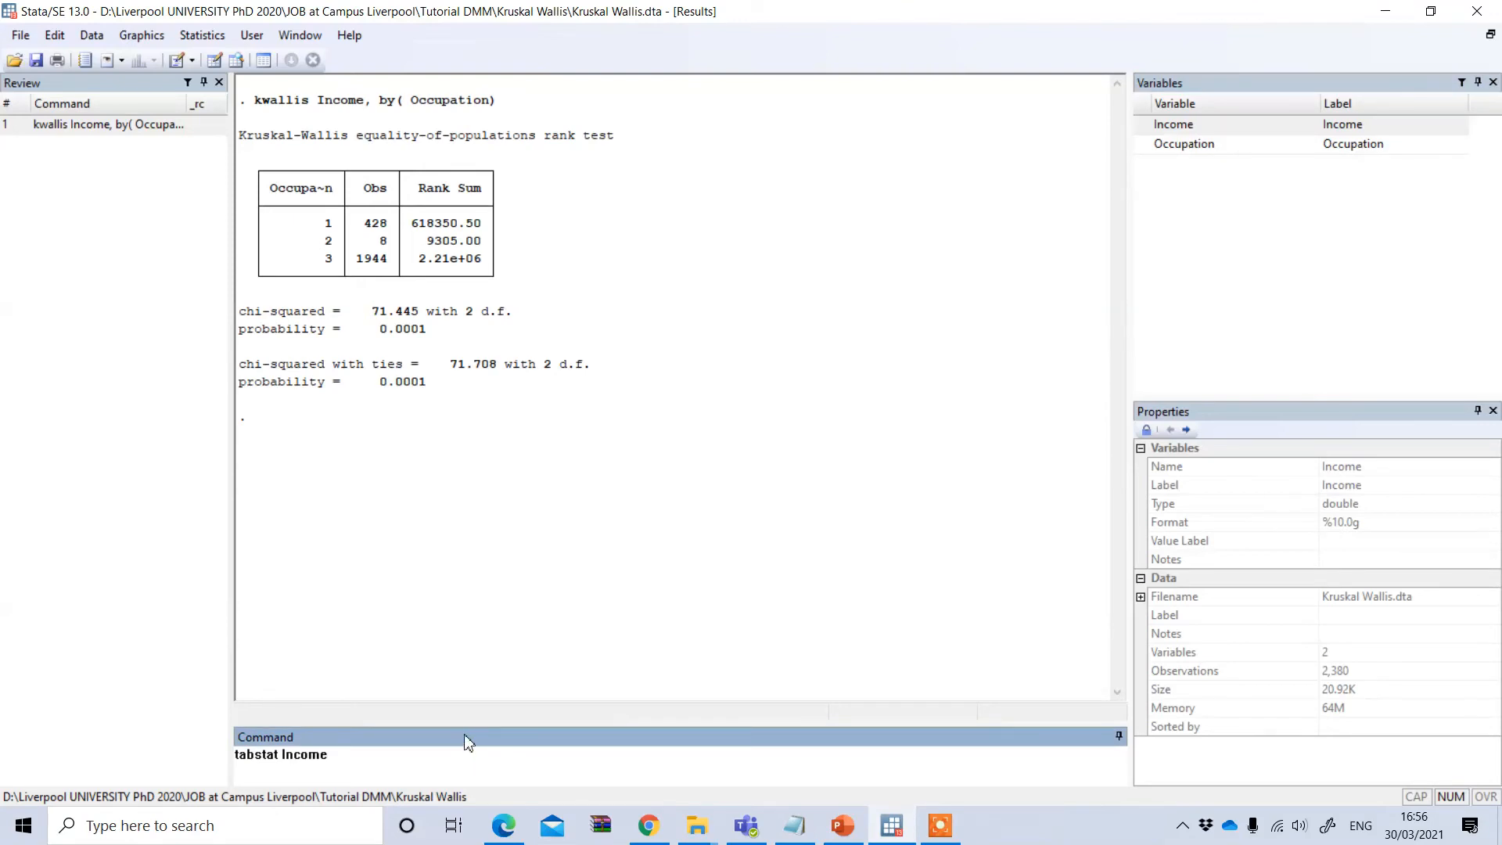
pyautogui.write(',')
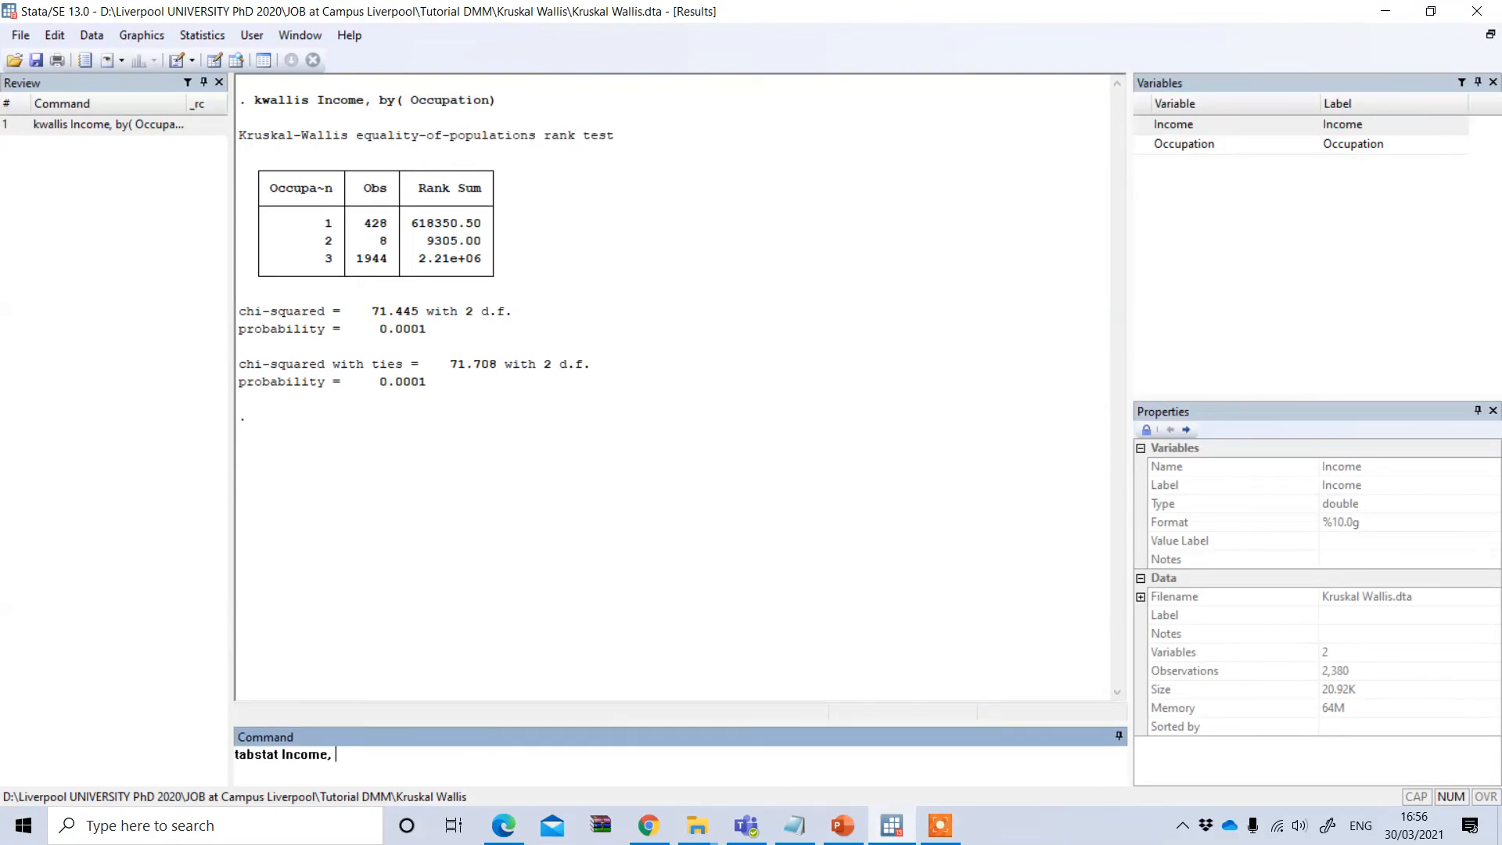
pyautogui.write('statistics')
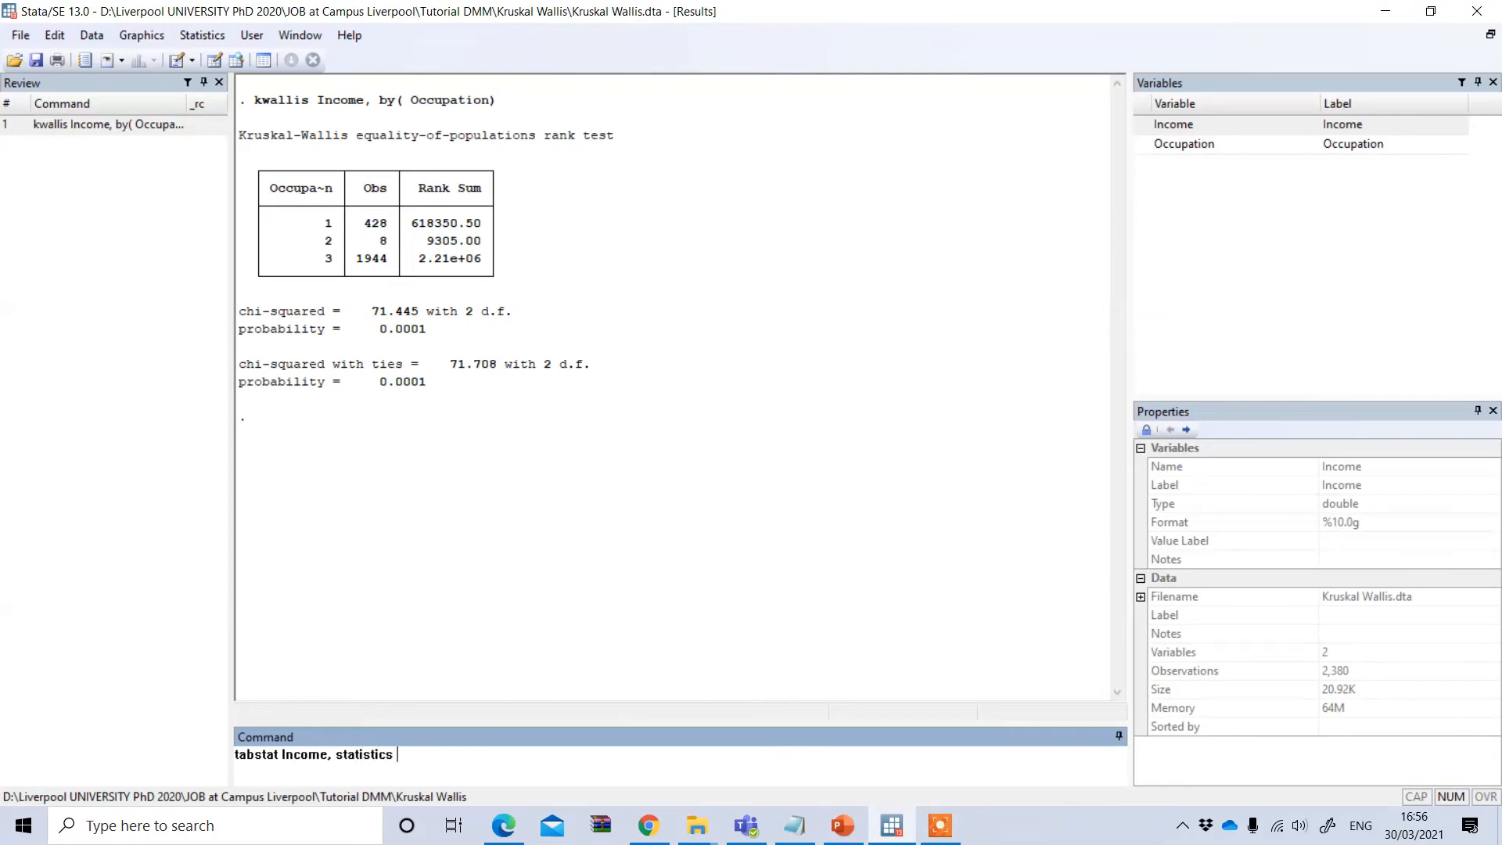
pyautogui.write('(')
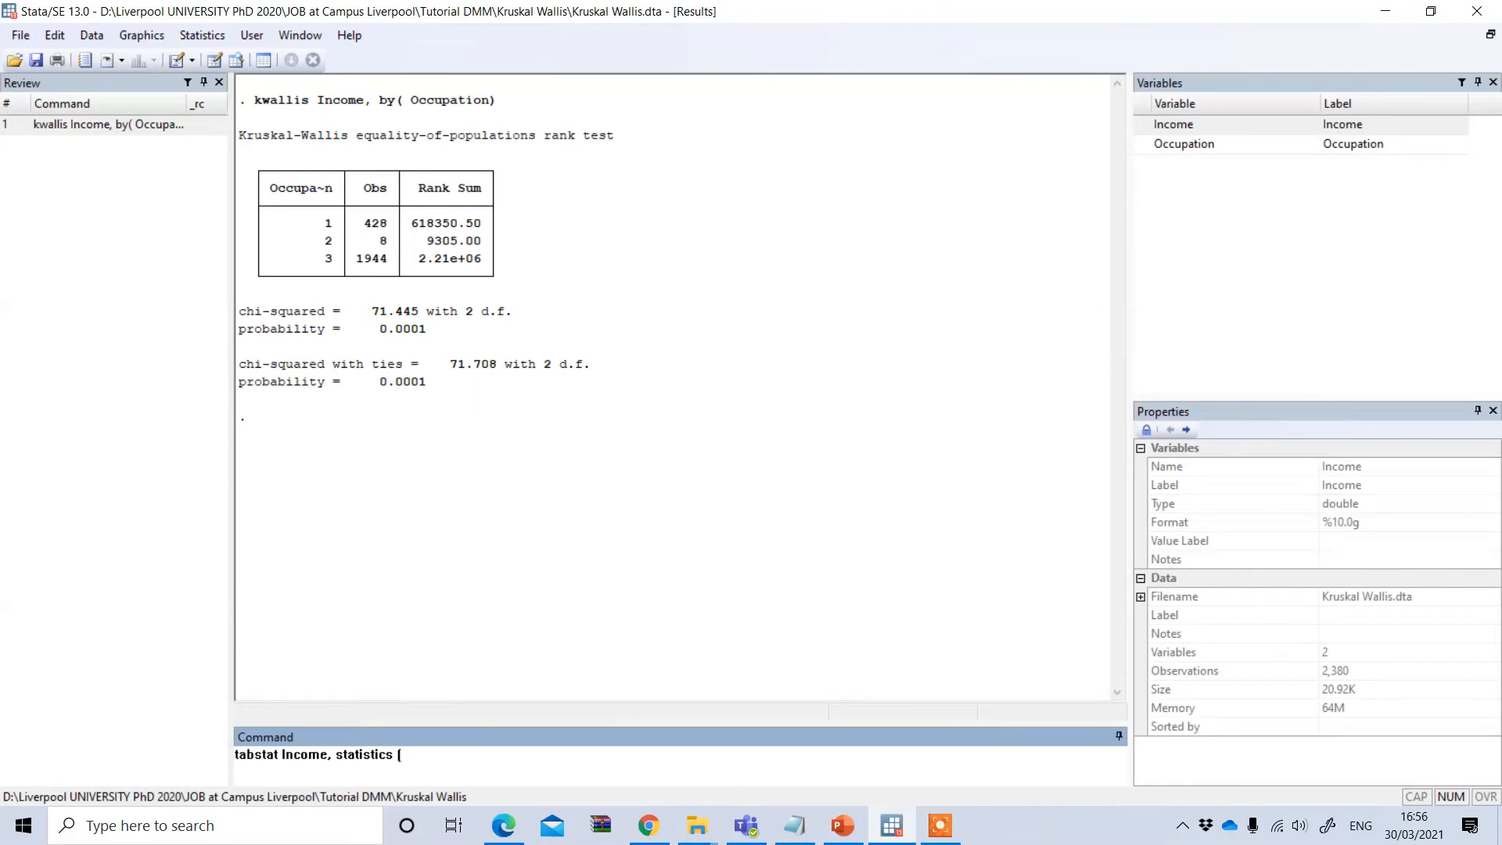
pyautogui.write('mean')
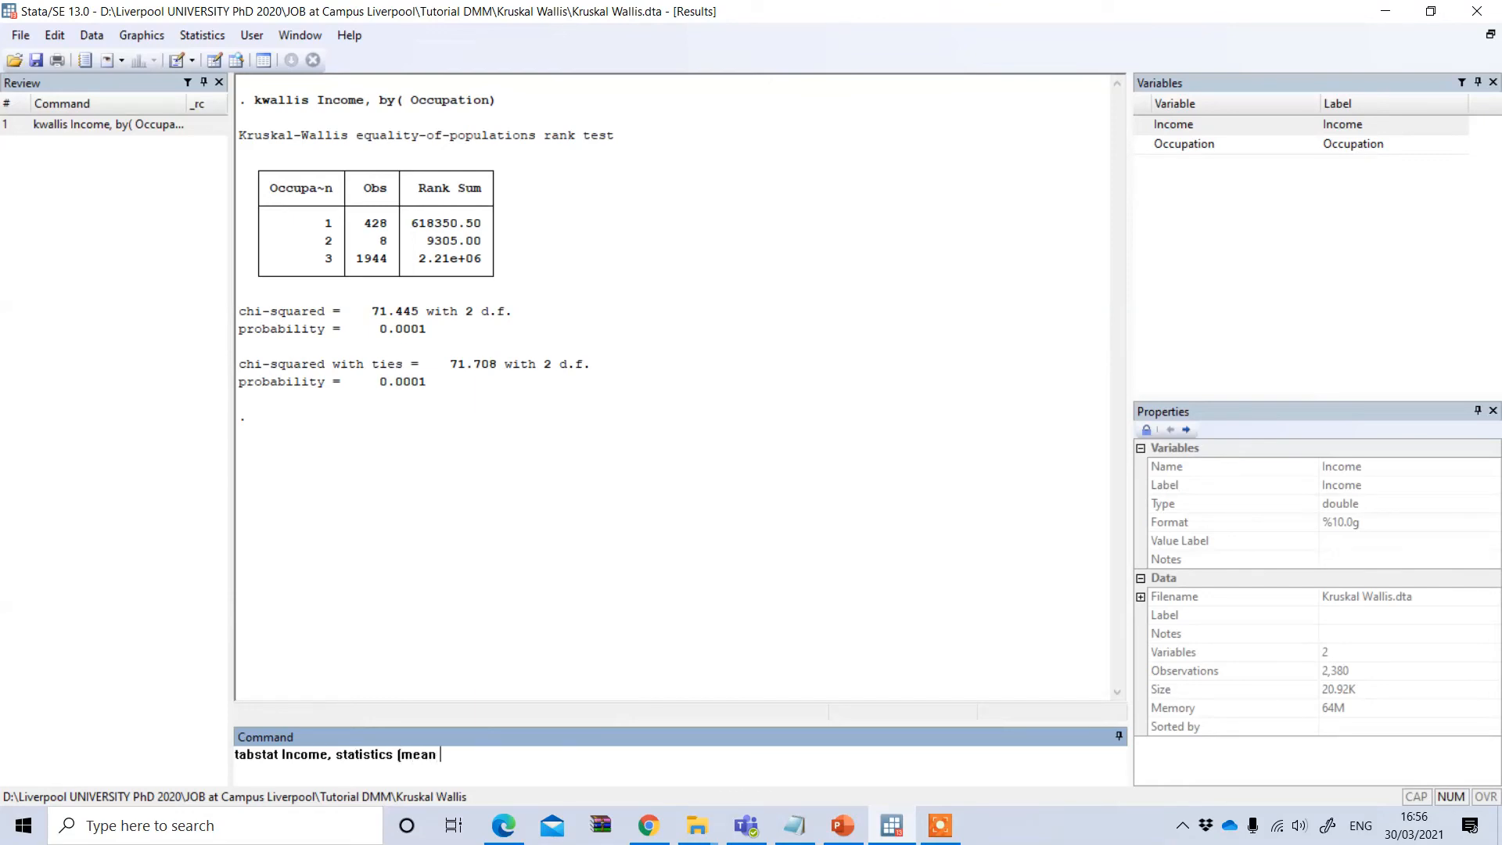
pyautogui.write('medain')
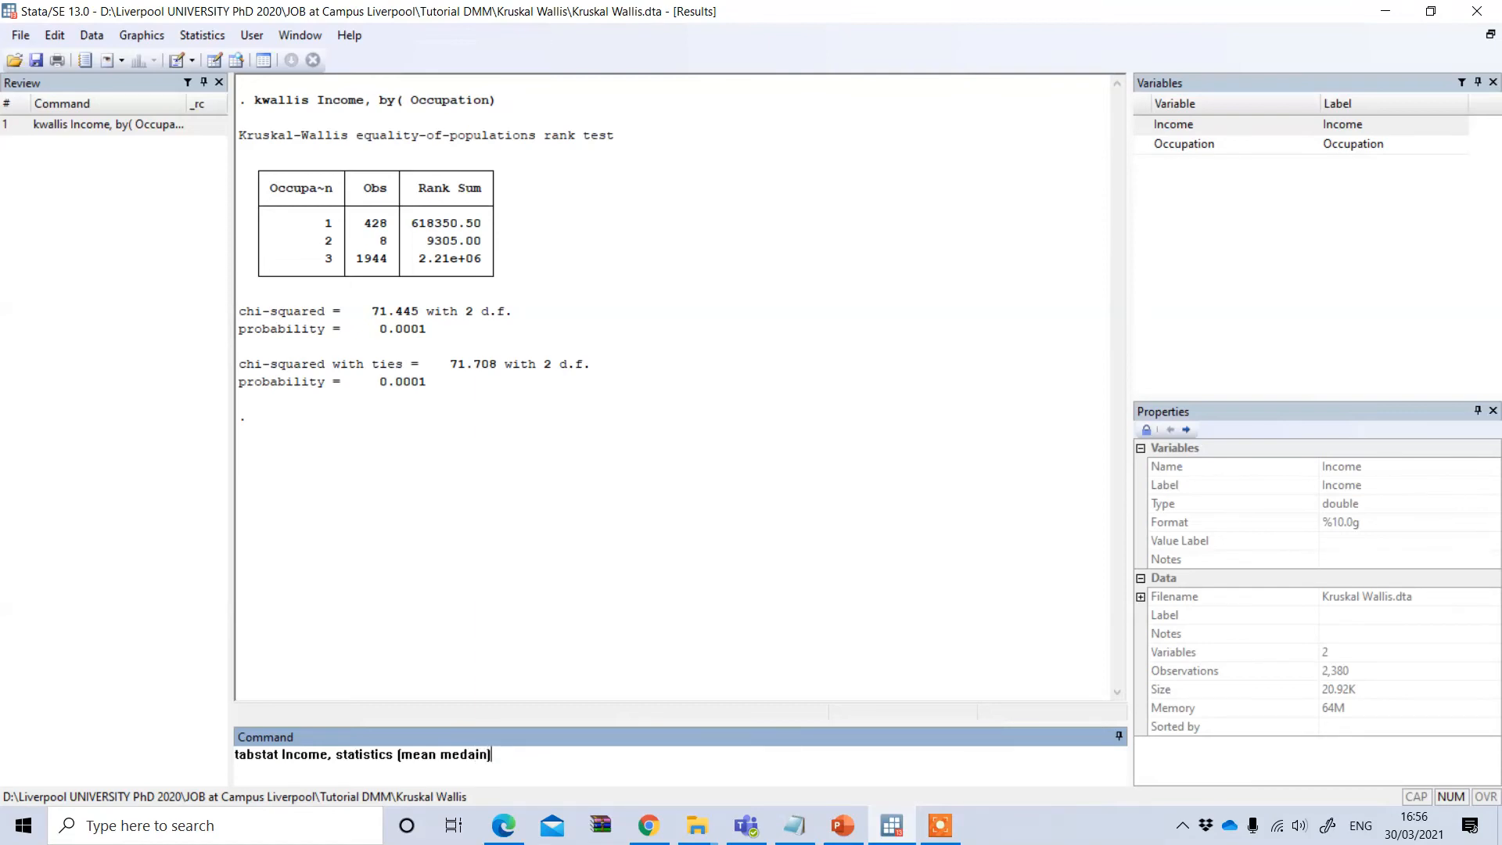
pyautogui.write('b')
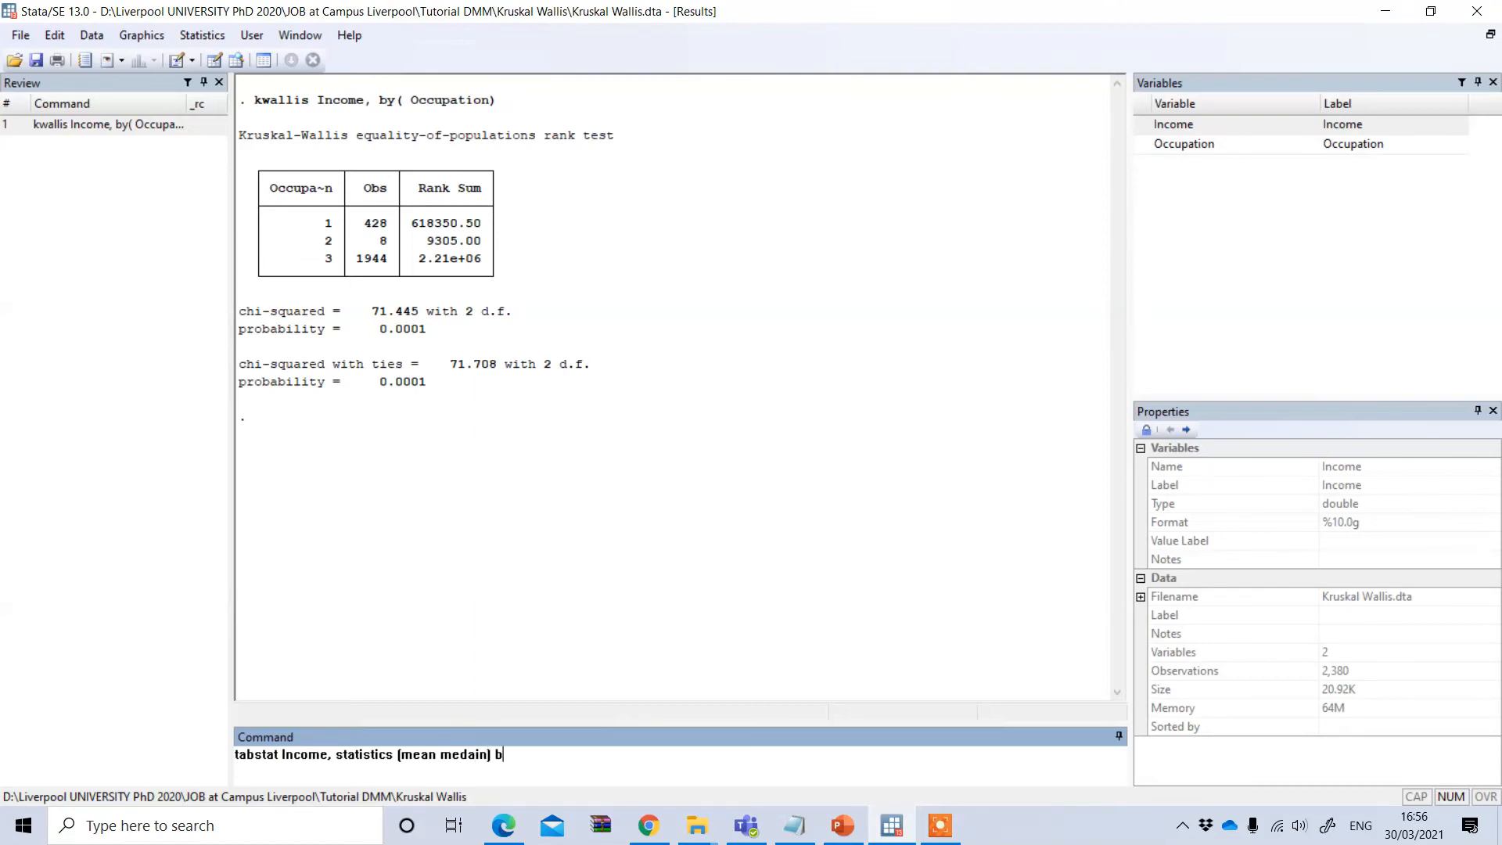
pyautogui.write('y (')
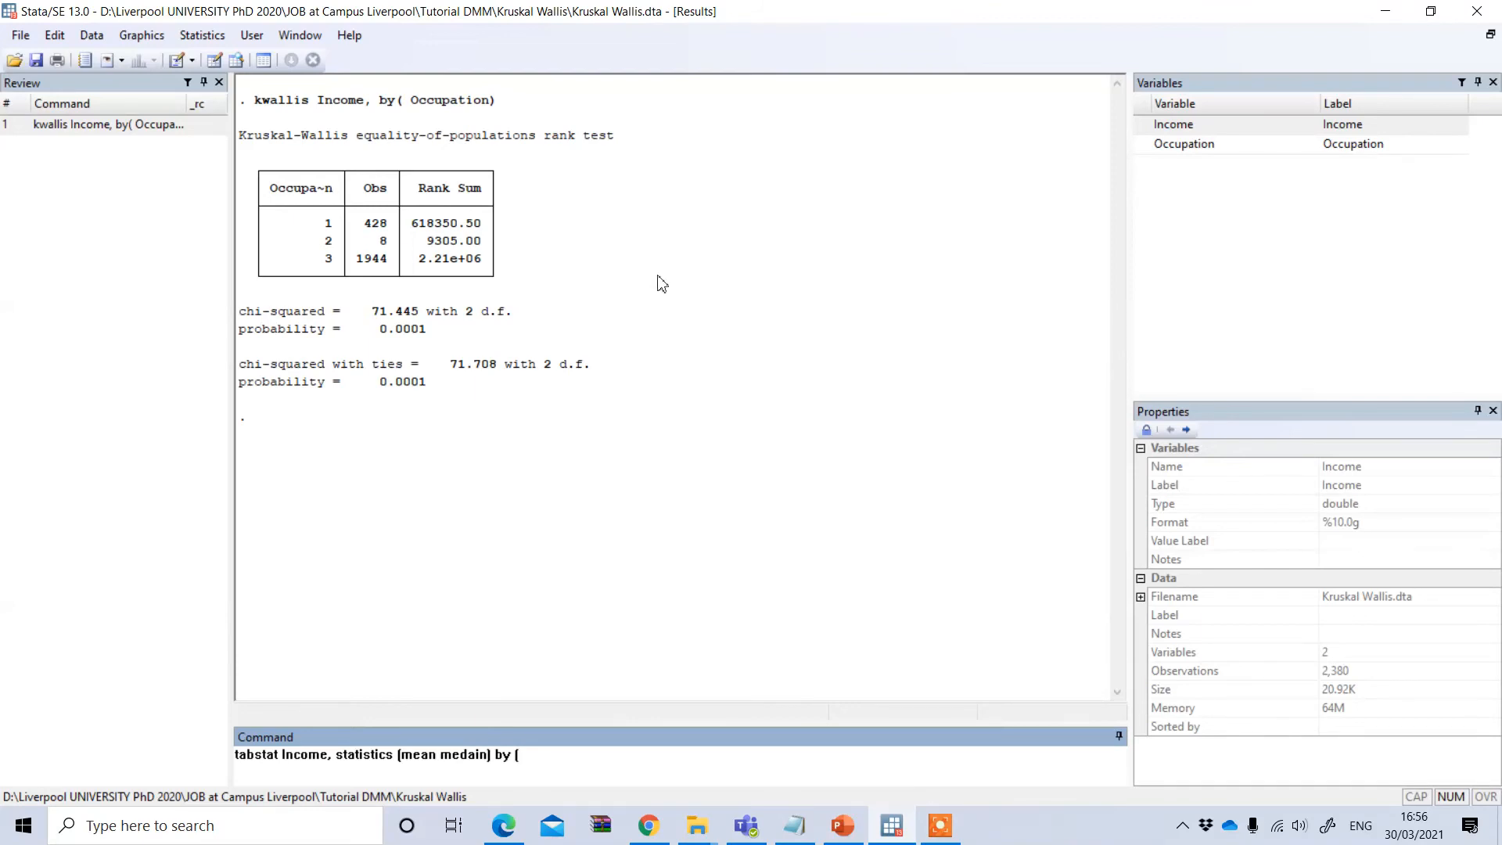
pyautogui.moveTo(1174, 240)
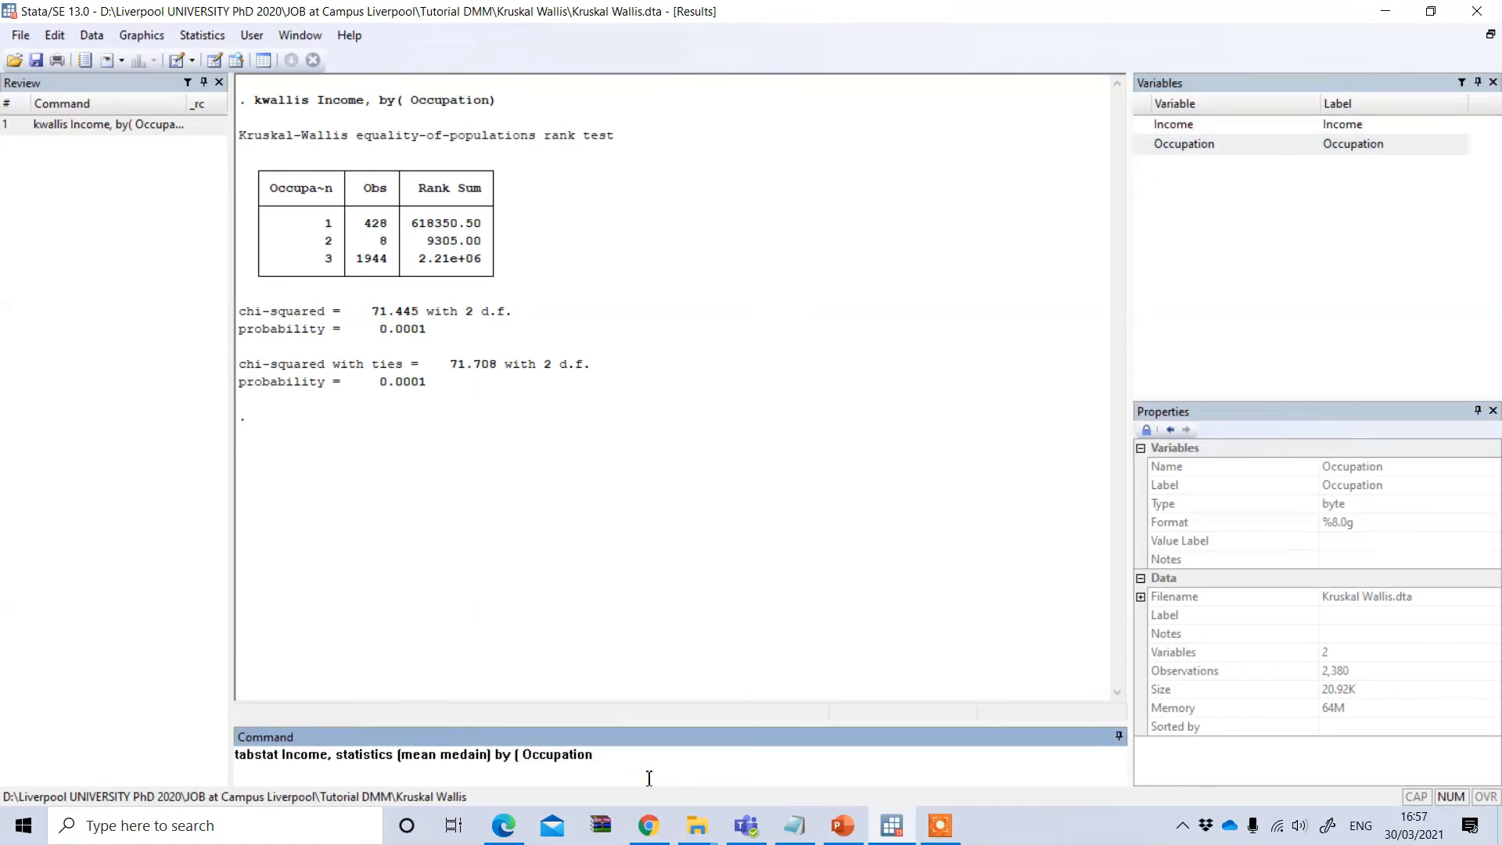
pyautogui.press('Return')
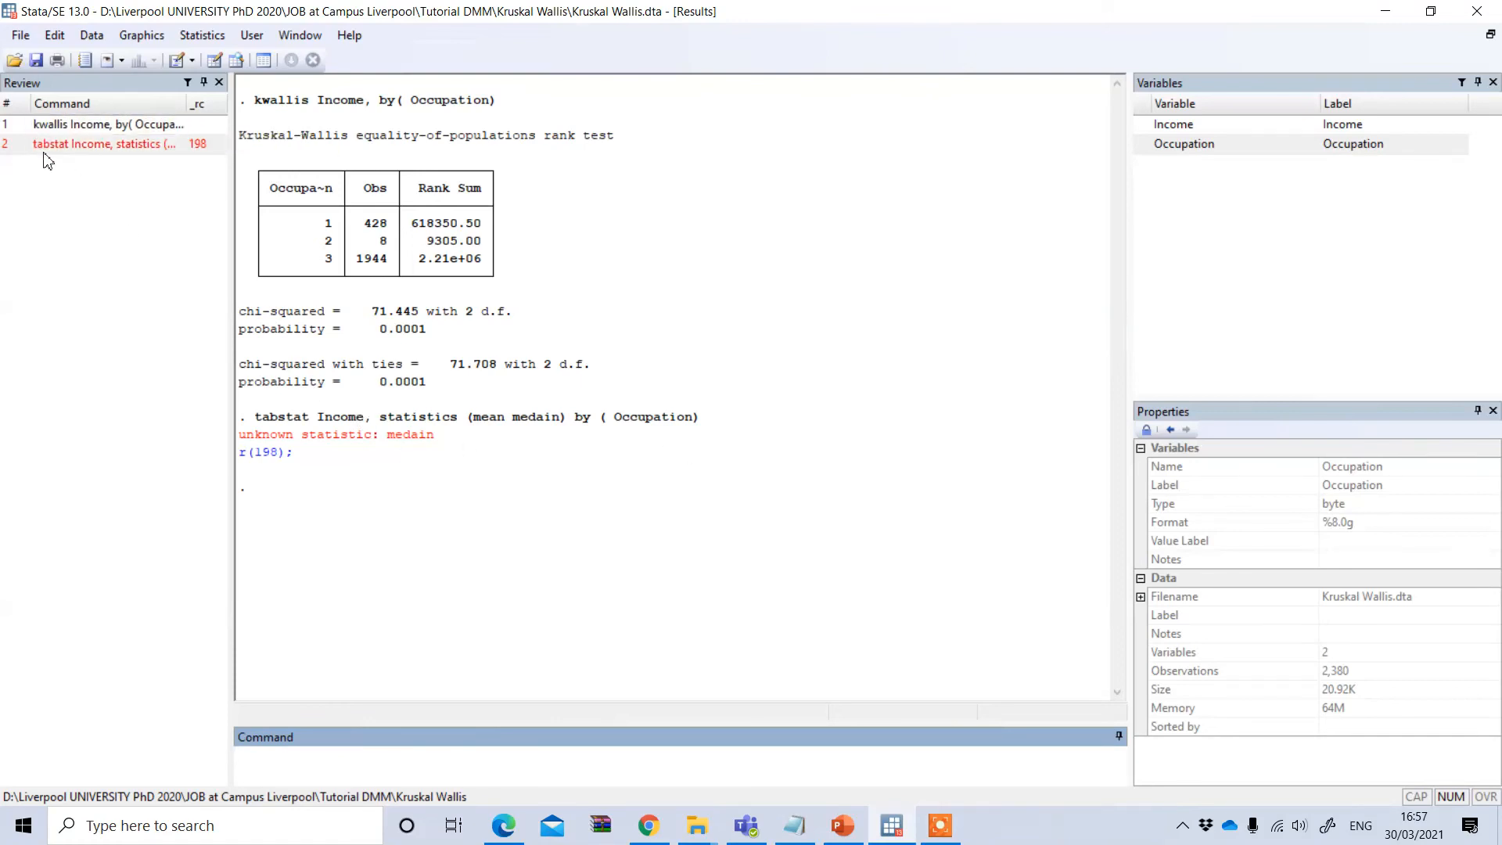
pyautogui.moveTo(50, 172)
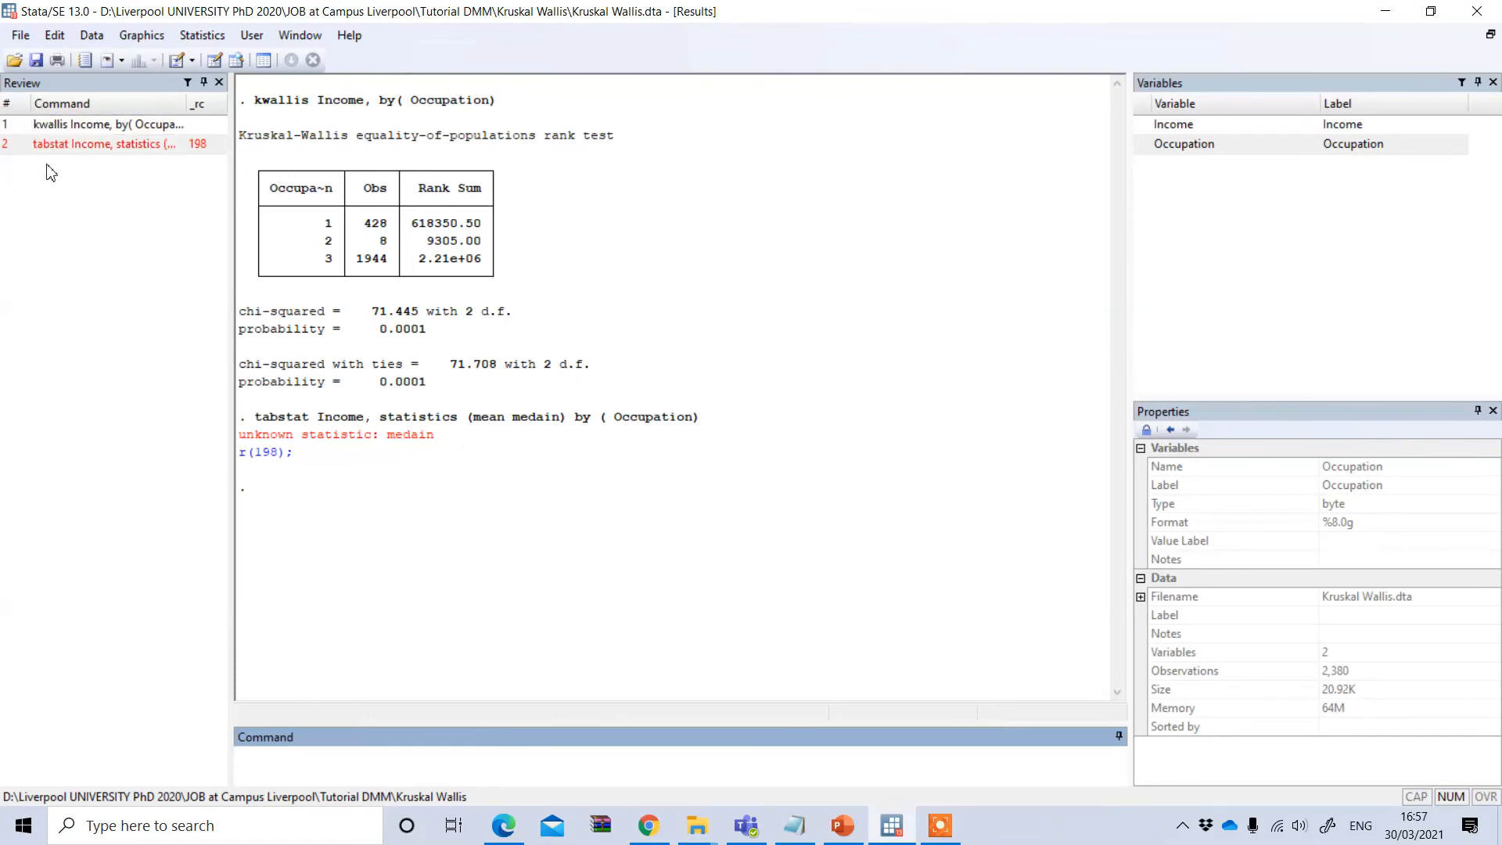
# Select the failed tabstat command in the Review pane after the 'unknown statistic: medain' error.
pyautogui.click(108, 124)
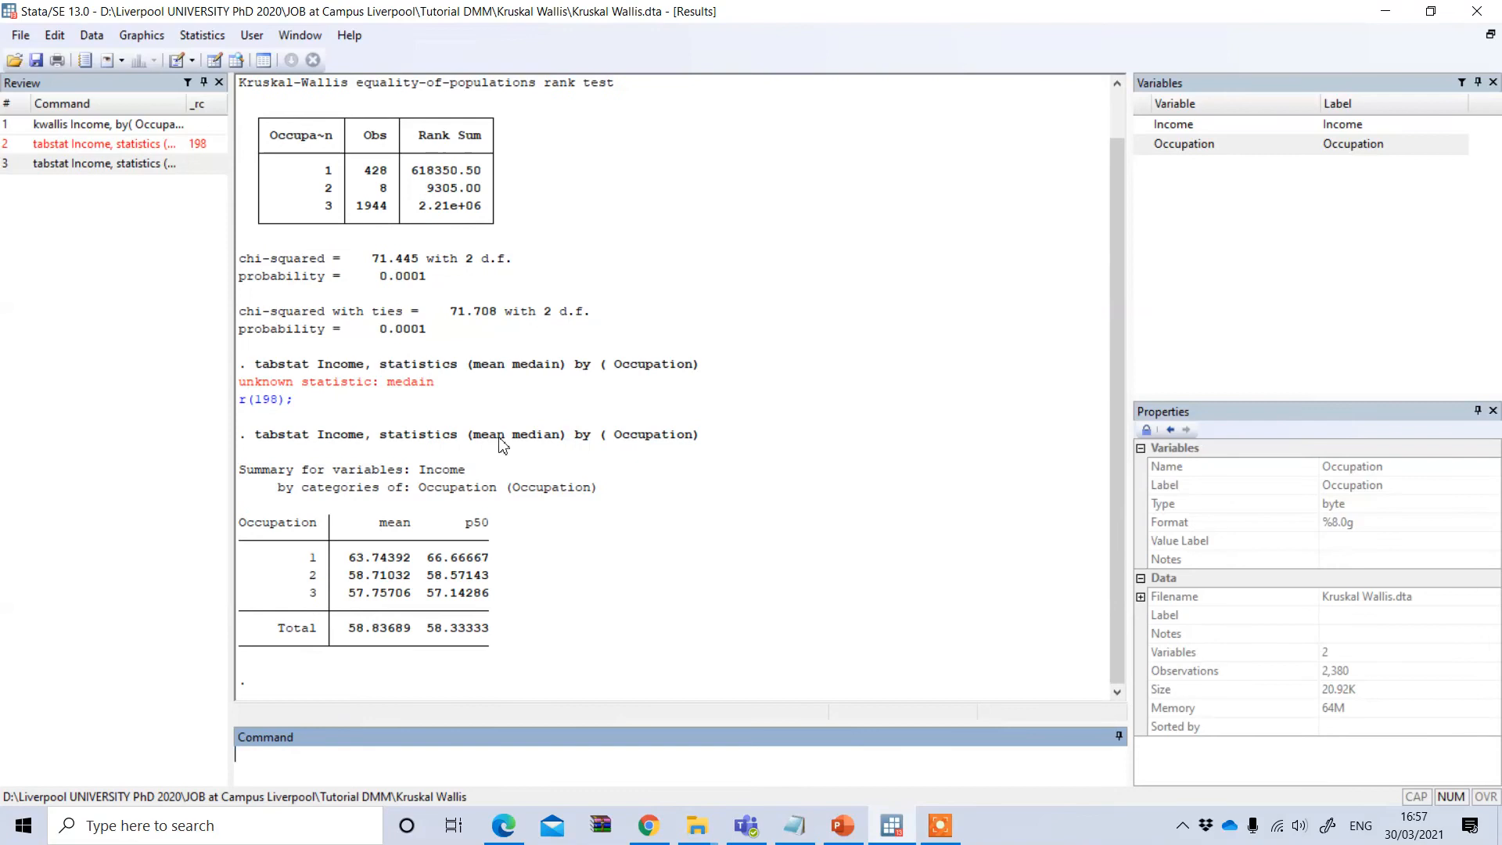
pyautogui.moveTo(354, 450)
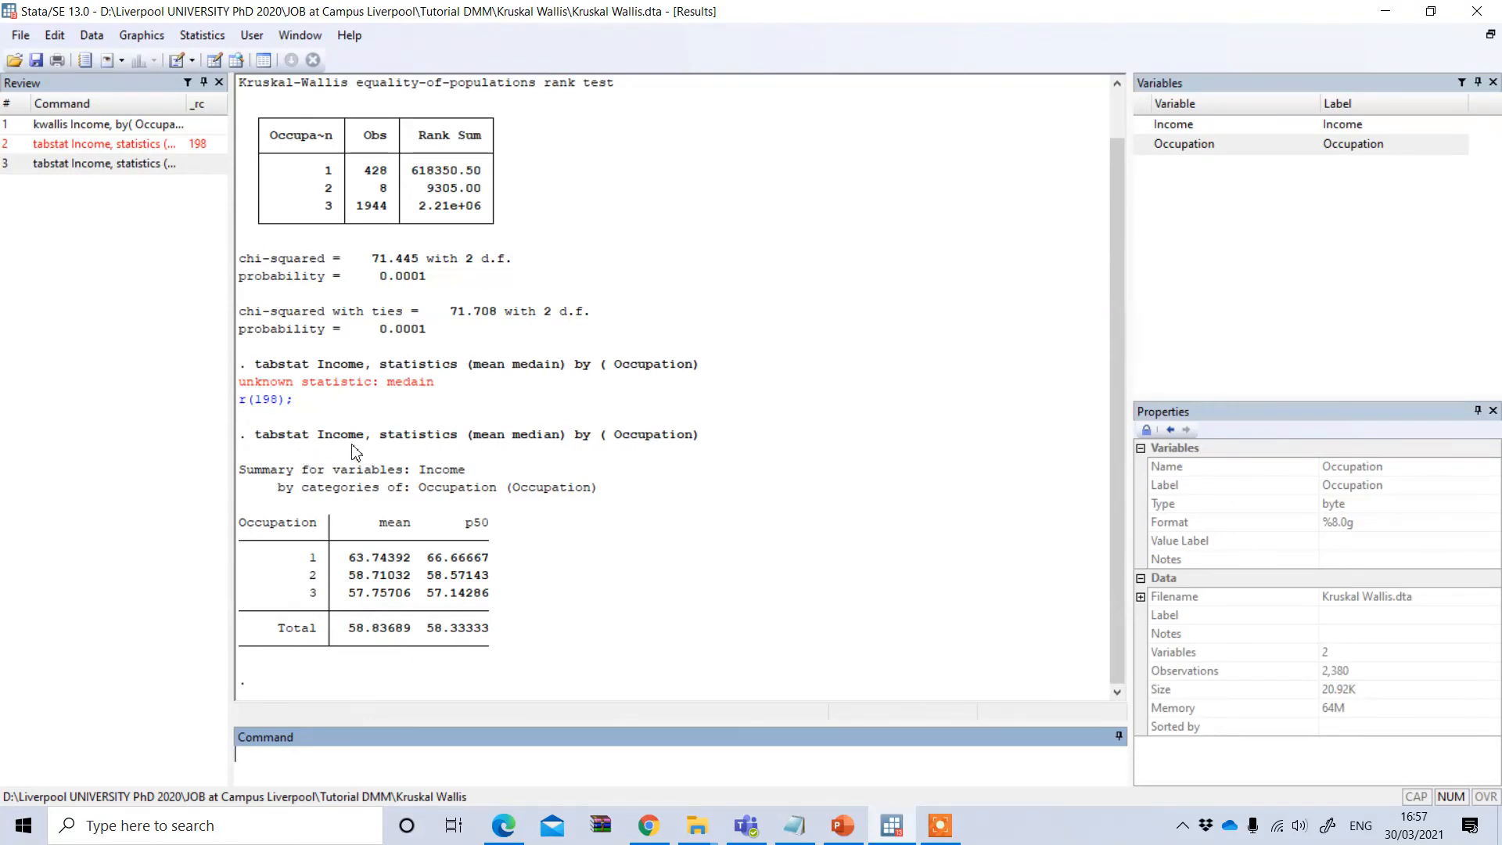
pyautogui.moveTo(408, 452)
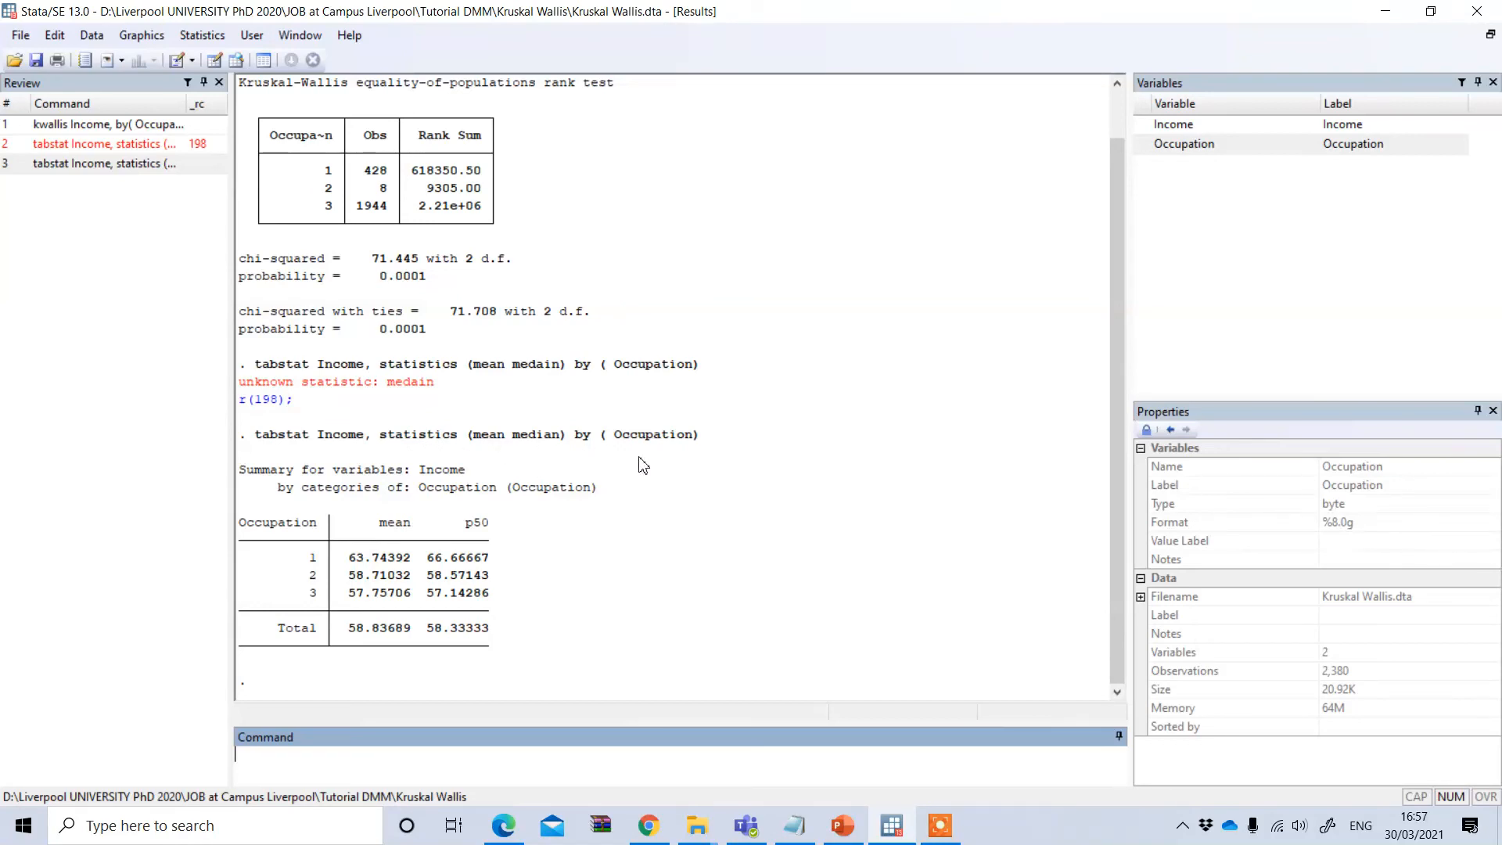
pyautogui.moveTo(423, 628)
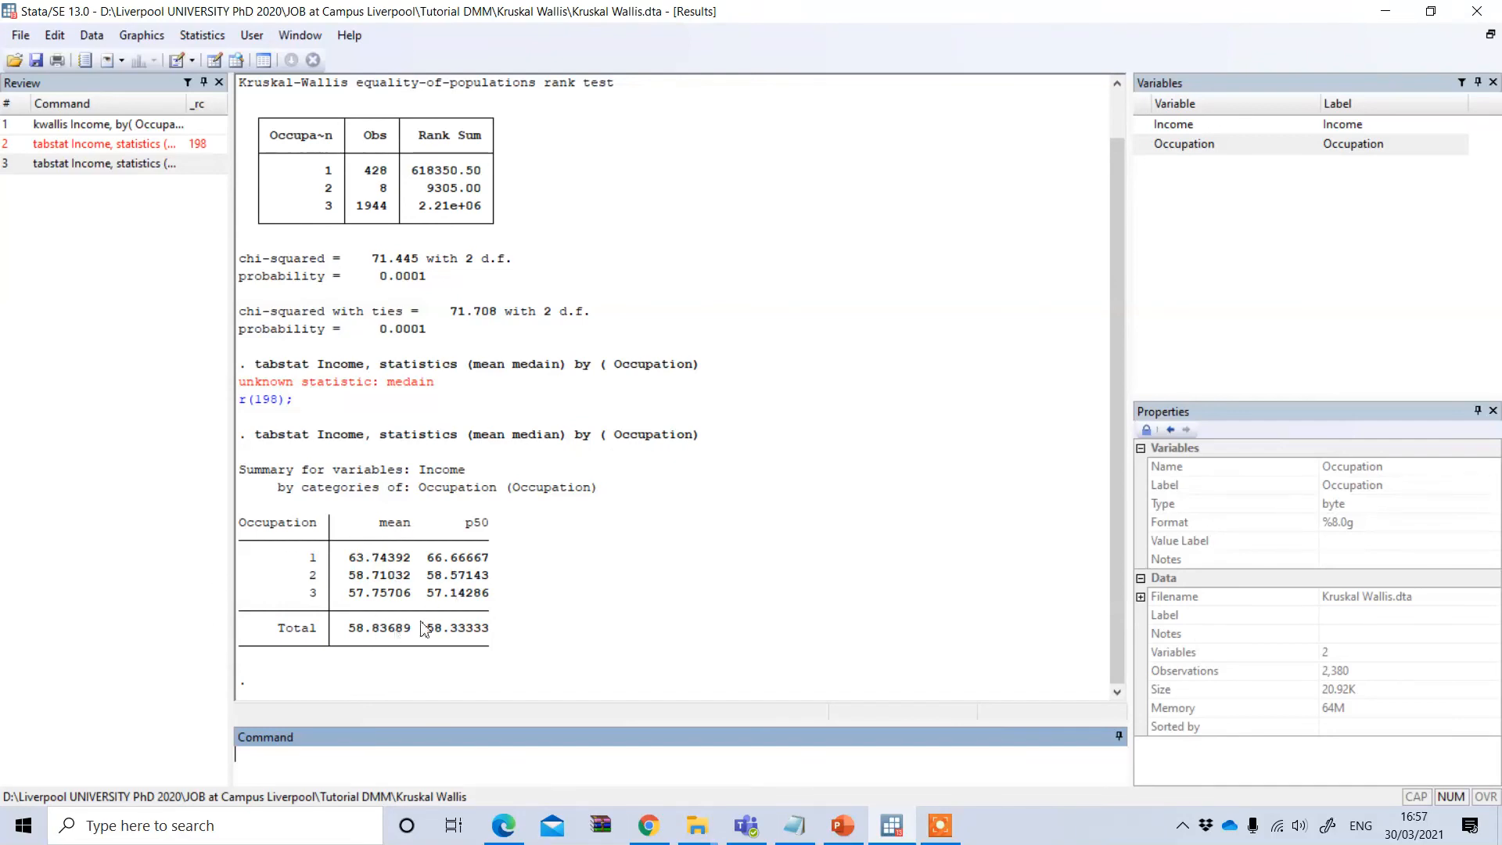
pyautogui.moveTo(351, 564)
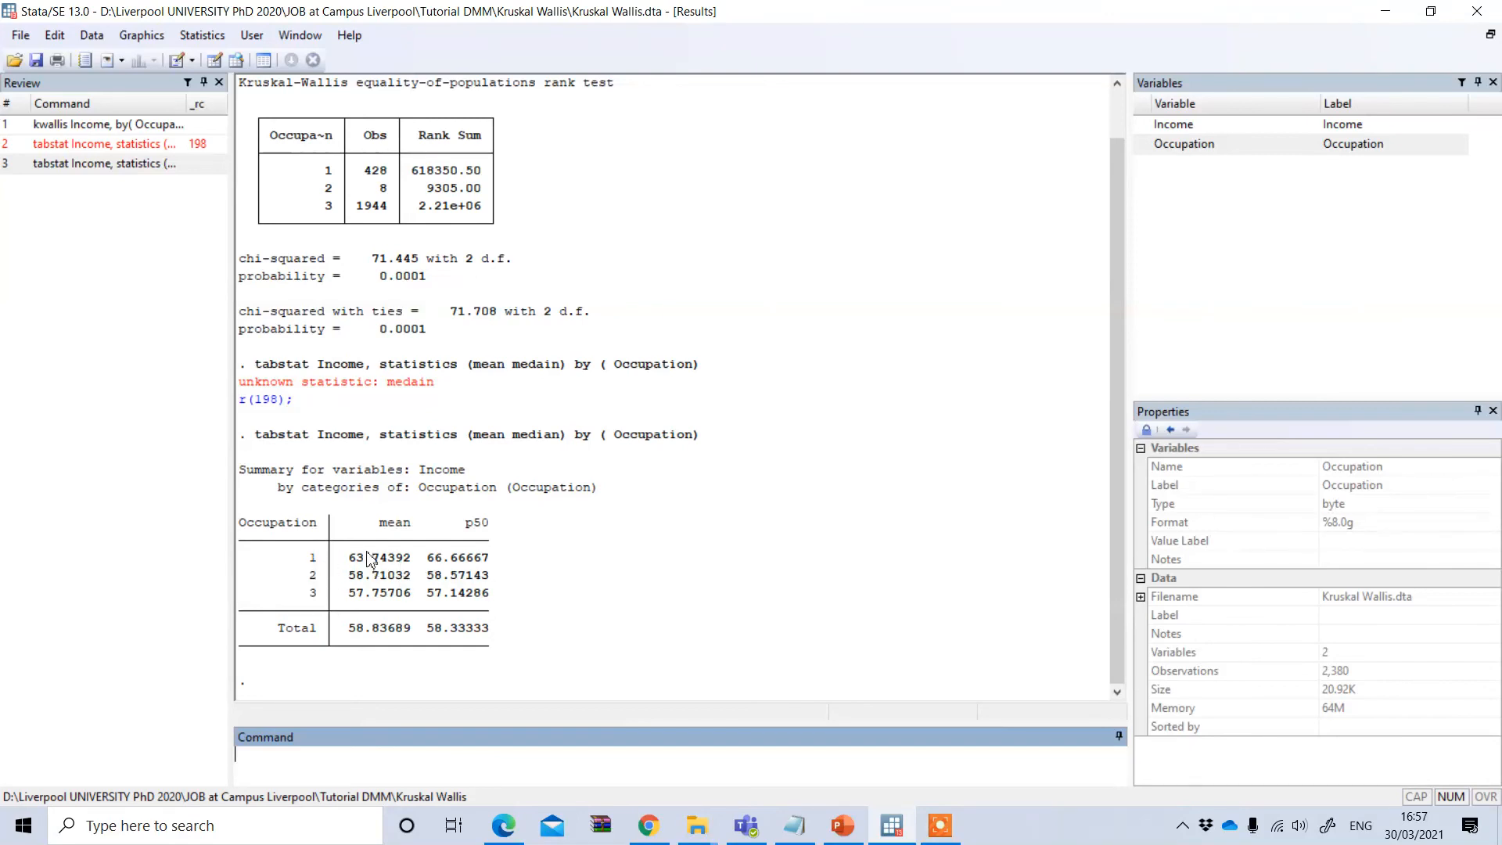
pyautogui.moveTo(305, 567)
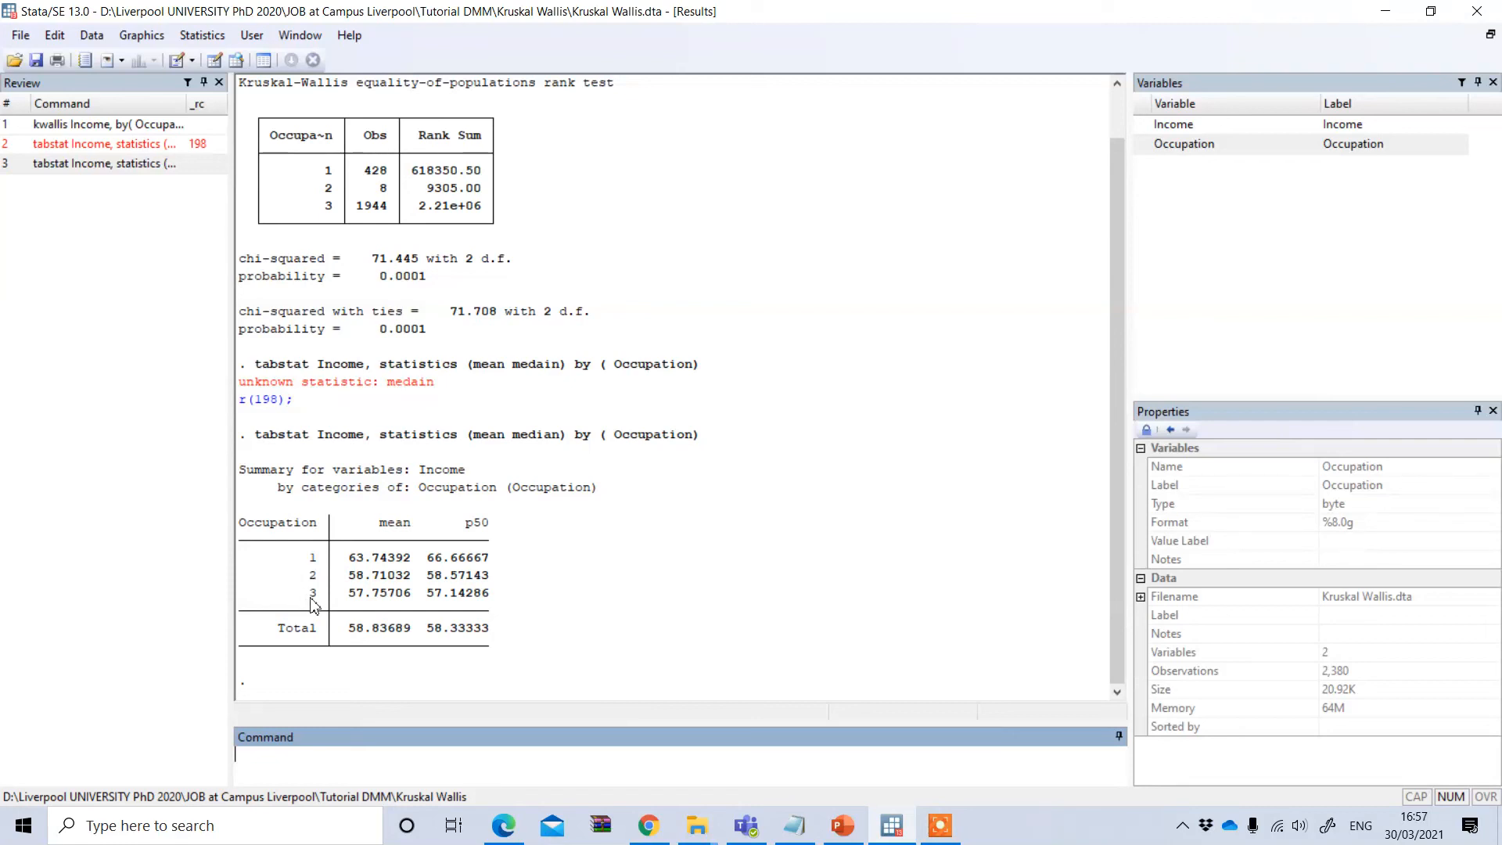
pyautogui.moveTo(307, 611)
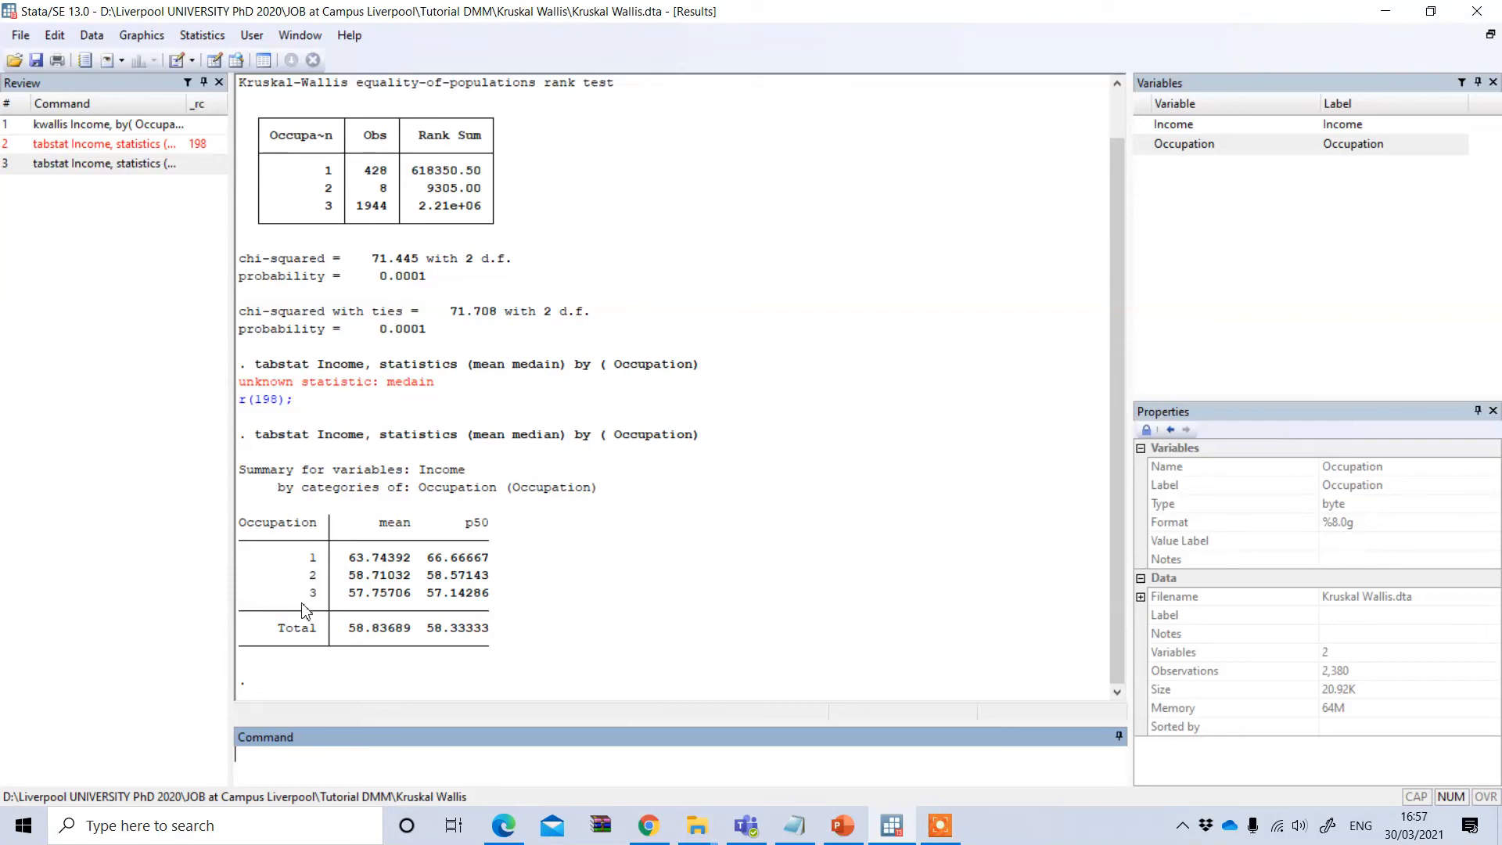
pyautogui.moveTo(374, 570)
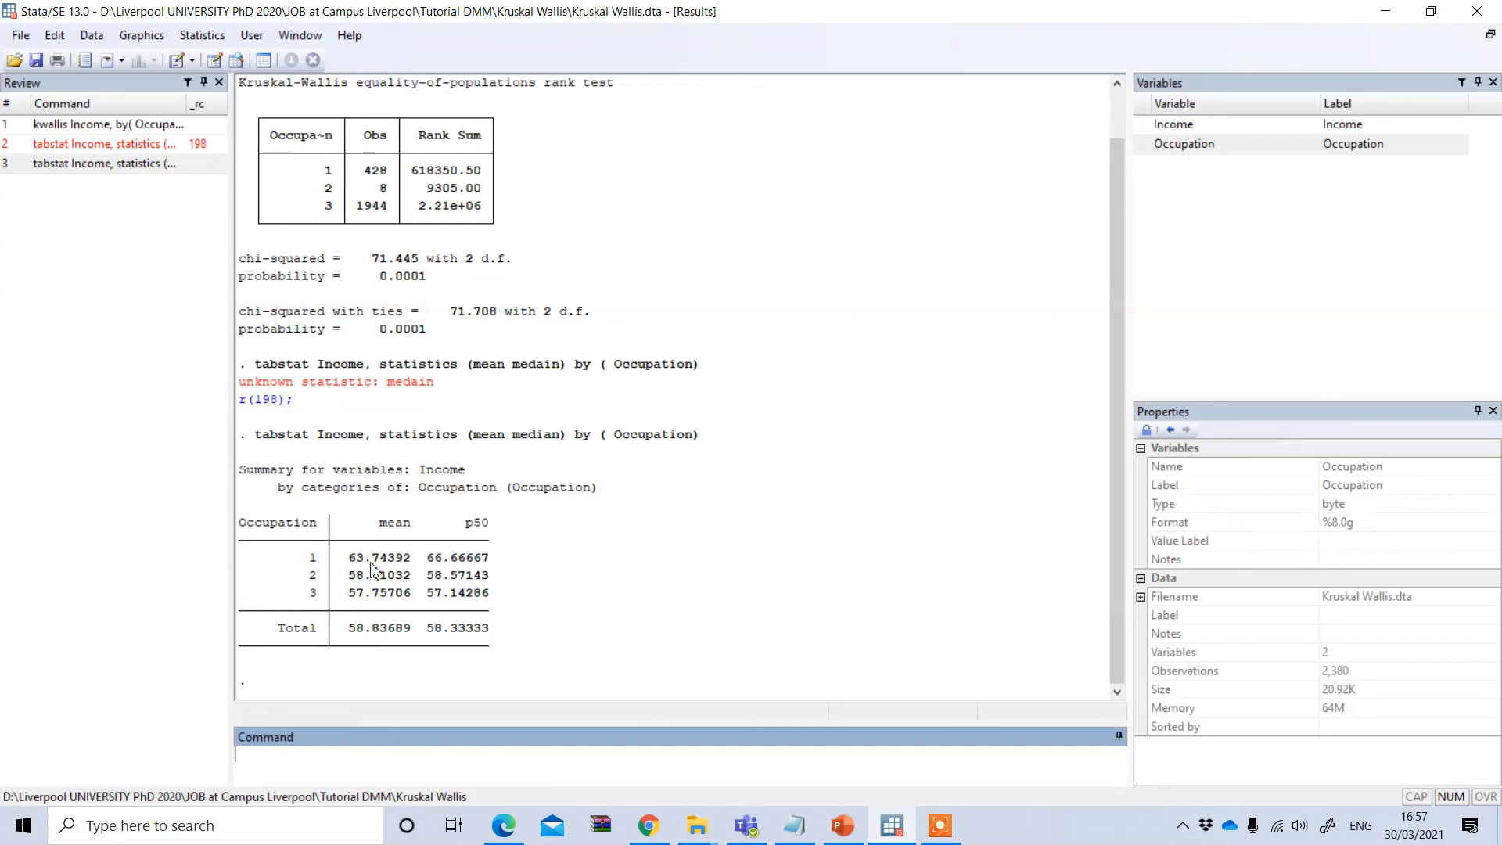
pyautogui.moveTo(371, 571)
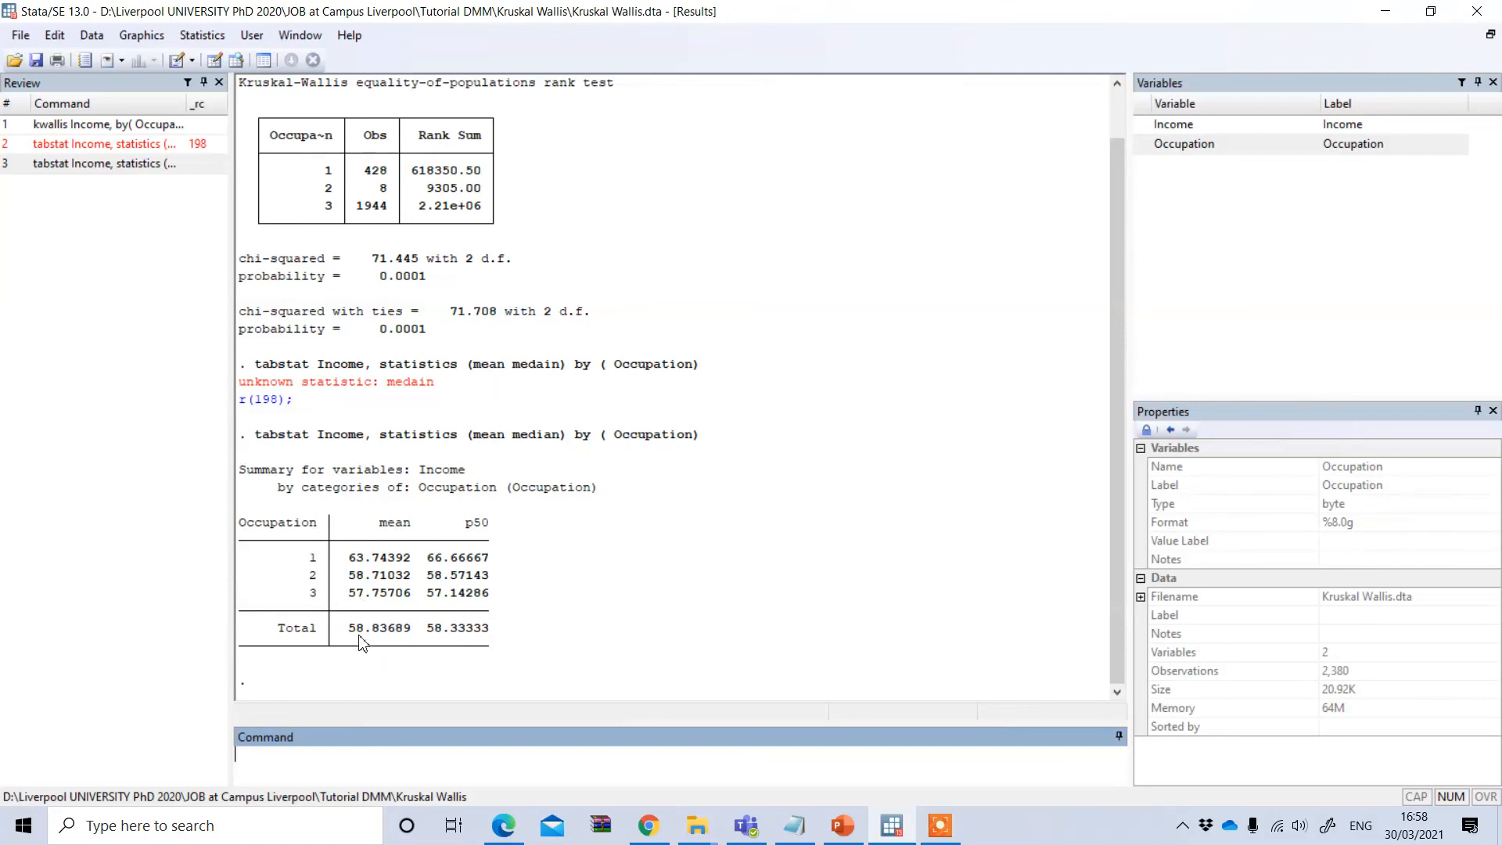
pyautogui.moveTo(646, 376)
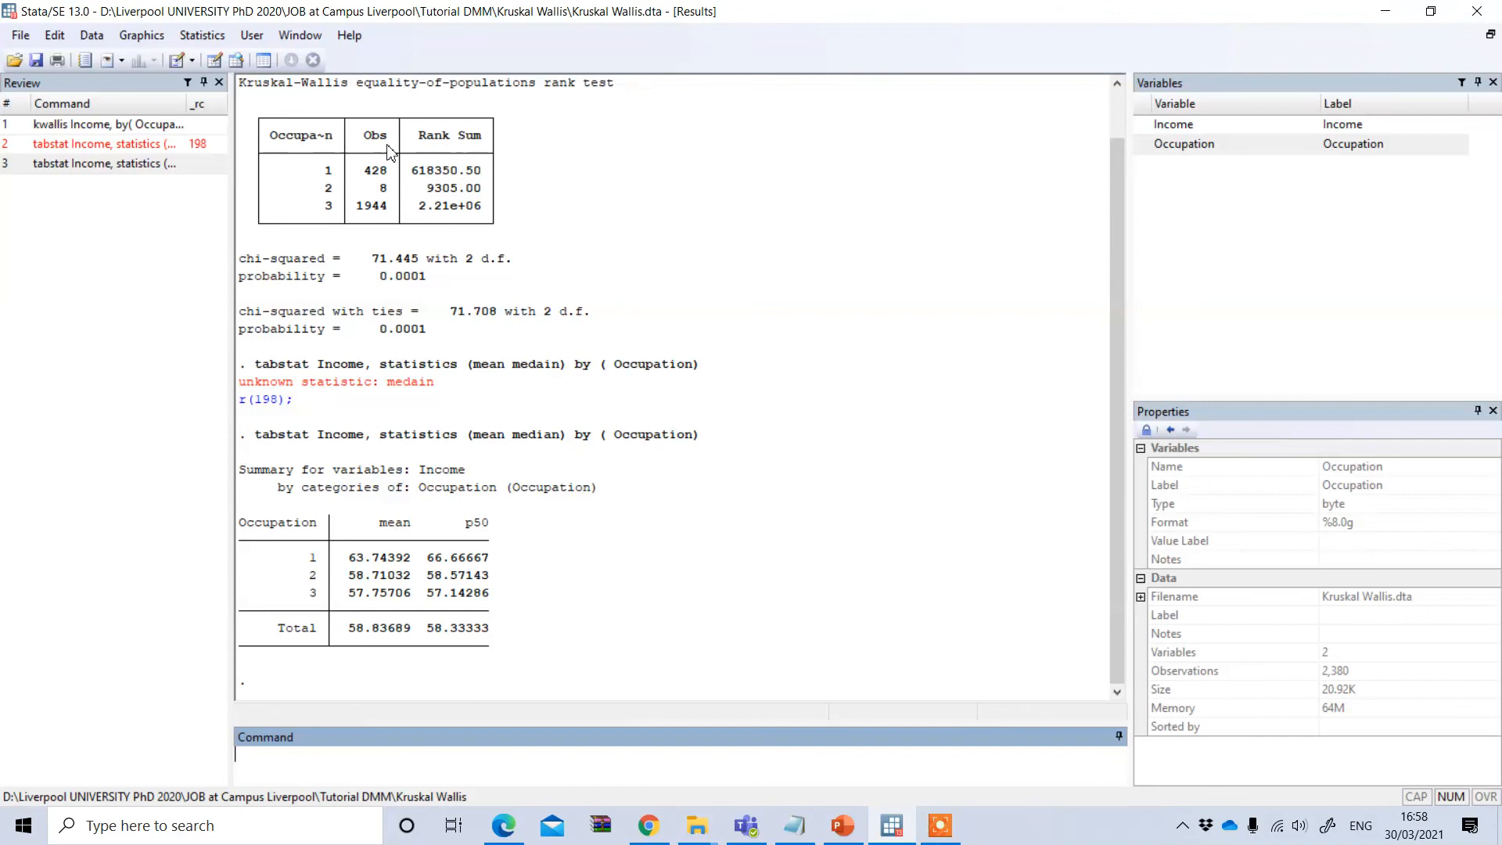
pyautogui.moveTo(331, 175)
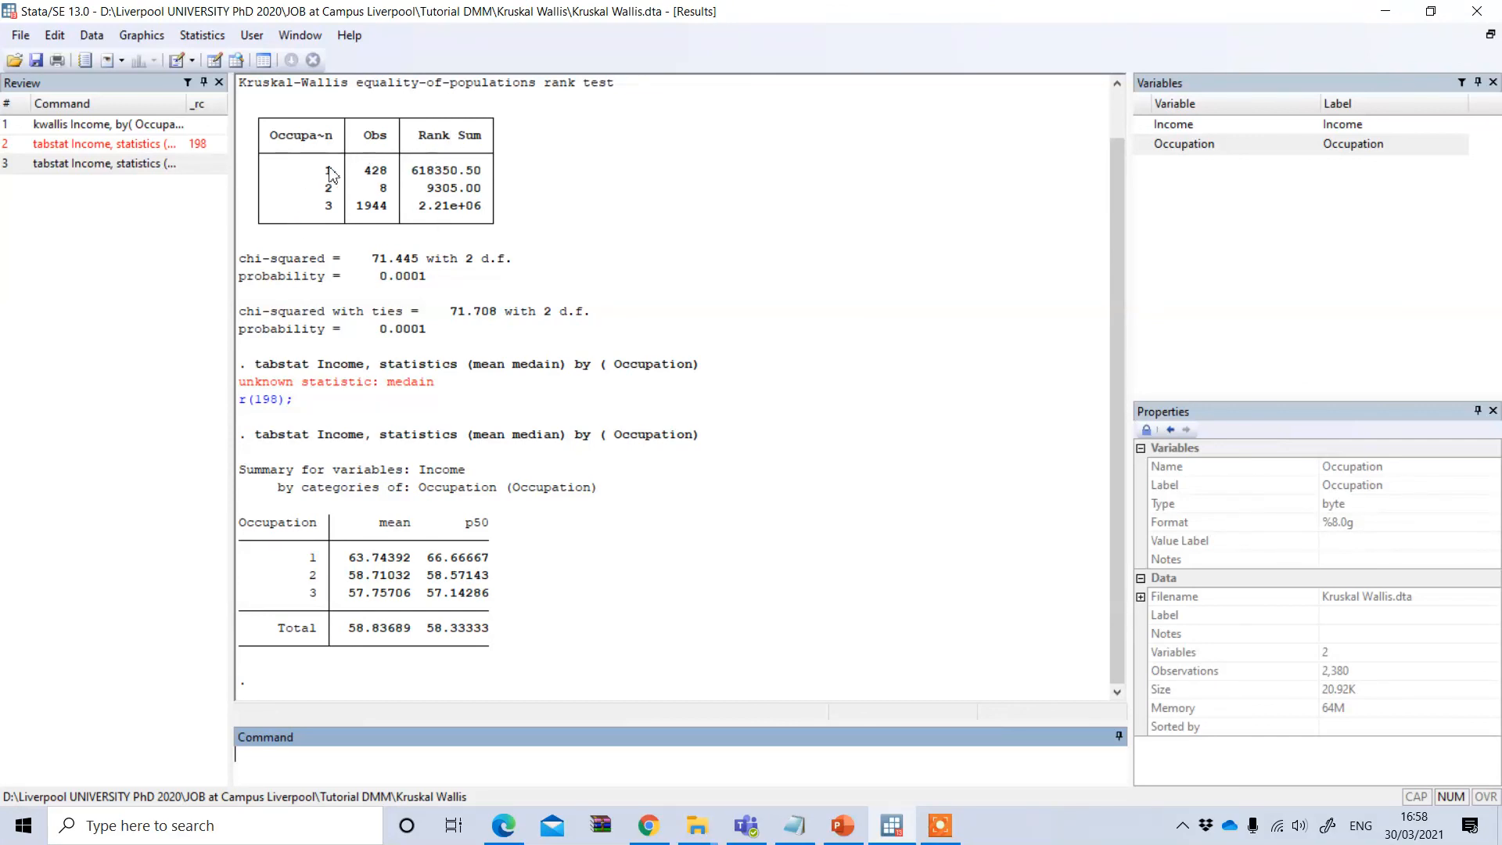
pyautogui.moveTo(730, 450)
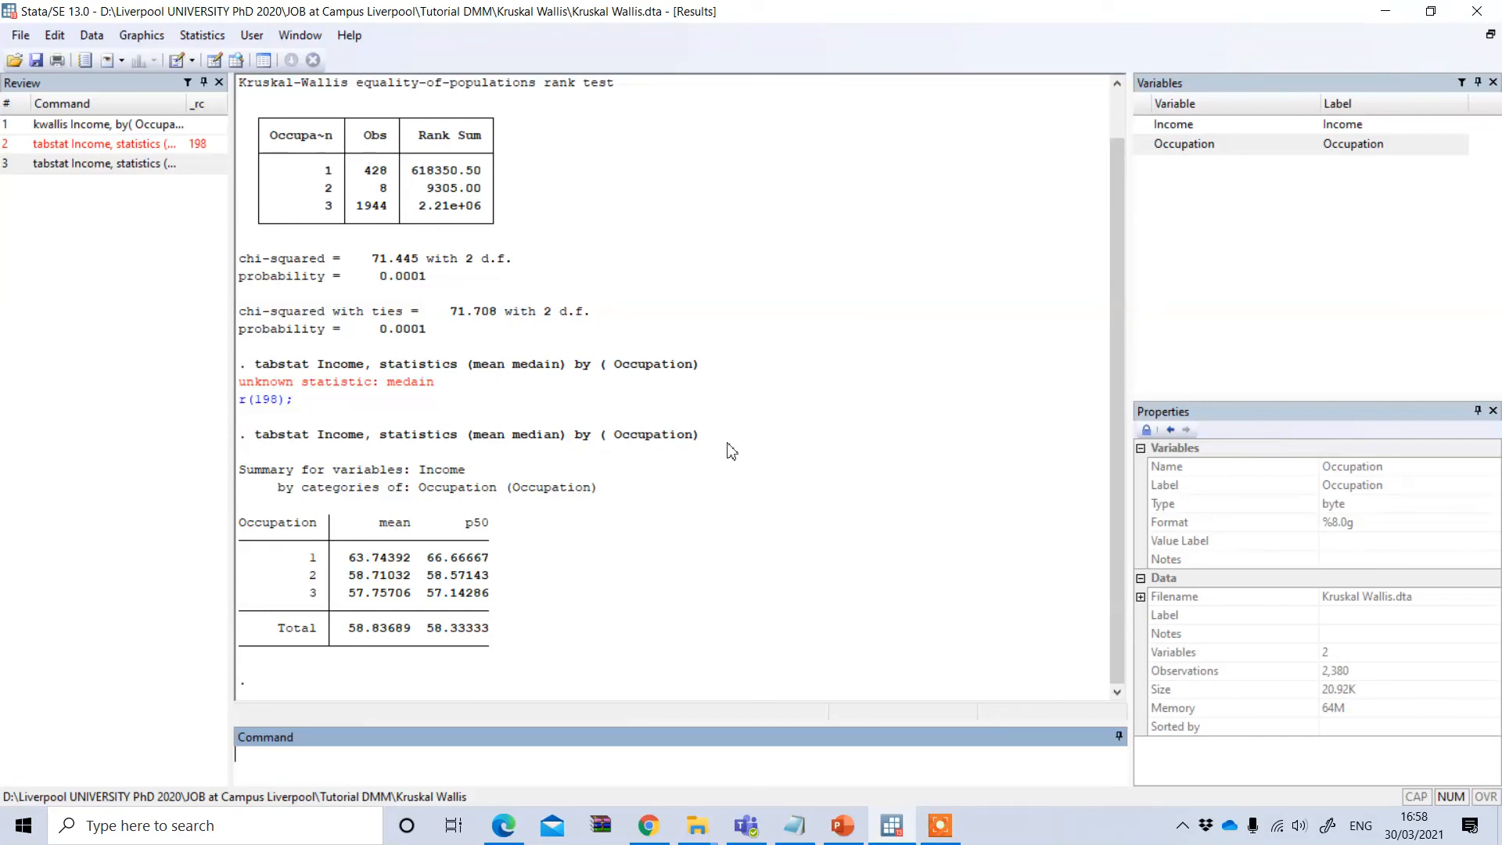
pyautogui.moveTo(479, 376)
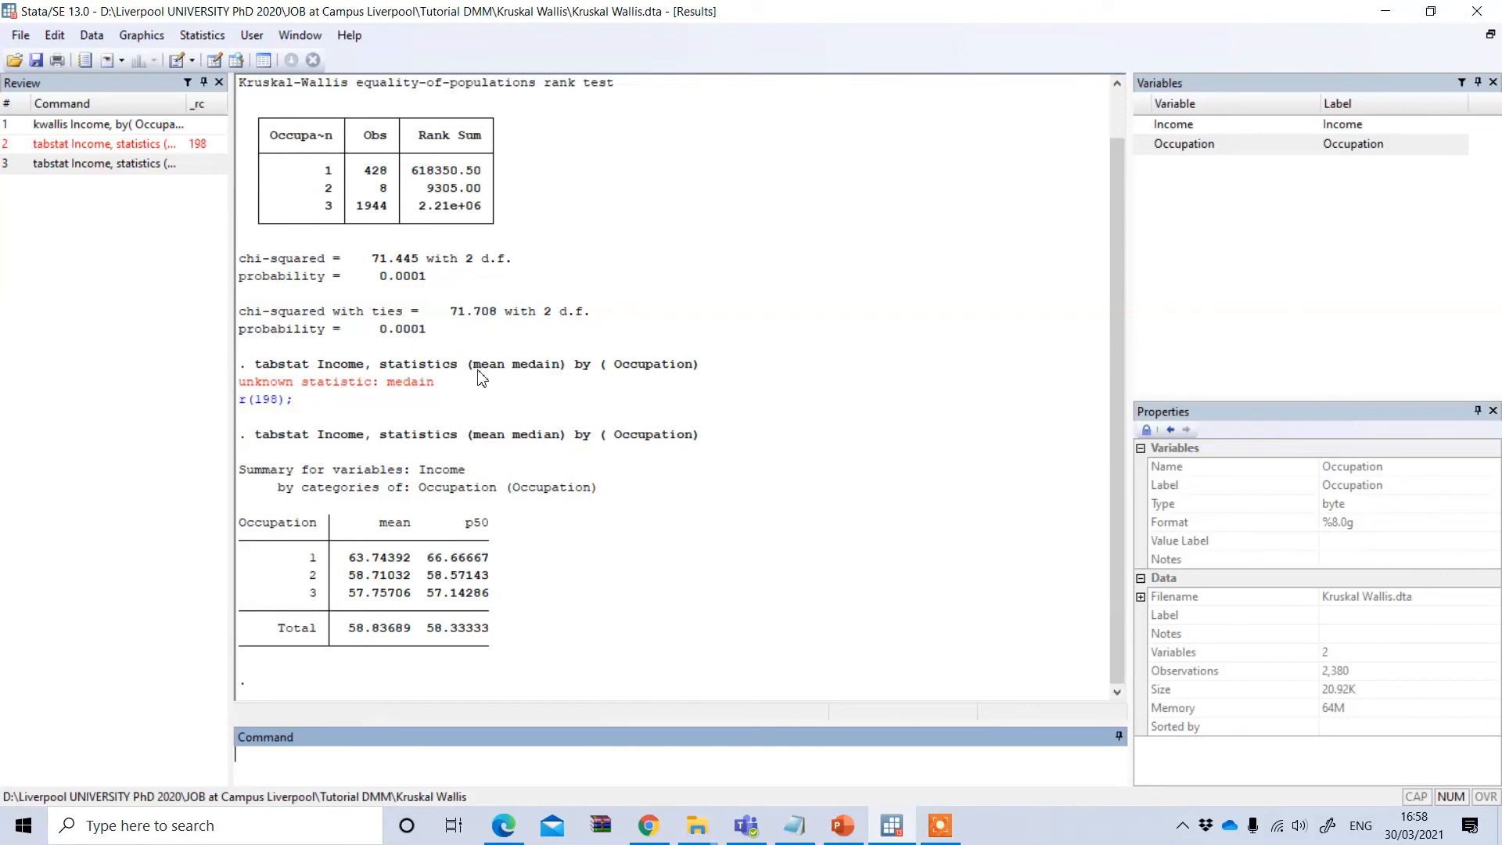
pyautogui.moveTo(903, 512)
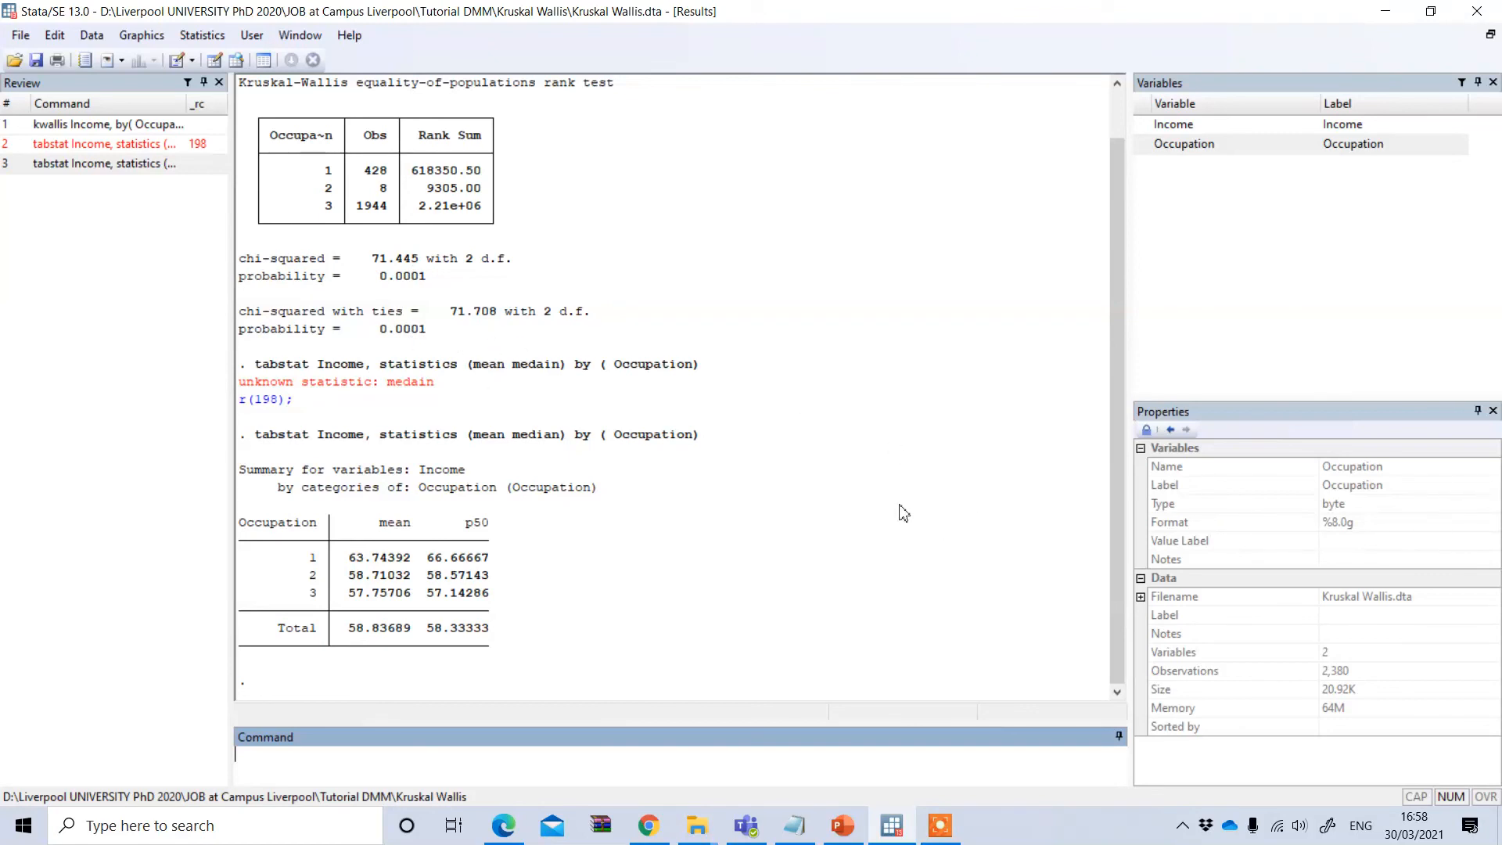